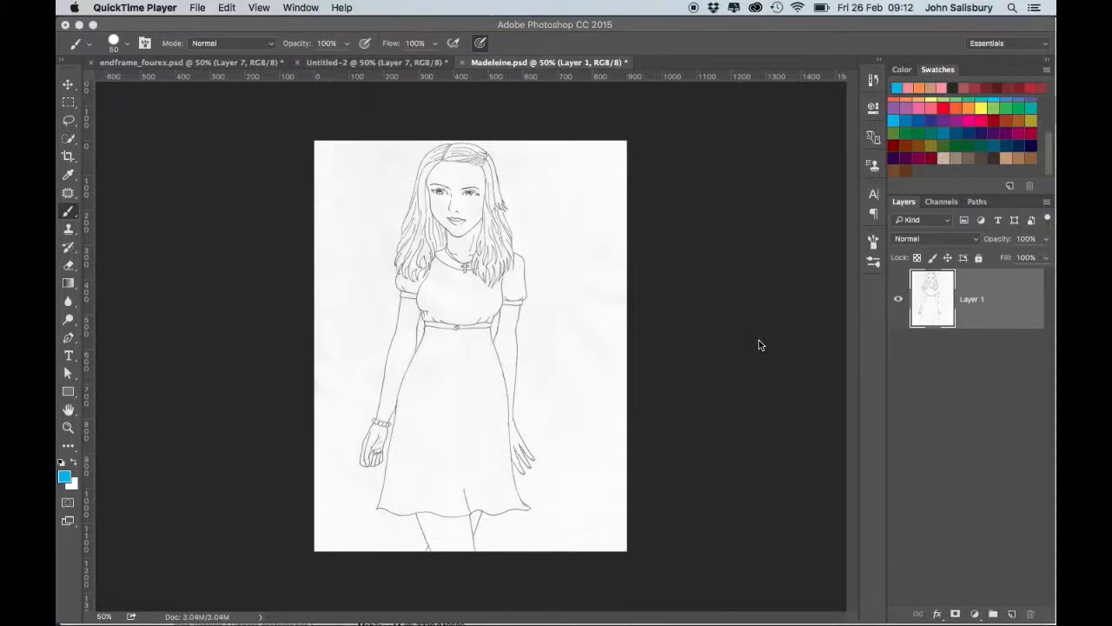
{"action": "mouse_move", "coordinate": [741, 235]}
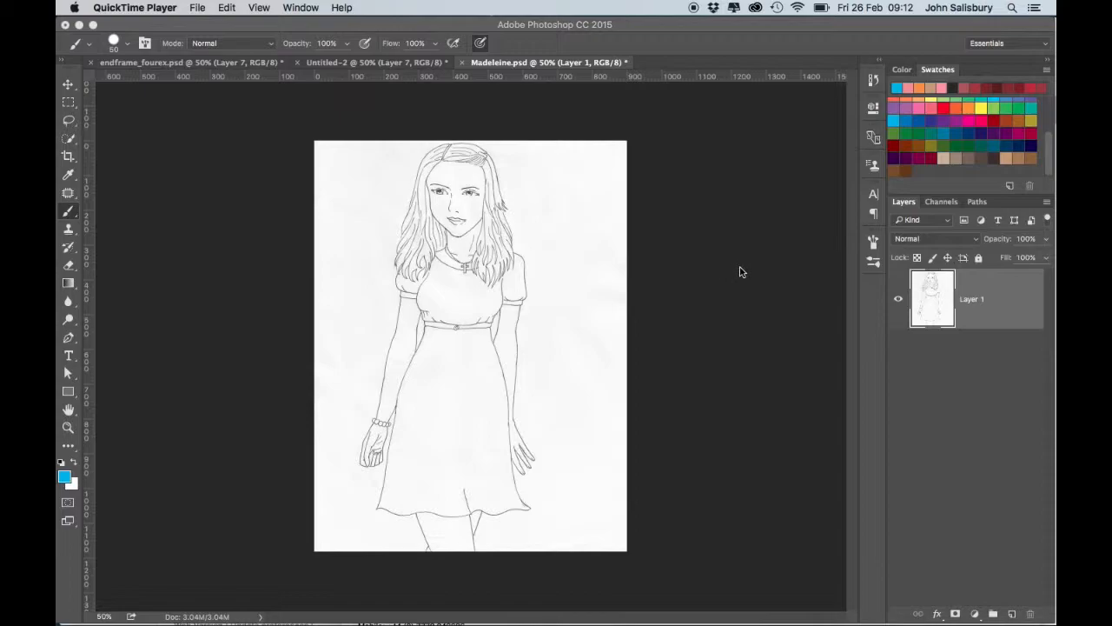
{"action": "mouse_move", "coordinate": [984, 298]}
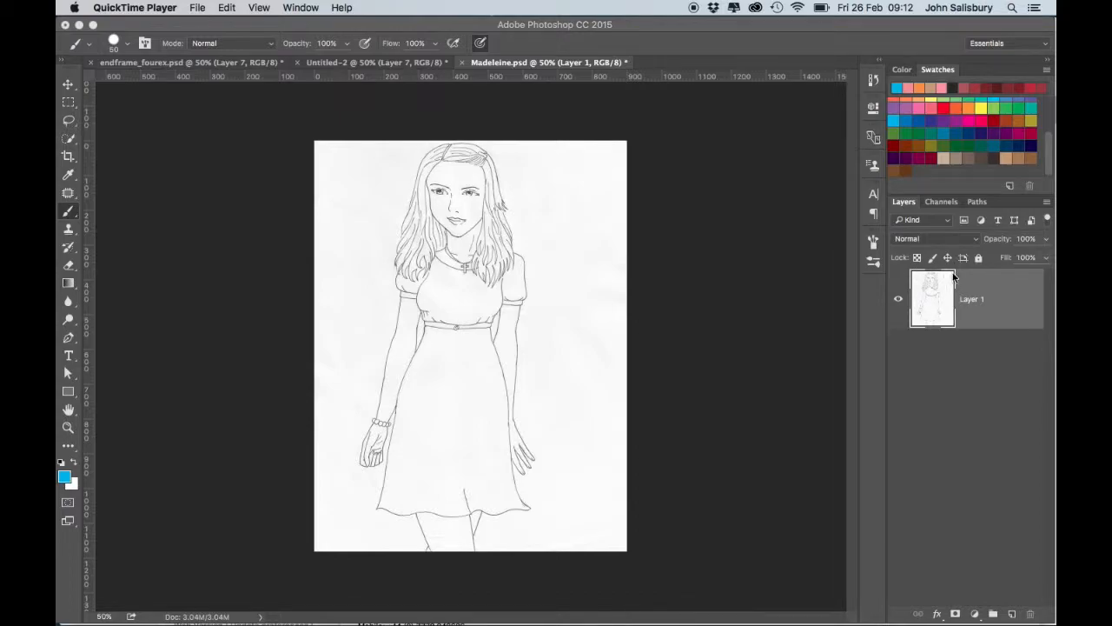
{"action": "mouse_move", "coordinate": [947, 280]}
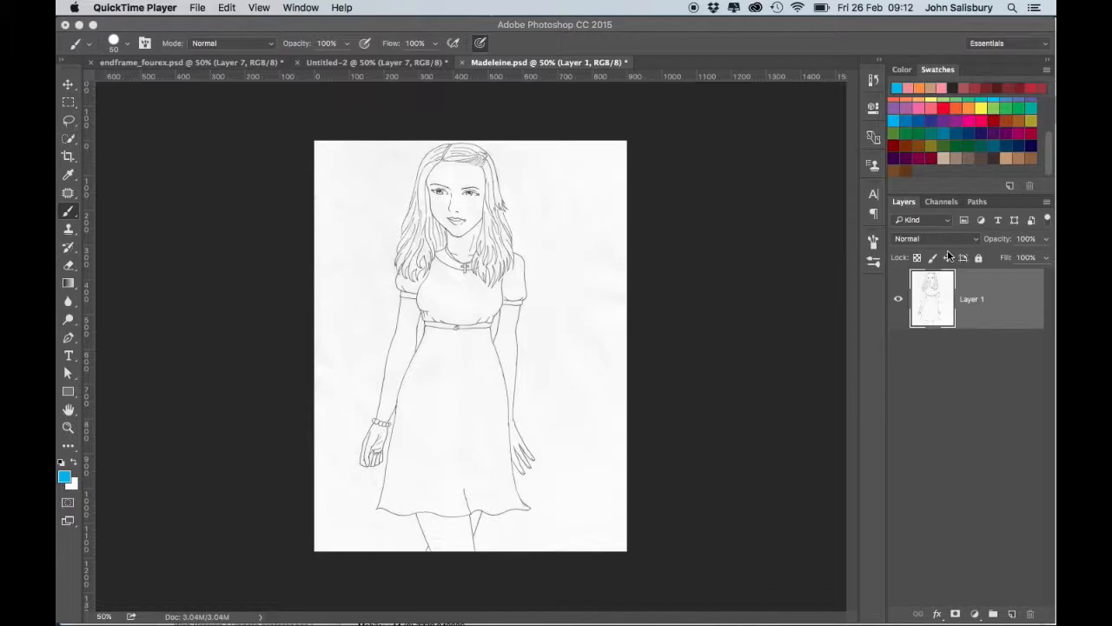
{"action": "mouse_move", "coordinate": [921, 245]}
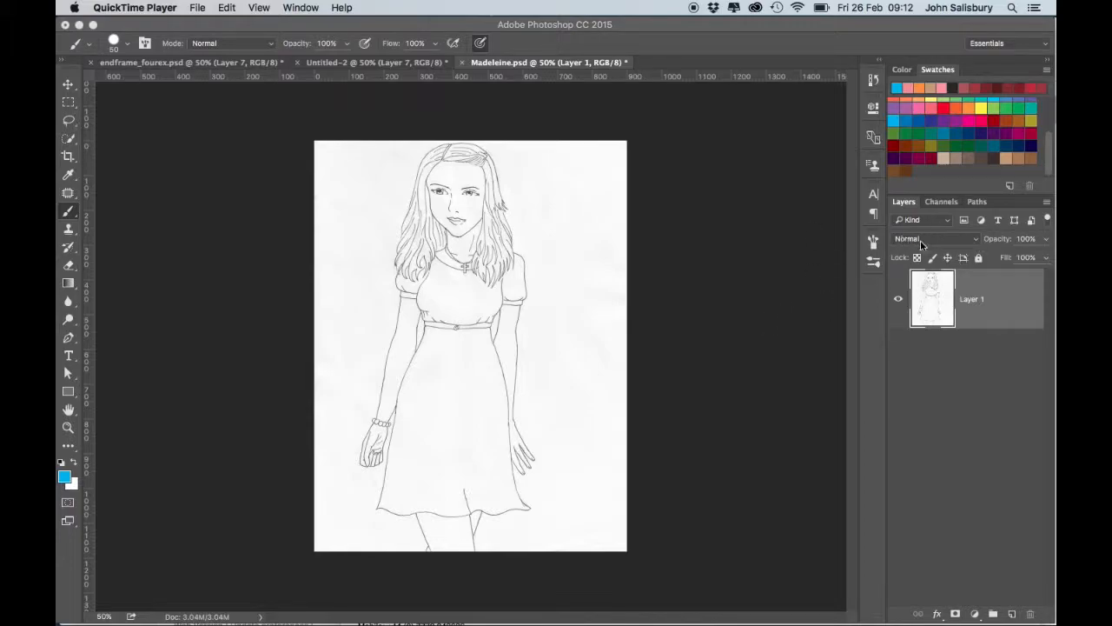
Set the line-drawing layer's blend mode to Multiply.
{"action": "left_click", "coordinate": [934, 238]}
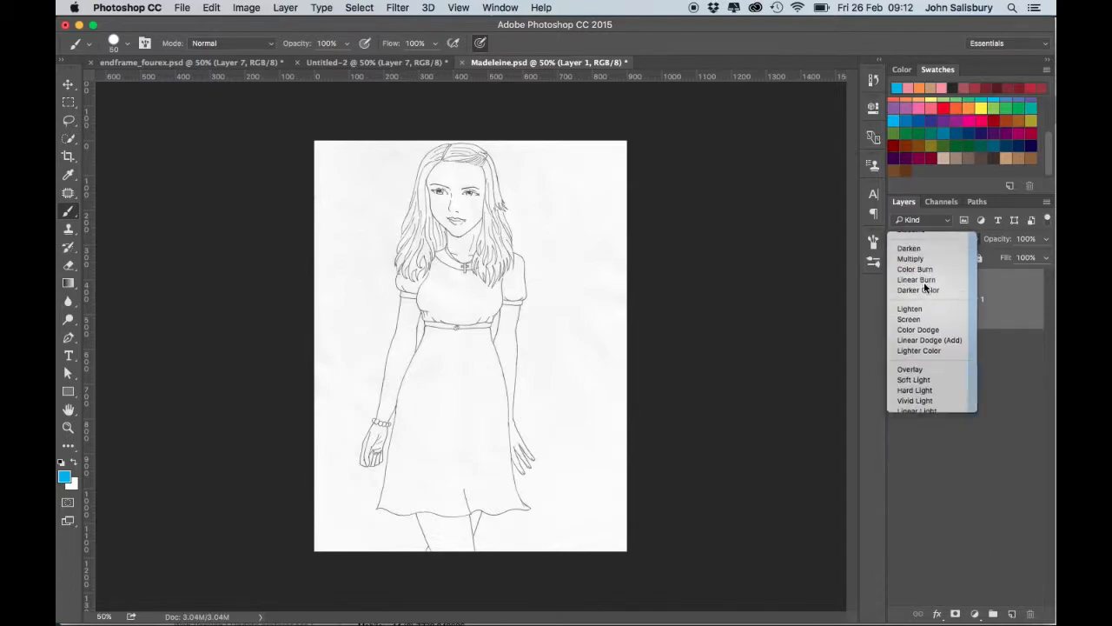
{"action": "left_click", "coordinate": [910, 258]}
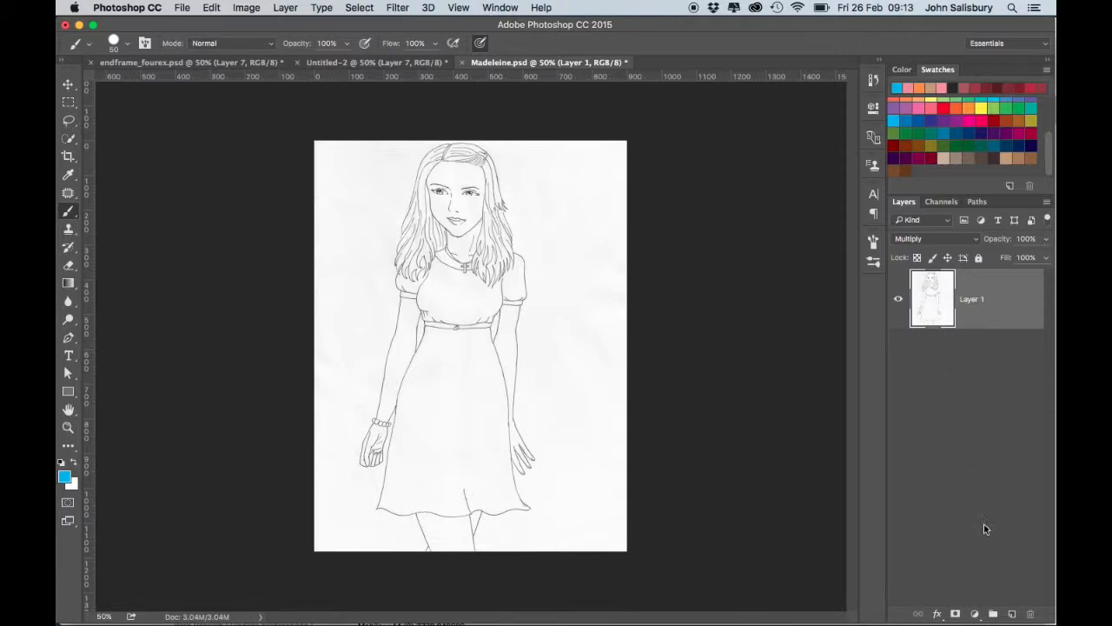
{"action": "mouse_move", "coordinate": [996, 470]}
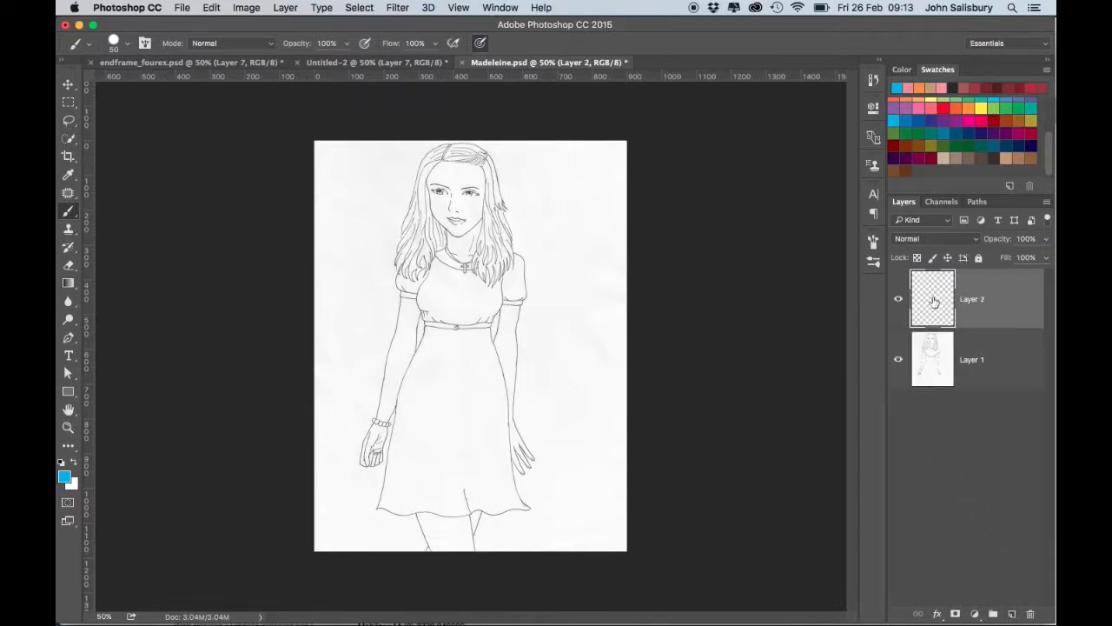
Drag the empty Layer 2 below the line-drawing Layer 1.
{"action": "left_click_drag", "start_coordinate": [932, 298], "coordinate": [932, 403]}
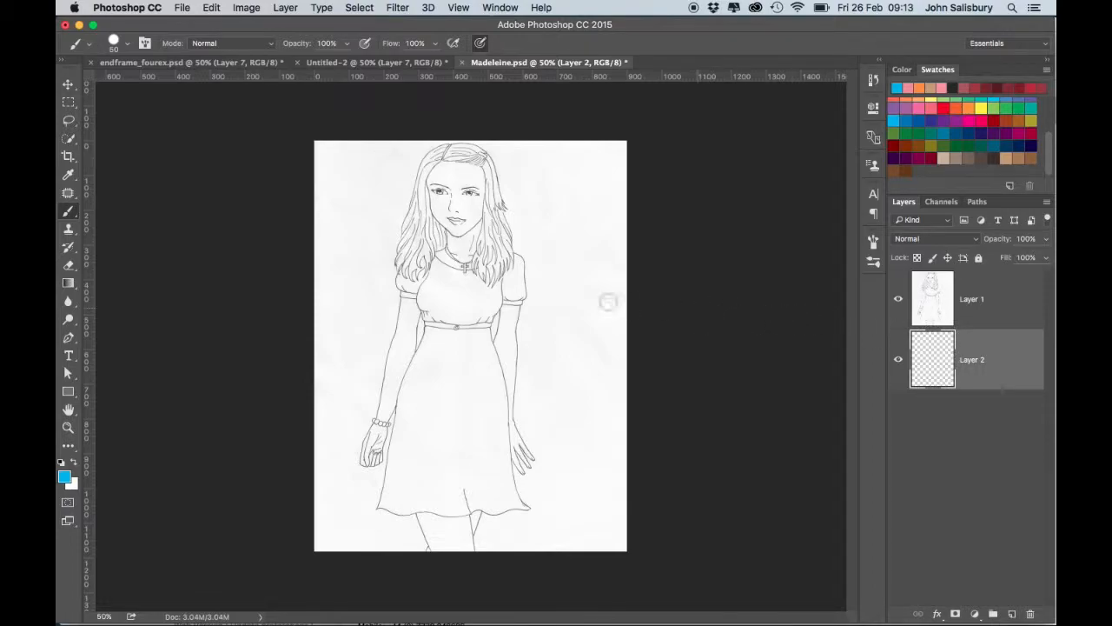
{"action": "mouse_move", "coordinate": [925, 180]}
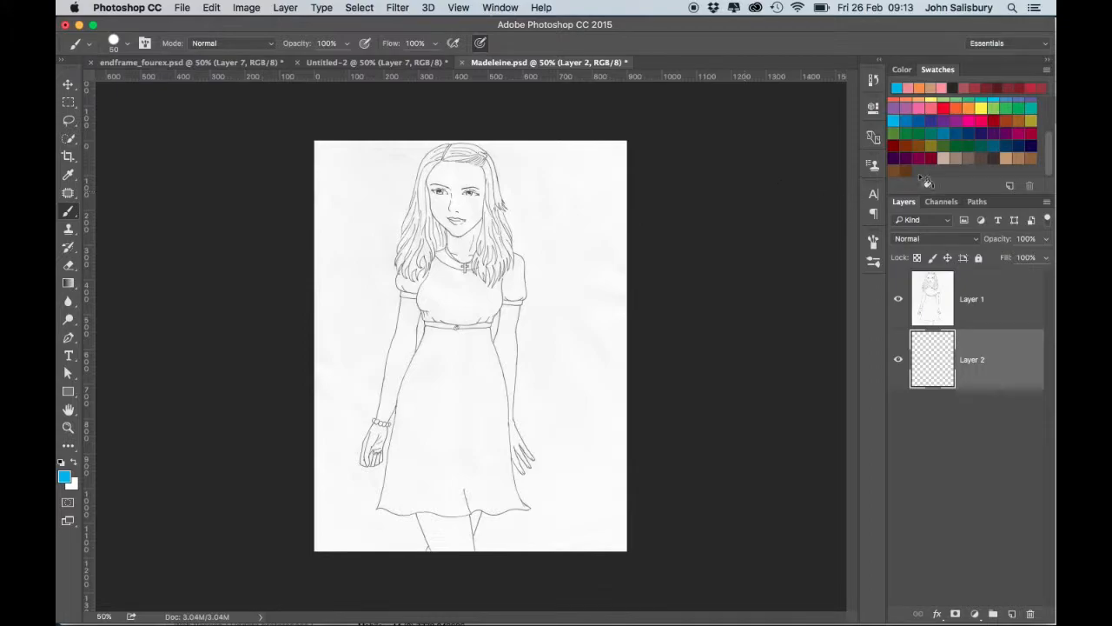
Pick green and paint the upper bodice, left shoulder and left sleeve.
{"action": "left_click", "coordinate": [994, 107]}
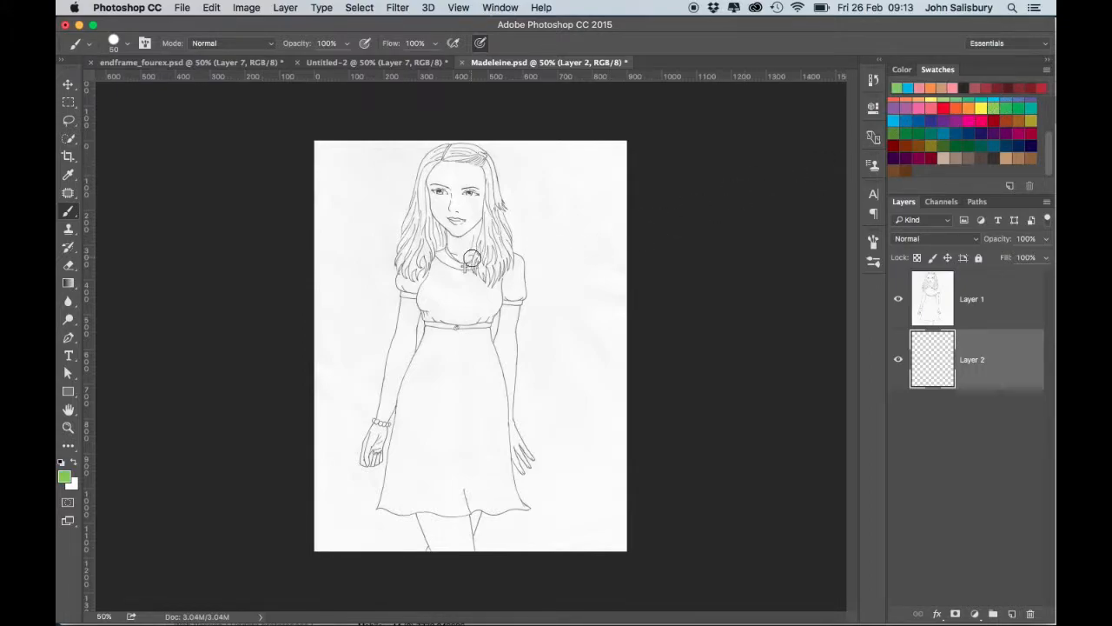
{"action": "left_click_drag", "start_coordinate": [469, 260], "coordinate": [439, 286]}
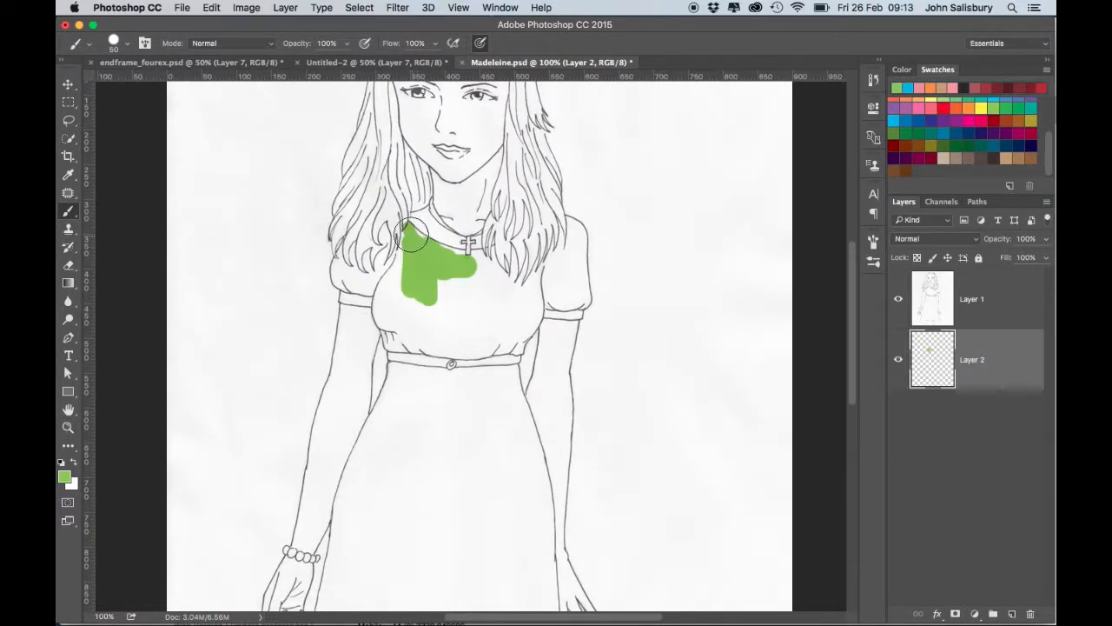
{"action": "left_click_drag", "start_coordinate": [412, 235], "coordinate": [383, 256]}
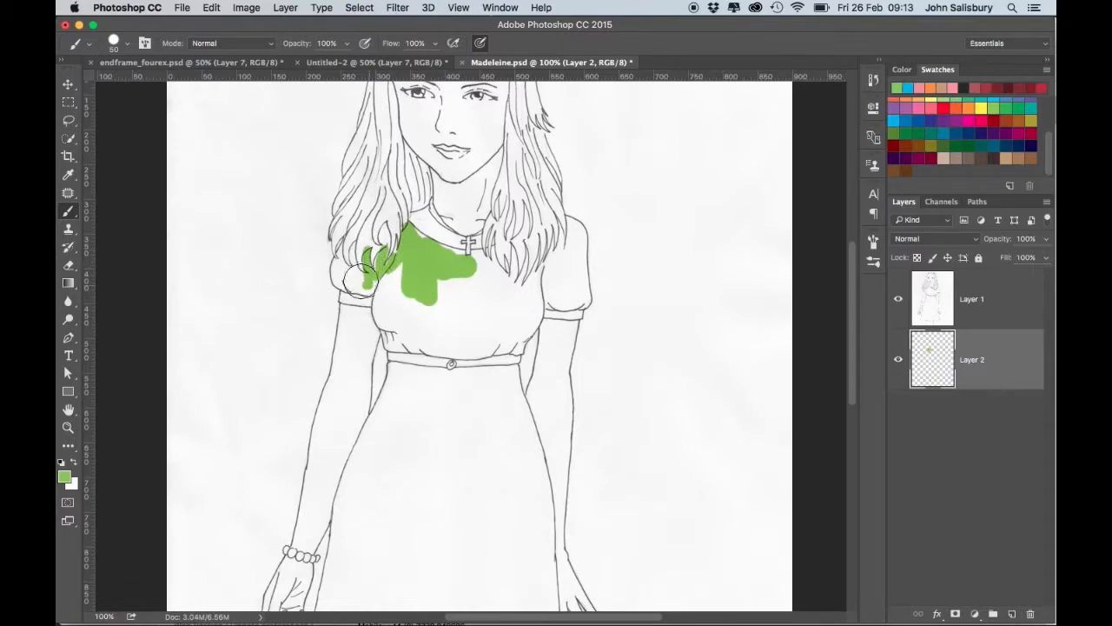
{"action": "left_click_drag", "start_coordinate": [365, 287], "coordinate": [335, 265]}
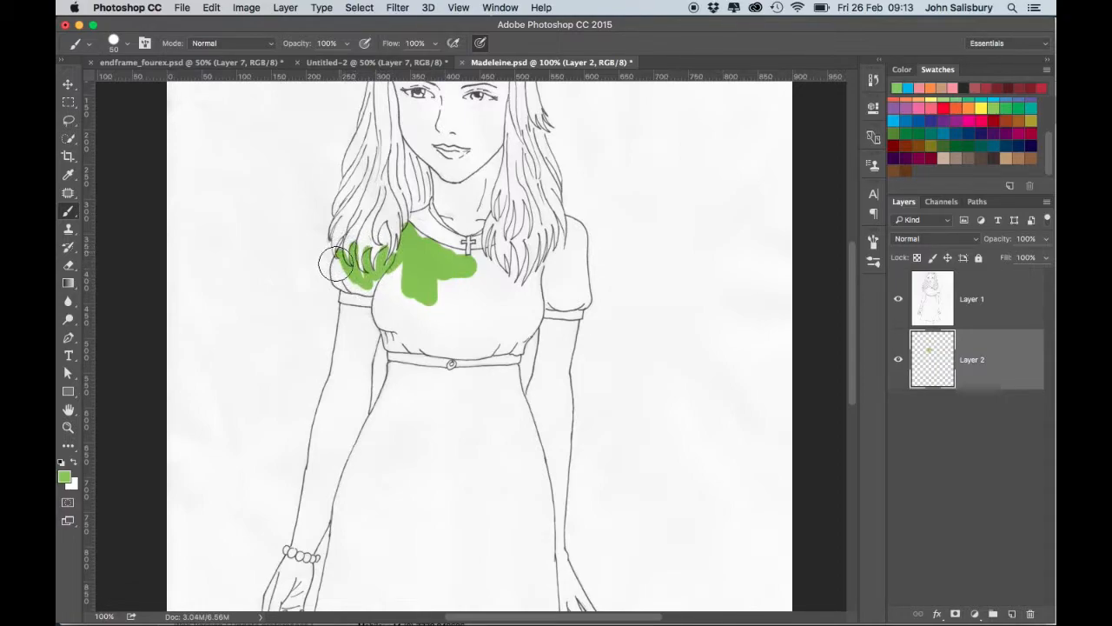
{"action": "left_click_drag", "start_coordinate": [339, 265], "coordinate": [378, 283]}
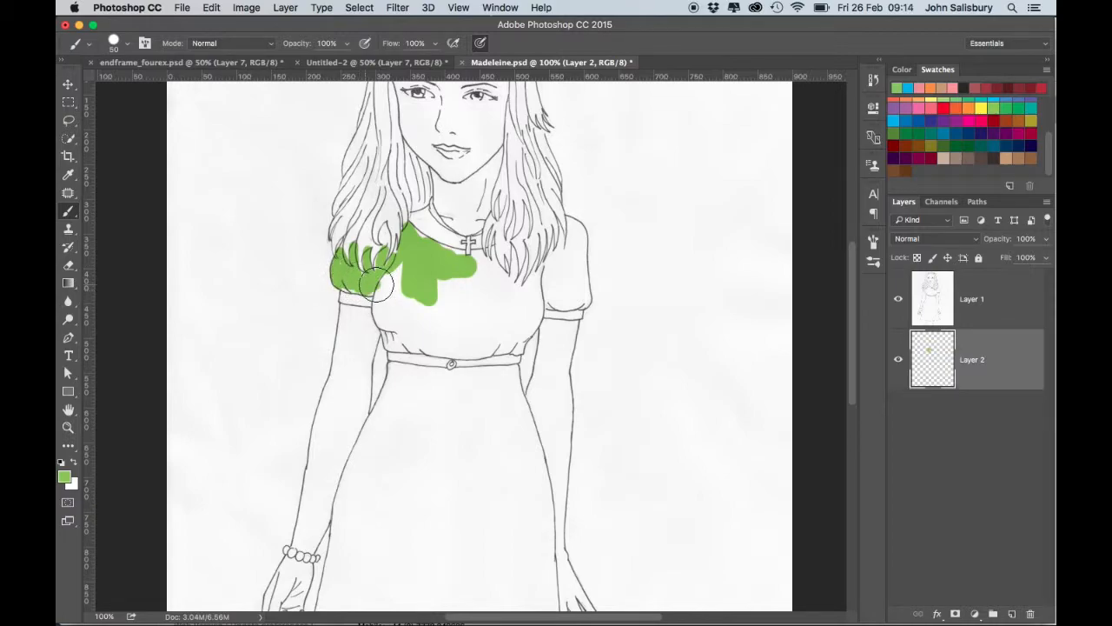
{"action": "left_click_drag", "start_coordinate": [383, 282], "coordinate": [352, 299]}
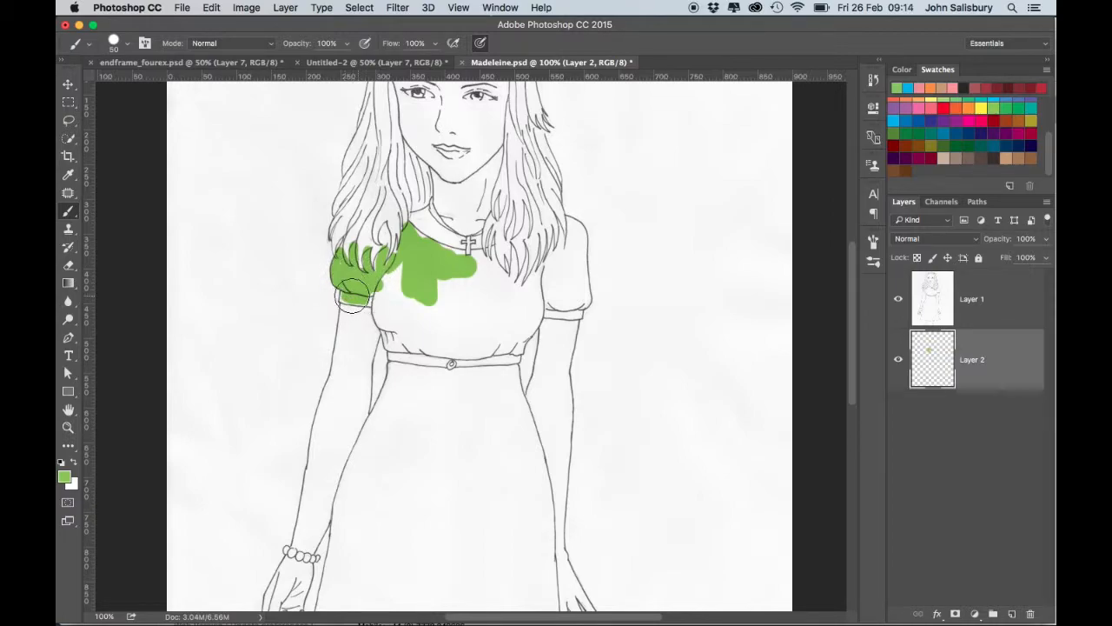
{"action": "left_click_drag", "start_coordinate": [352, 300], "coordinate": [404, 283]}
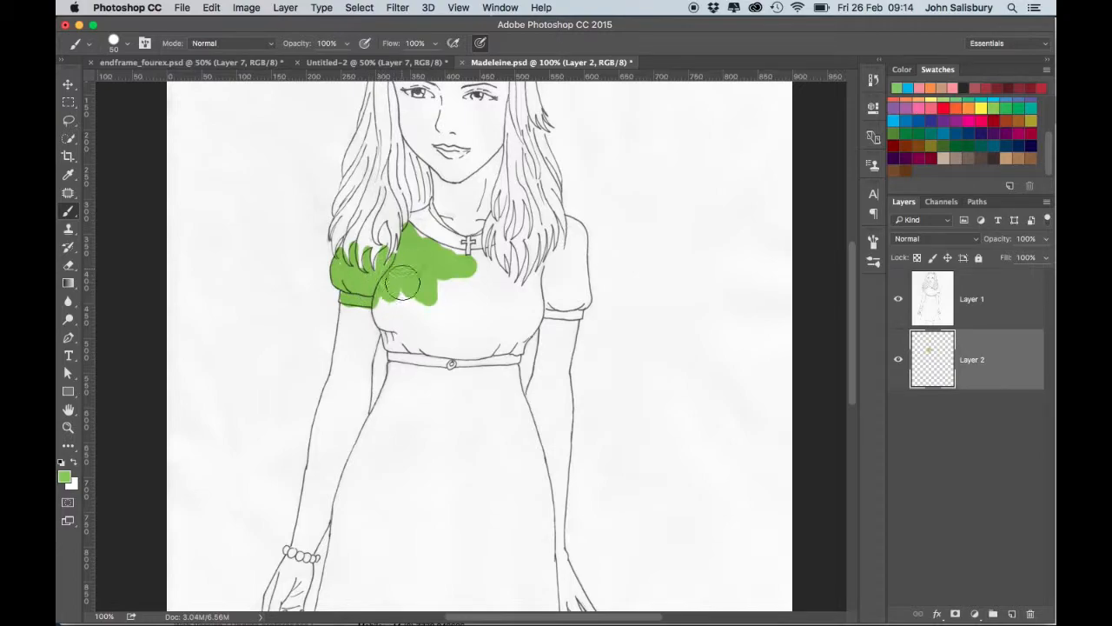
Paint the rest of the bodice, right shoulder, right sleeve and skirt green.
{"action": "left_click_drag", "start_coordinate": [404, 282], "coordinate": [452, 252]}
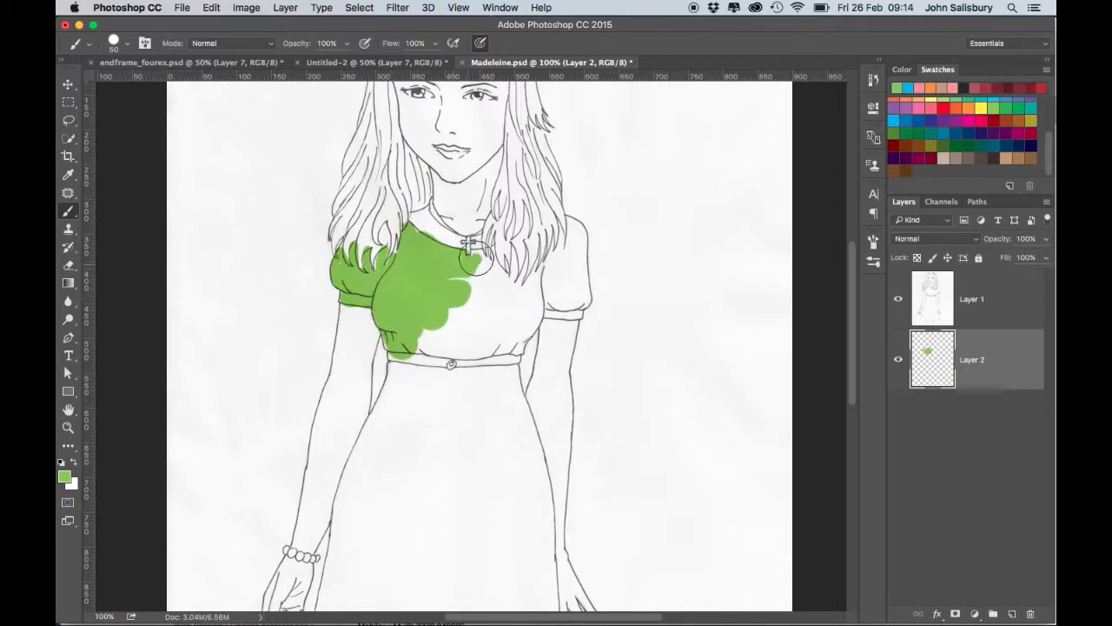
{"action": "left_click_drag", "start_coordinate": [473, 261], "coordinate": [508, 278]}
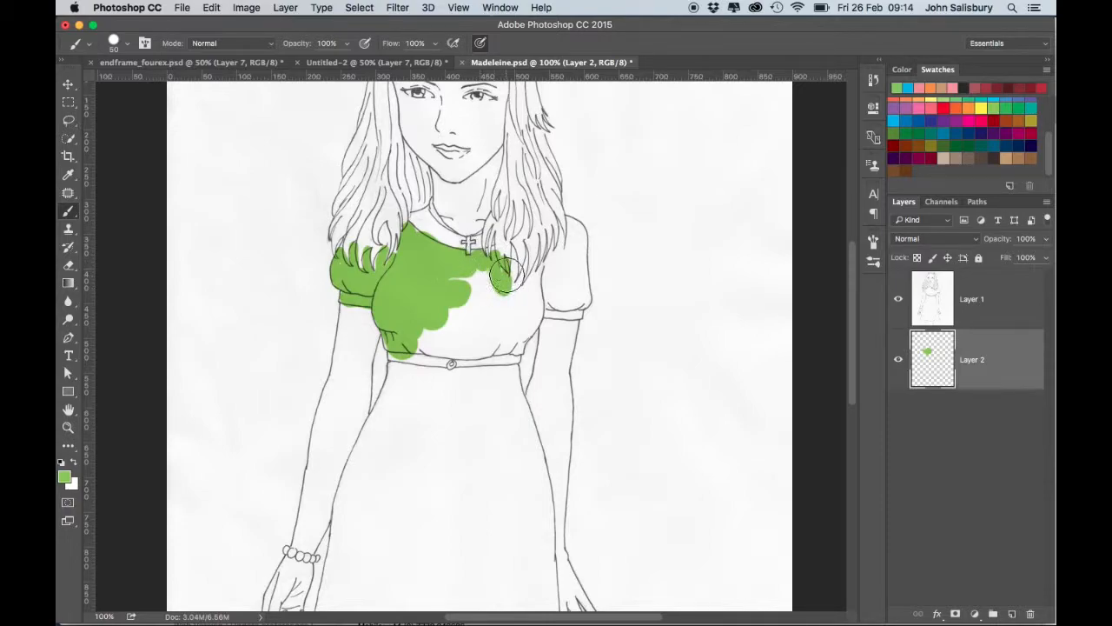
{"action": "left_click_drag", "start_coordinate": [504, 278], "coordinate": [546, 271]}
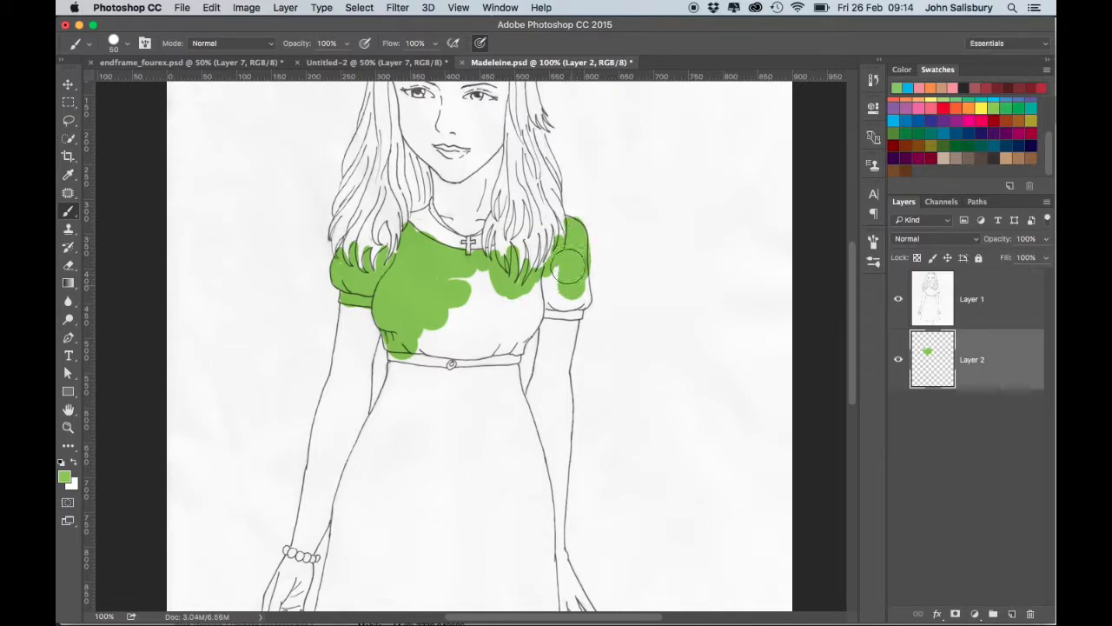
{"action": "left_click_drag", "start_coordinate": [565, 270], "coordinate": [582, 296]}
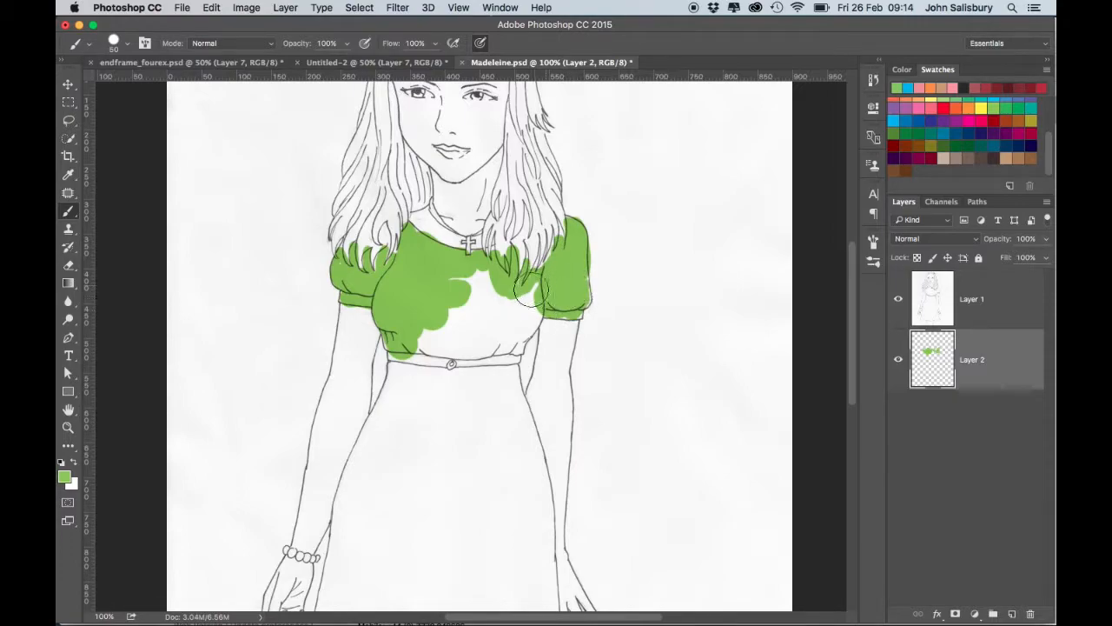
{"action": "left_click_drag", "start_coordinate": [530, 291], "coordinate": [434, 312]}
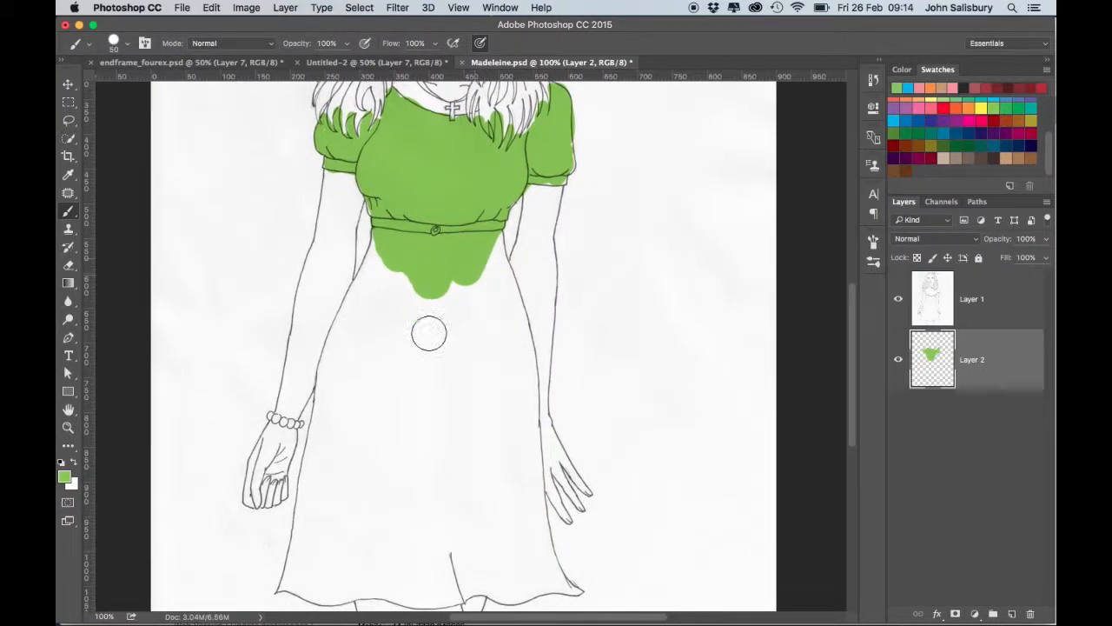
{"action": "left_click_drag", "start_coordinate": [428, 333], "coordinate": [388, 239]}
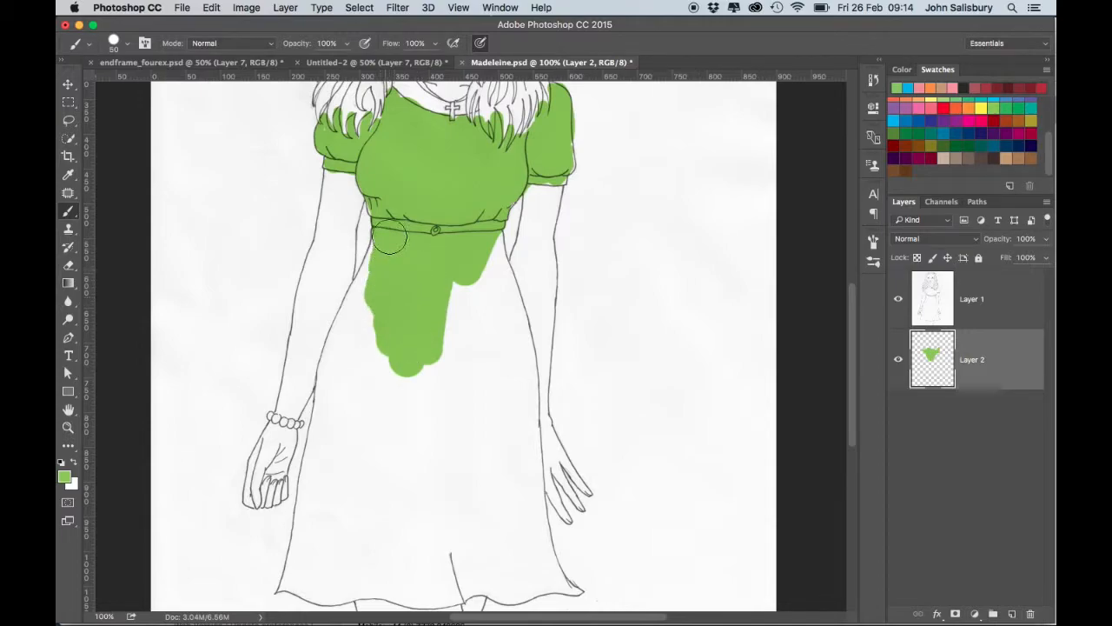
{"action": "left_click_drag", "start_coordinate": [388, 239], "coordinate": [358, 305]}
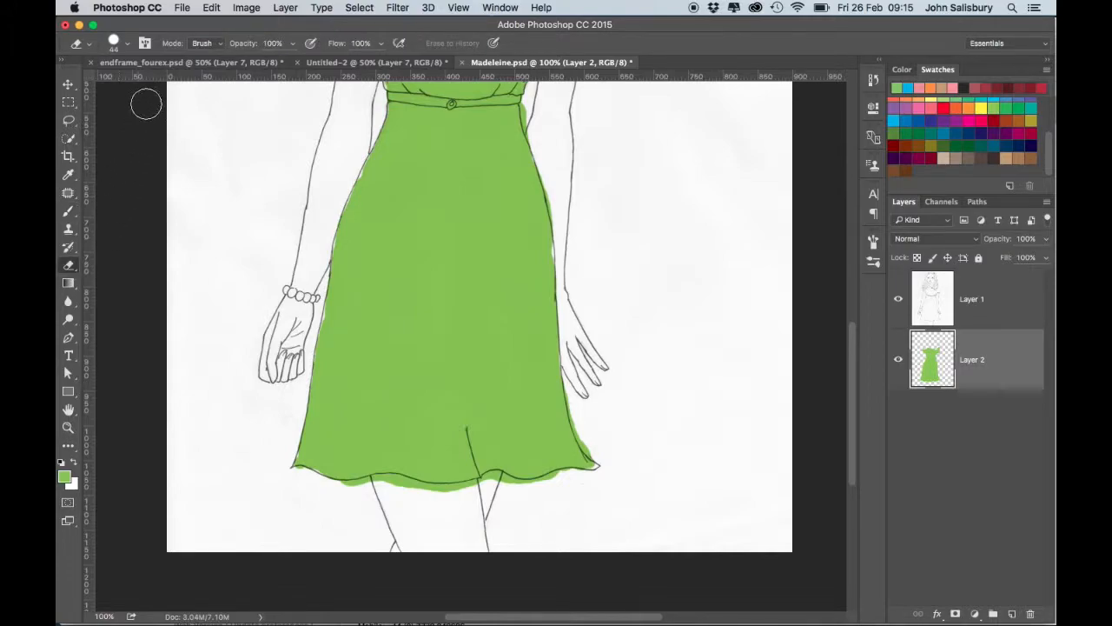
Erase green overspill along the dress hem with a hard round eraser tip.
{"action": "left_click", "coordinate": [113, 43]}
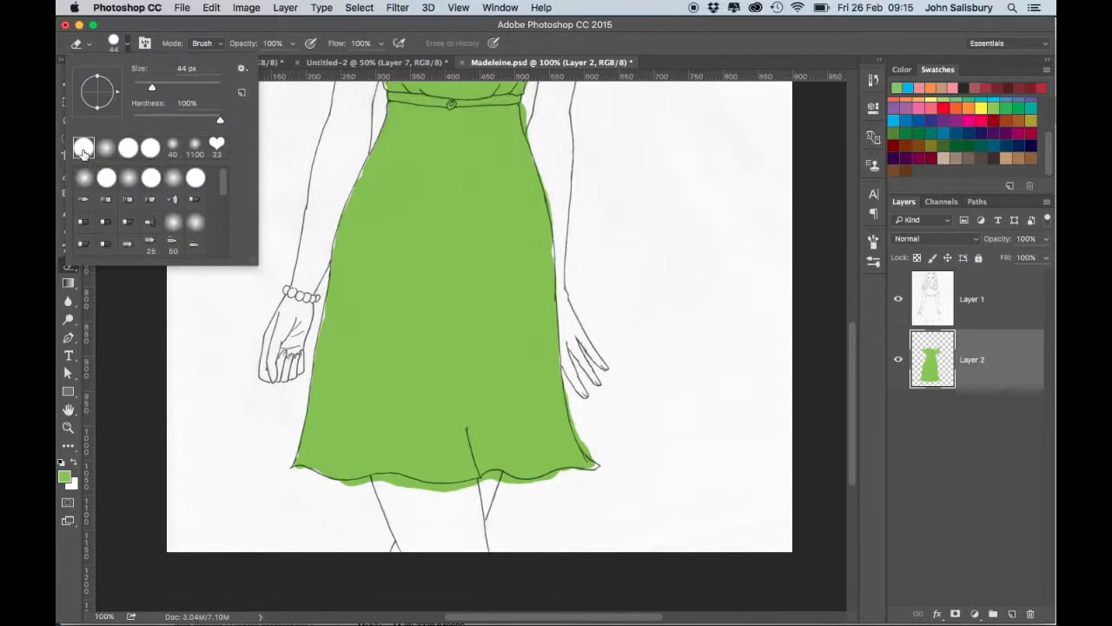
{"action": "left_click", "coordinate": [106, 177]}
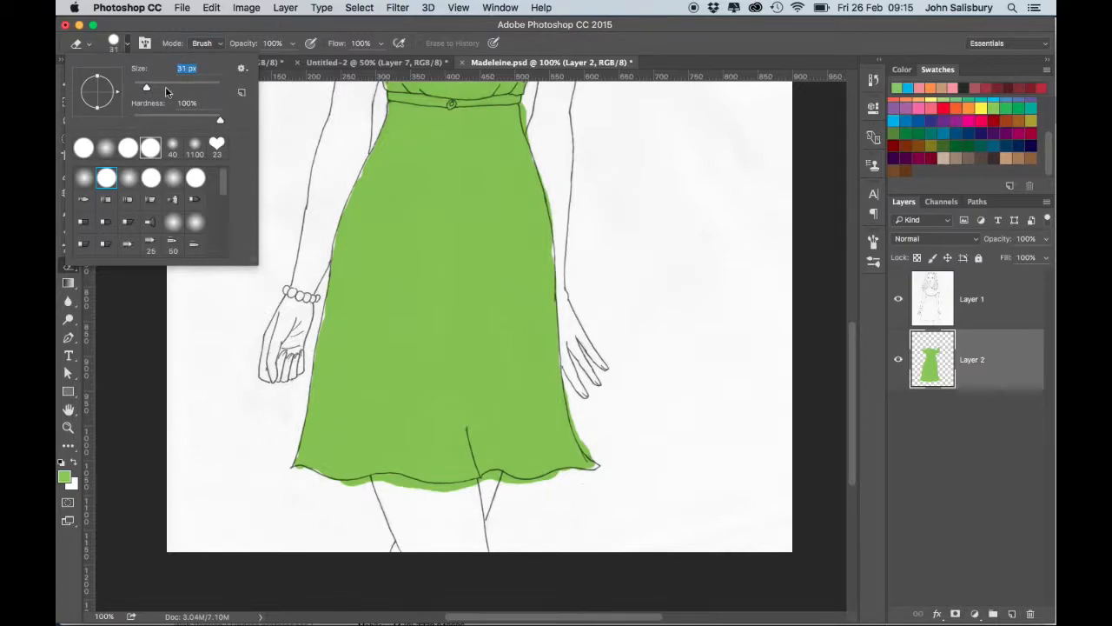
{"action": "left_click", "coordinate": [366, 490]}
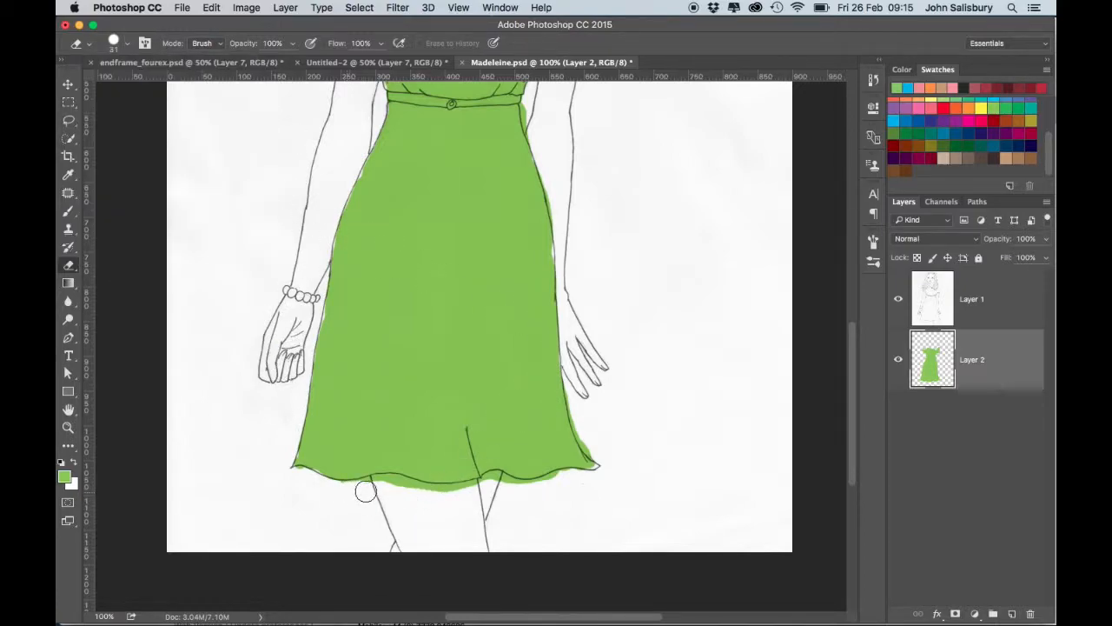
{"action": "left_click_drag", "start_coordinate": [365, 491], "coordinate": [415, 491]}
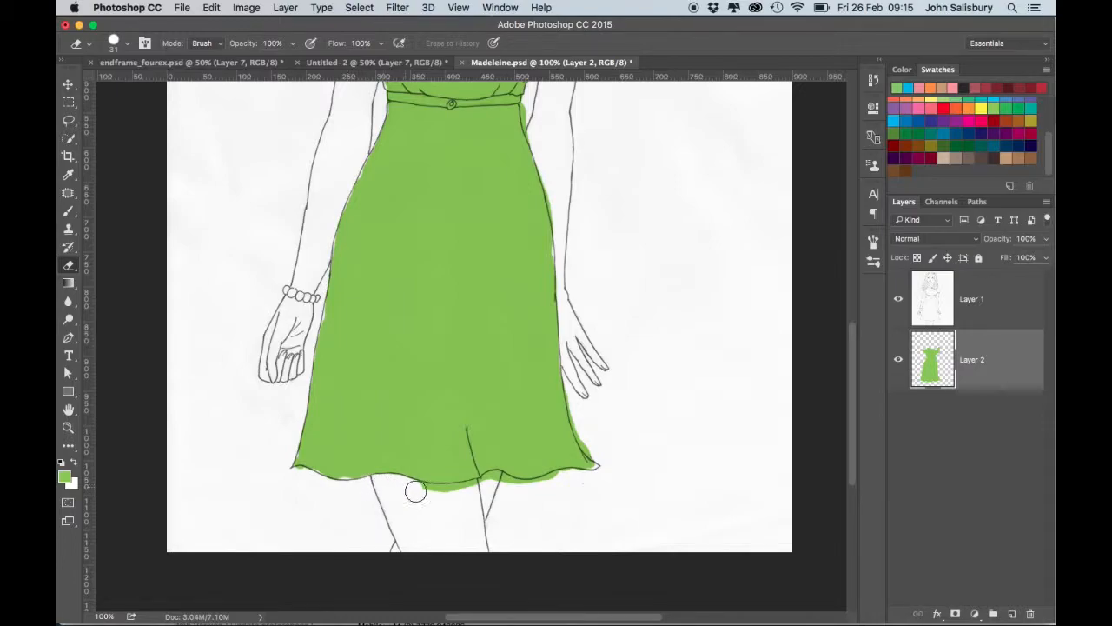
{"action": "left_click_drag", "start_coordinate": [415, 491], "coordinate": [511, 491]}
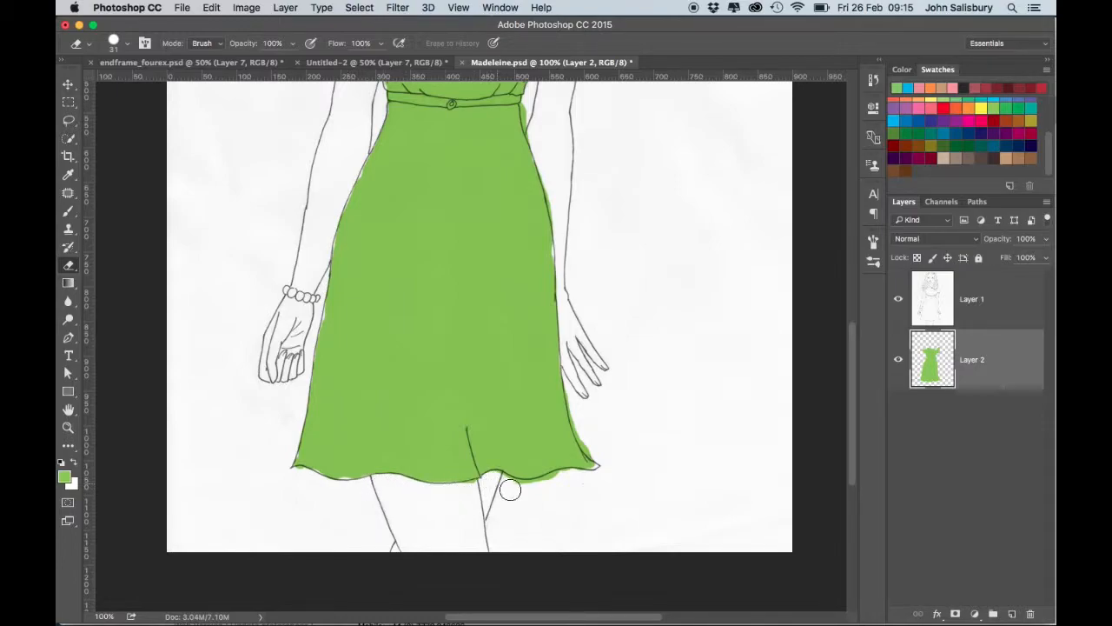
{"action": "left_click_drag", "start_coordinate": [510, 489], "coordinate": [574, 481]}
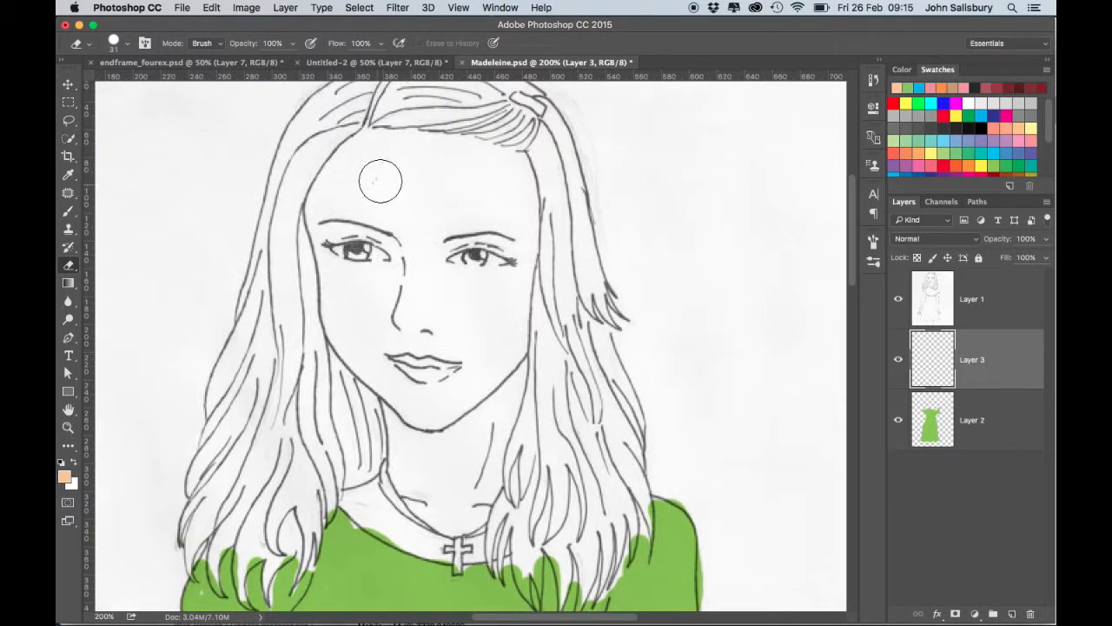
{"action": "mouse_move", "coordinate": [422, 178]}
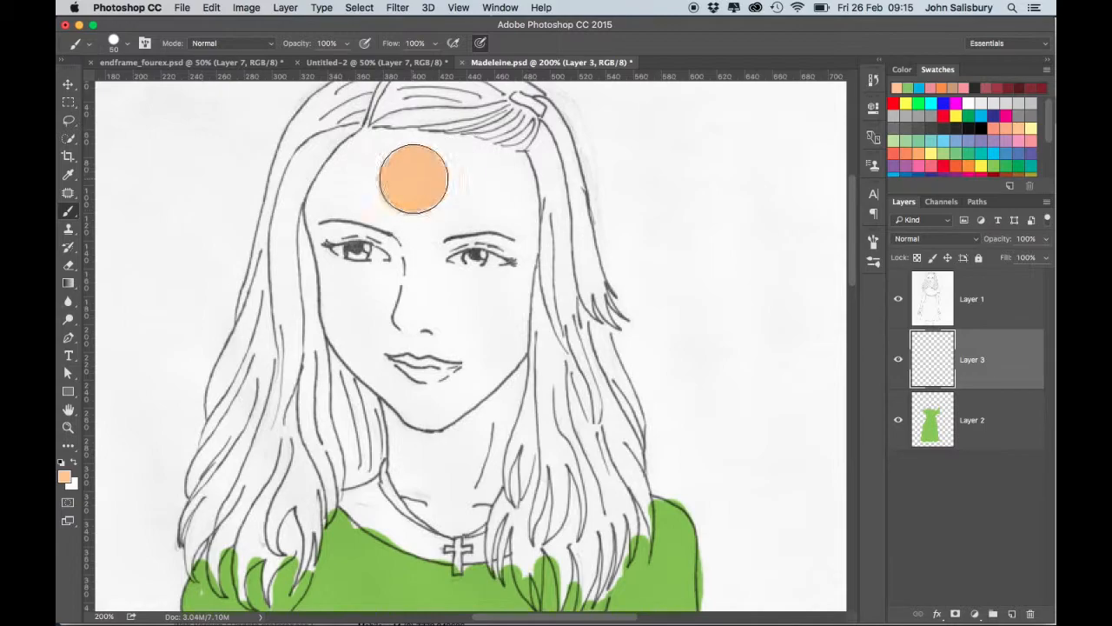
Paint peach skin over the forehead up to the hairline, eyes and nose.
{"action": "left_click_drag", "start_coordinate": [414, 178], "coordinate": [355, 172]}
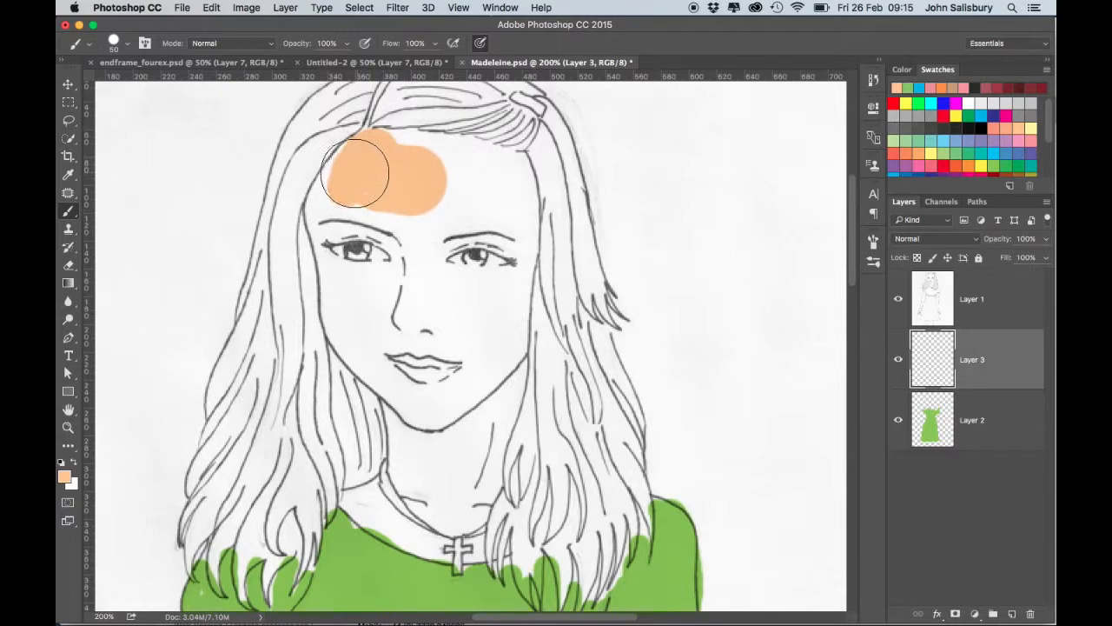
{"action": "left_click_drag", "start_coordinate": [356, 174], "coordinate": [364, 131]}
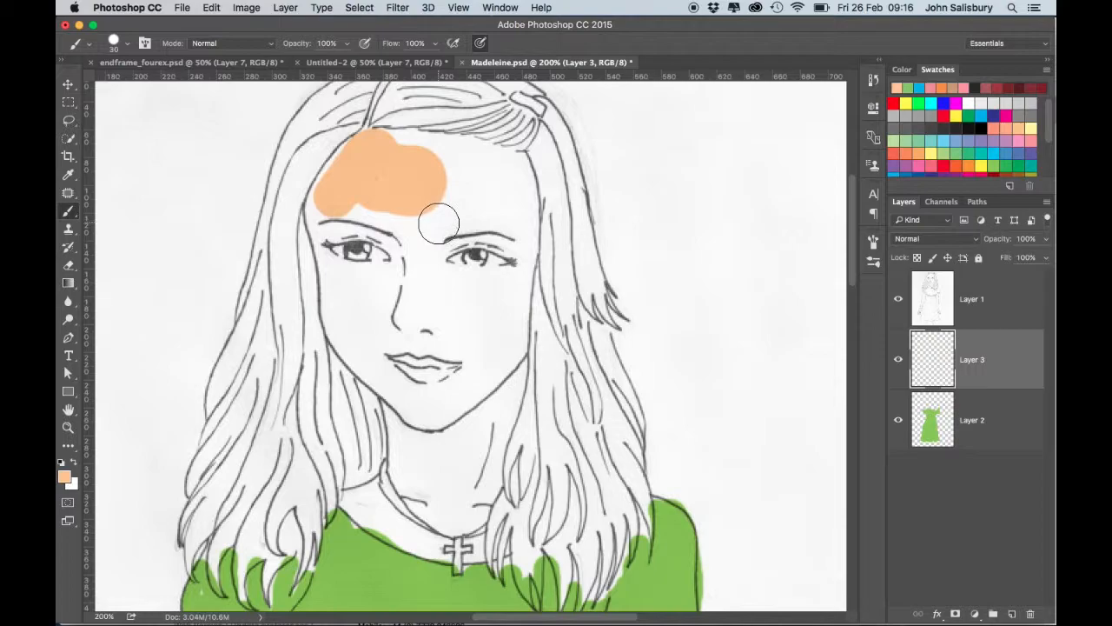
{"action": "mouse_move", "coordinate": [443, 226]}
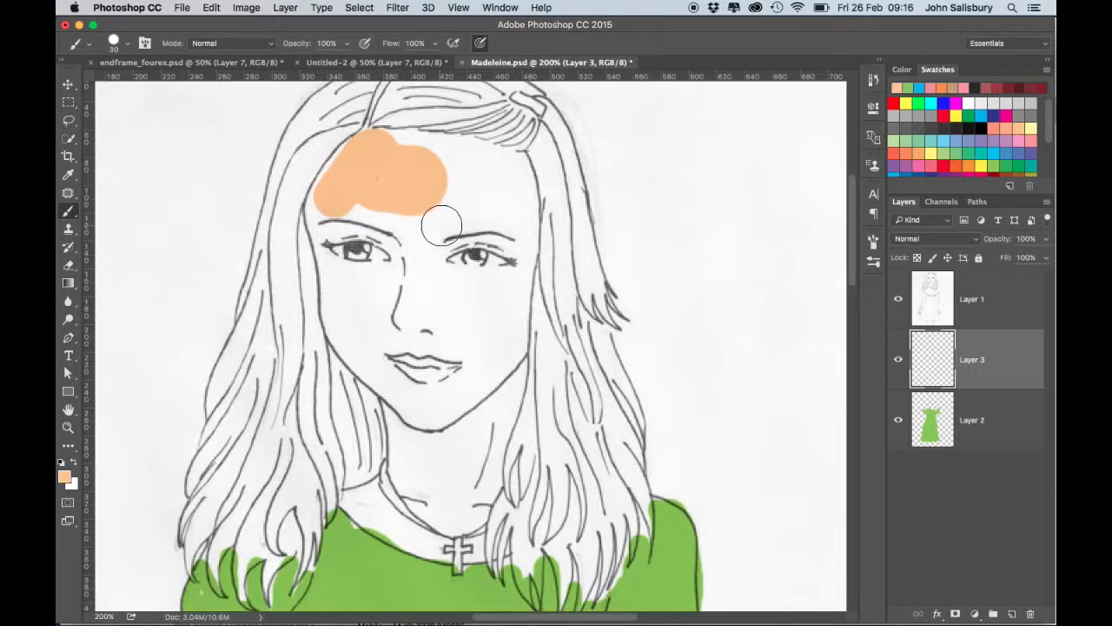
{"action": "mouse_move", "coordinate": [449, 219]}
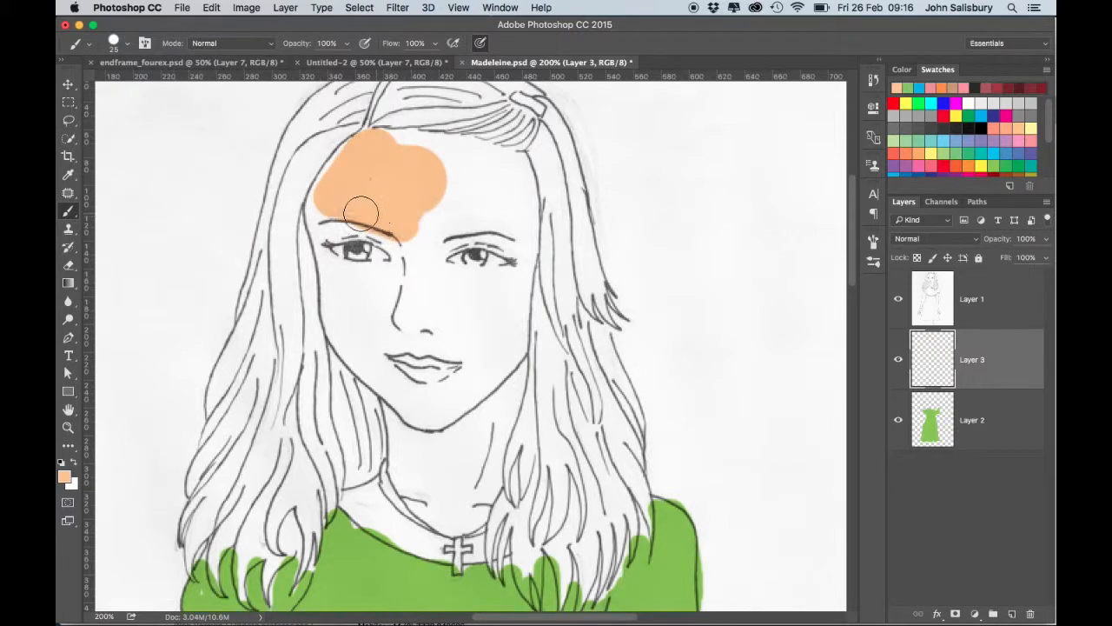
{"action": "left_click_drag", "start_coordinate": [363, 213], "coordinate": [347, 161]}
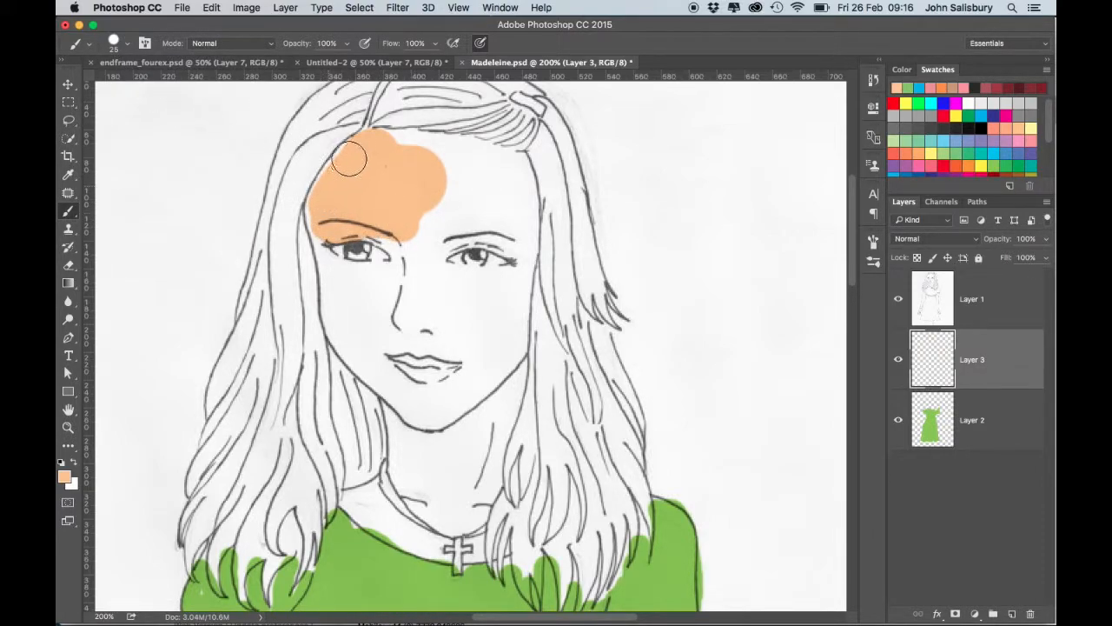
{"action": "left_click_drag", "start_coordinate": [352, 157], "coordinate": [517, 218]}
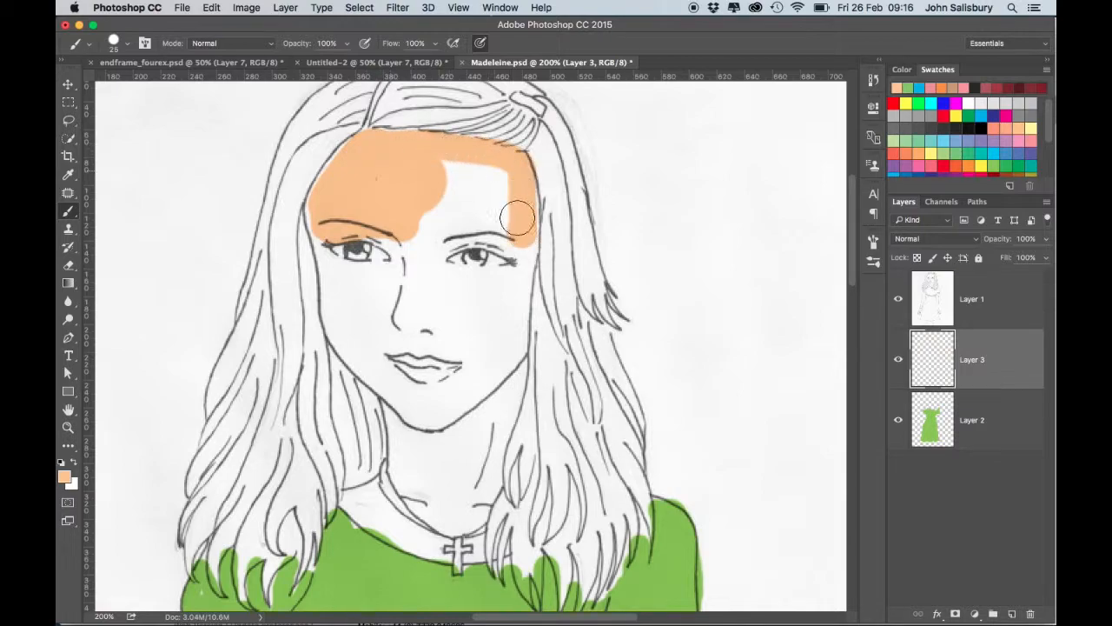
{"action": "left_click_drag", "start_coordinate": [517, 217], "coordinate": [496, 230]}
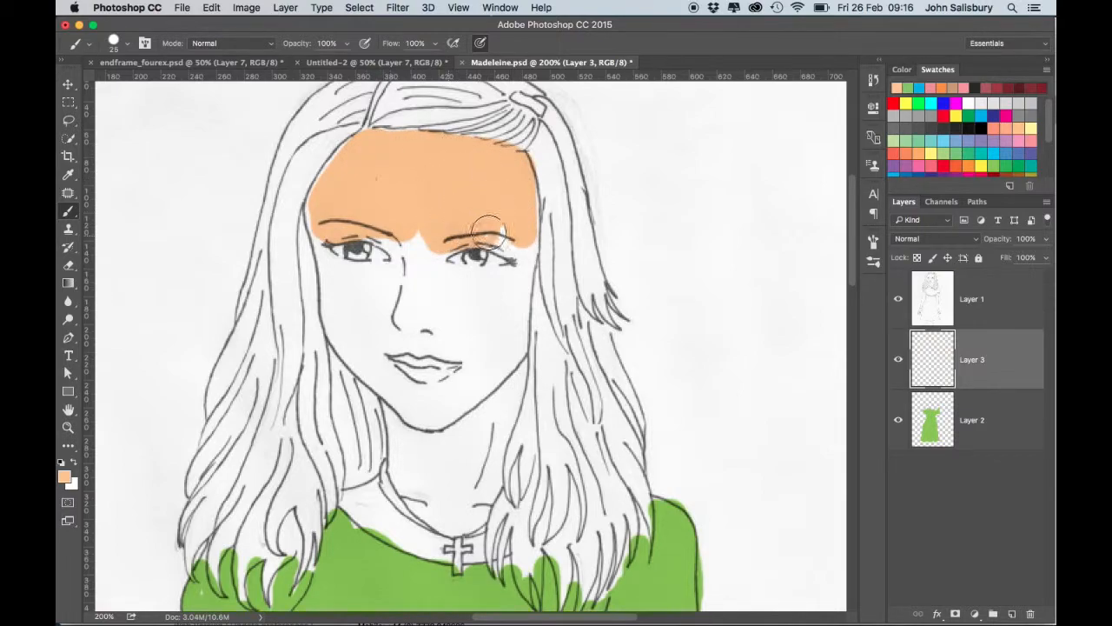
{"action": "left_click_drag", "start_coordinate": [495, 235], "coordinate": [450, 279]}
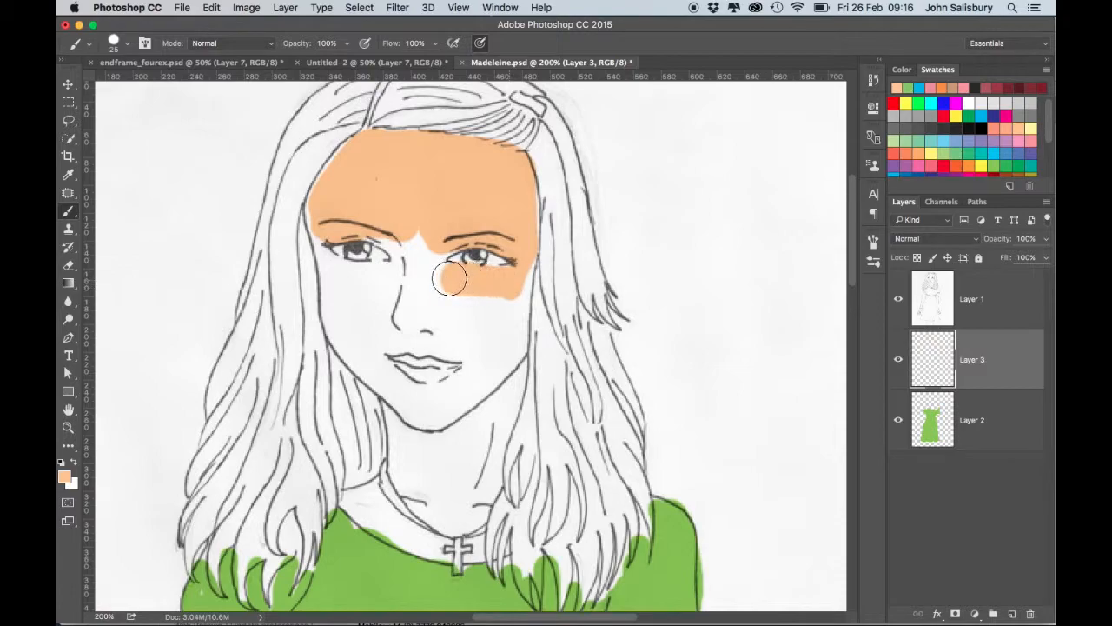
{"action": "left_click_drag", "start_coordinate": [450, 278], "coordinate": [322, 209]}
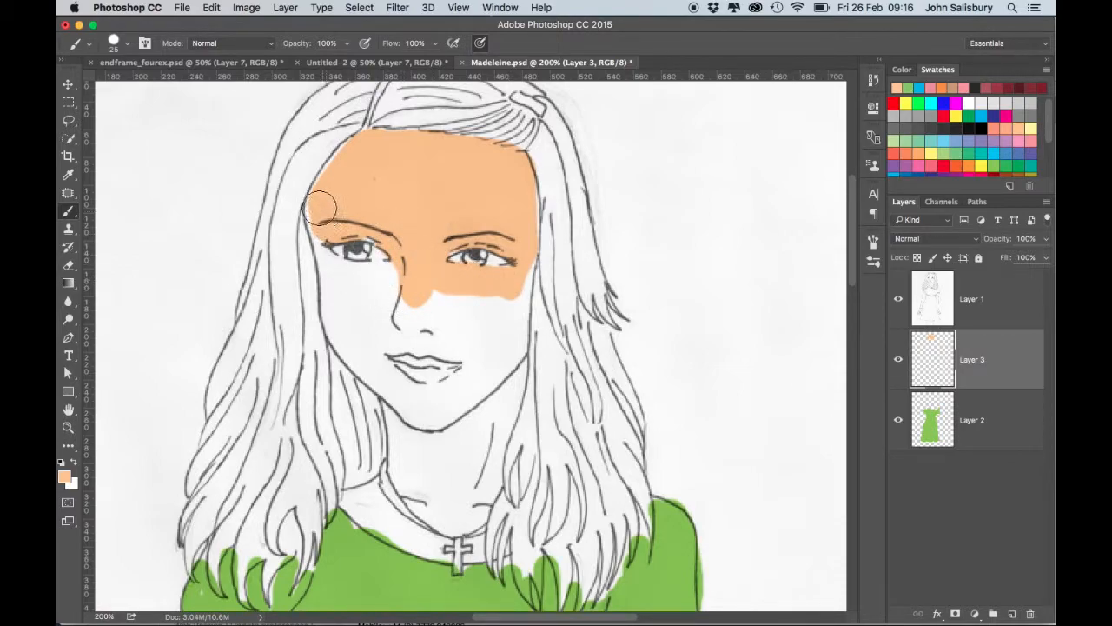
Paint peach skin over the temple, cheeks, jaw, neck and collar edge.
{"action": "left_click_drag", "start_coordinate": [326, 209], "coordinate": [369, 300]}
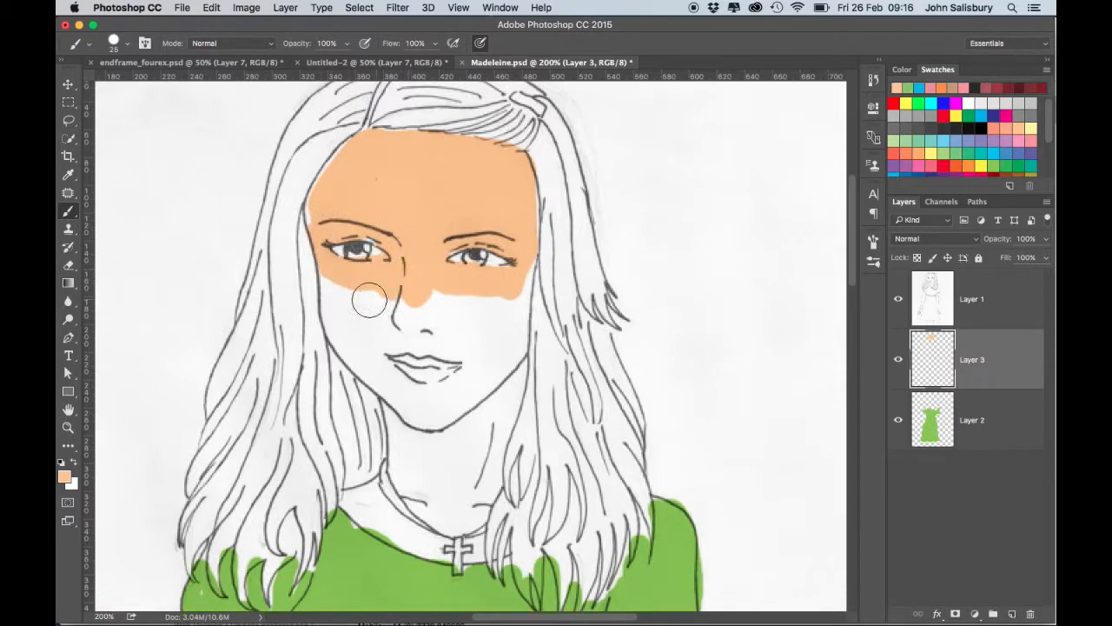
{"action": "left_click_drag", "start_coordinate": [367, 300], "coordinate": [473, 365]}
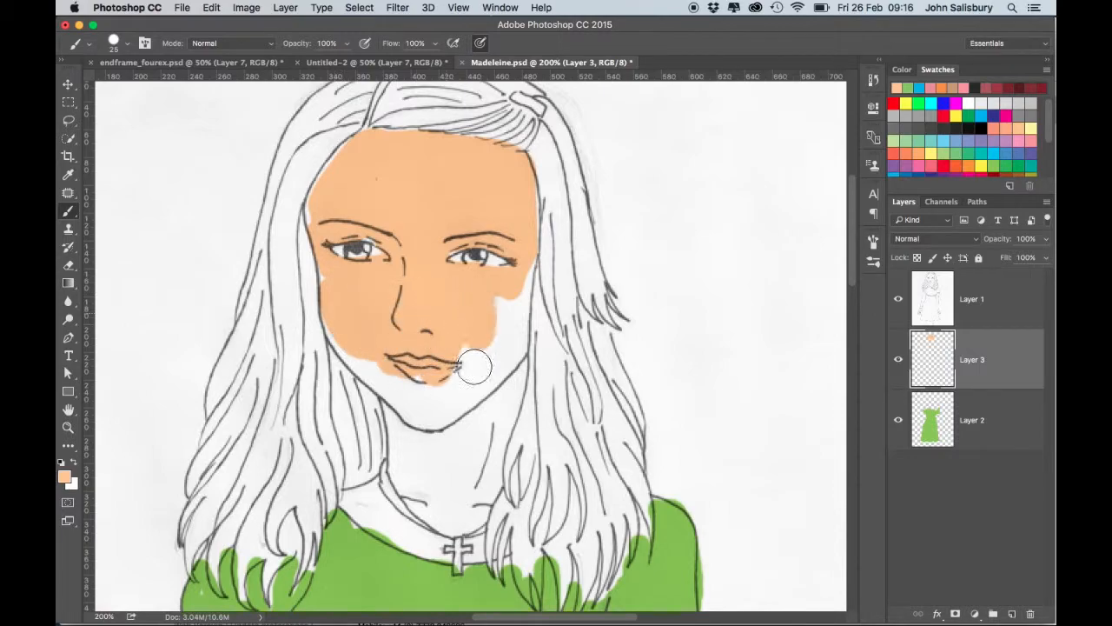
{"action": "left_click_drag", "start_coordinate": [474, 365], "coordinate": [341, 296]}
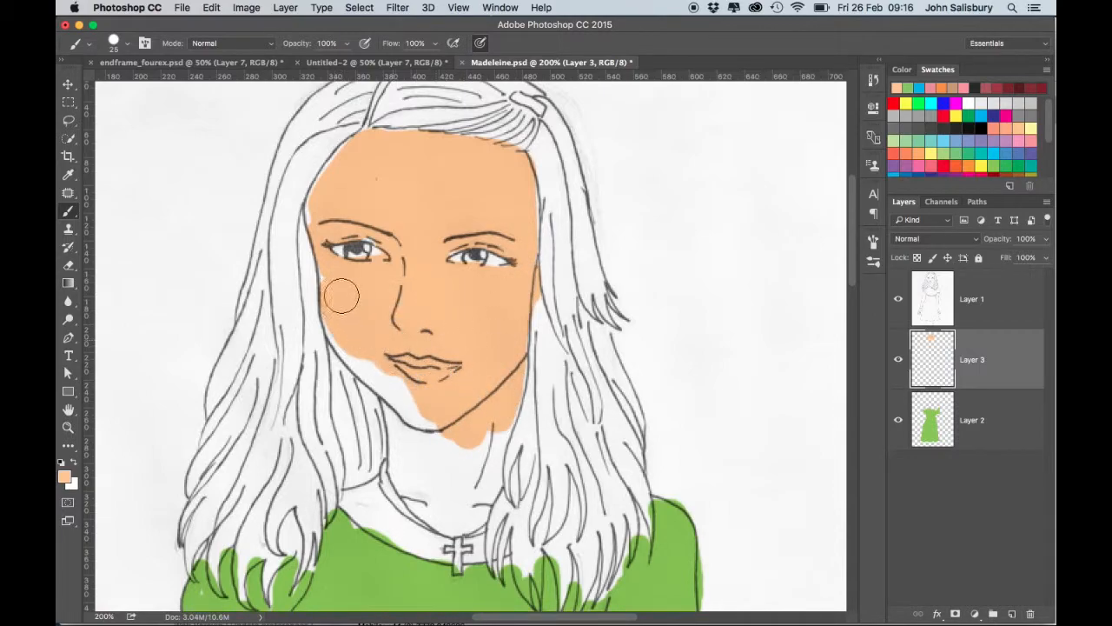
{"action": "left_click_drag", "start_coordinate": [340, 295], "coordinate": [412, 486]}
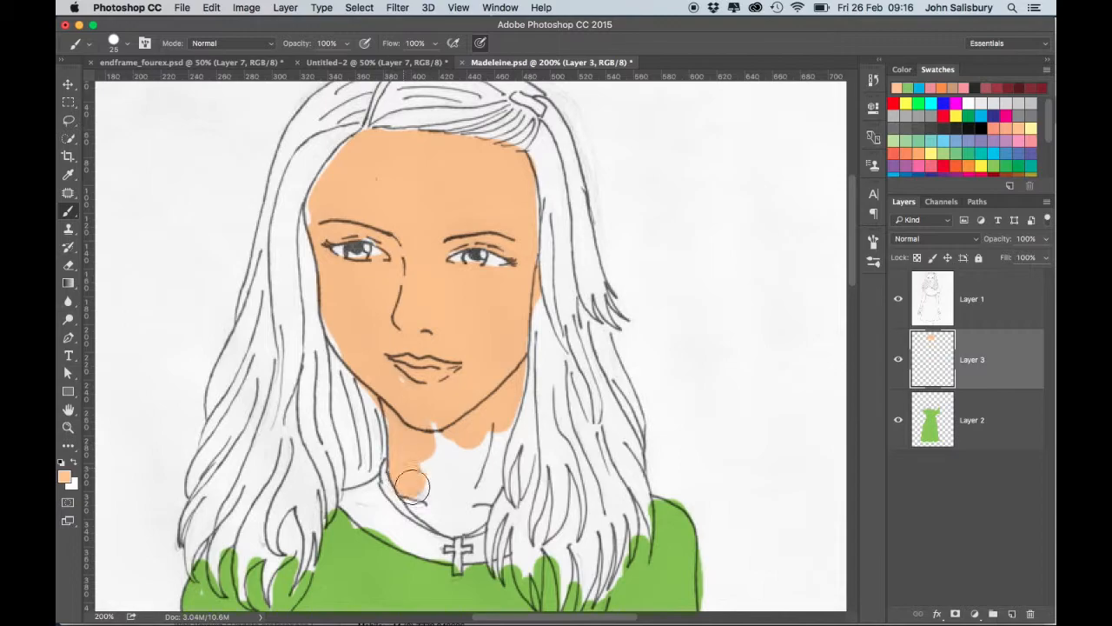
{"action": "left_click_drag", "start_coordinate": [413, 485], "coordinate": [487, 478]}
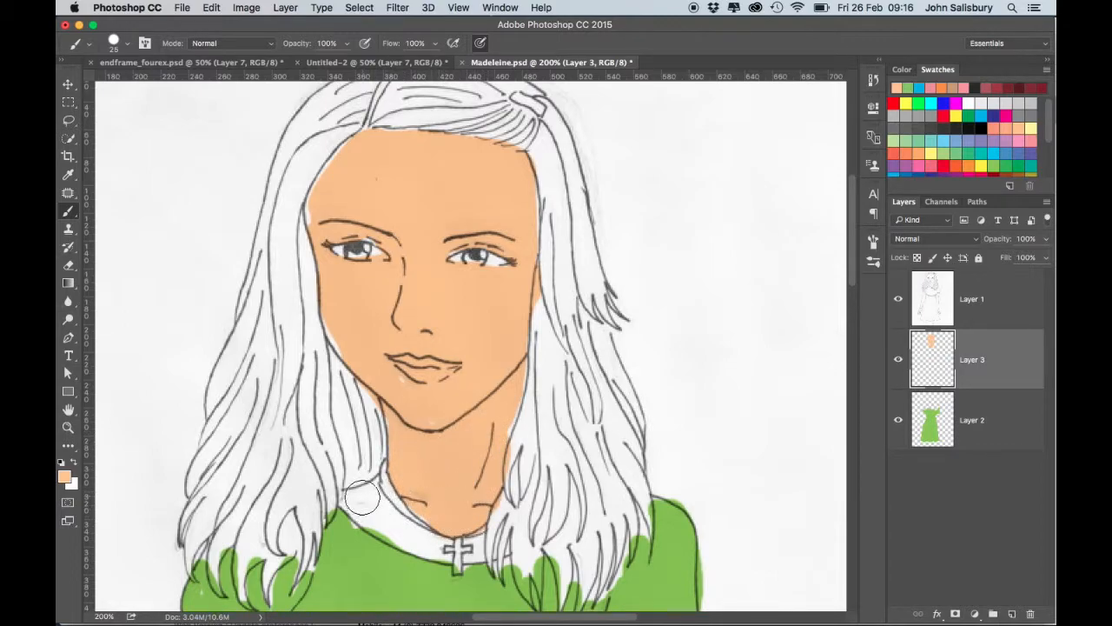
{"action": "left_click_drag", "start_coordinate": [364, 498], "coordinate": [382, 524]}
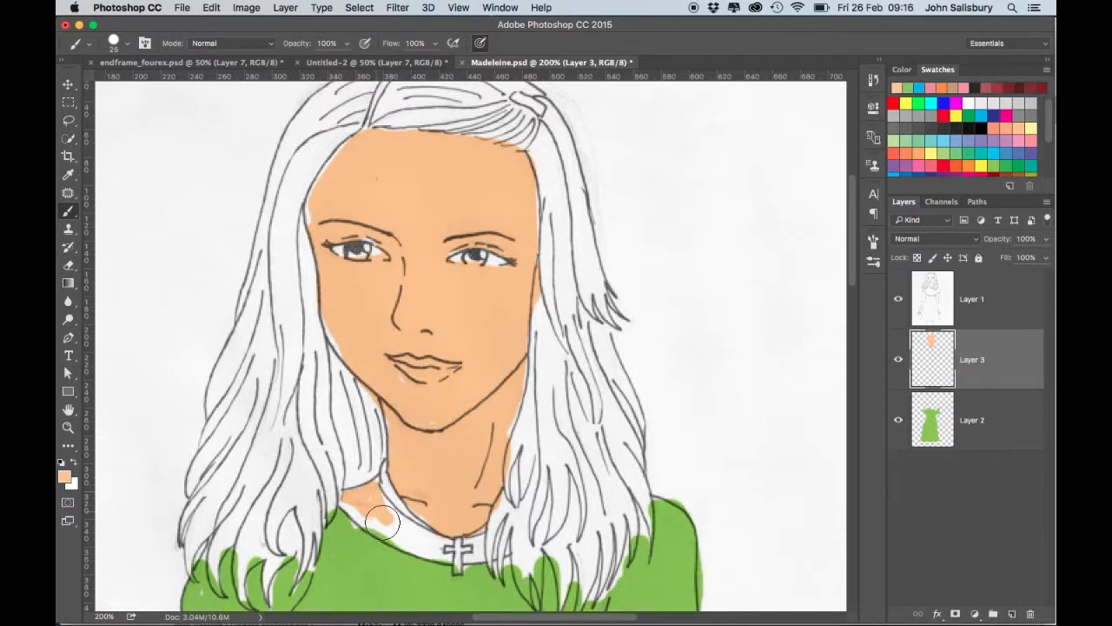
{"action": "left_click_drag", "start_coordinate": [383, 521], "coordinate": [452, 551]}
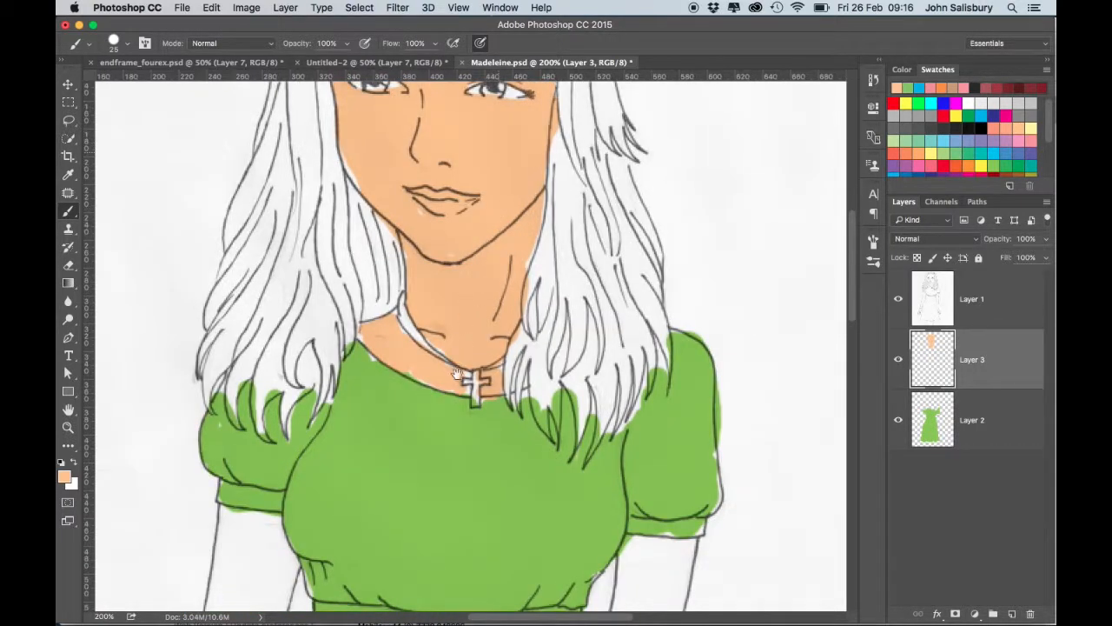
Paint the left upper arm, forearm, wrist, hand and fingers peach.
{"action": "scroll", "scroll_direction": "down", "scroll_amount": 3}
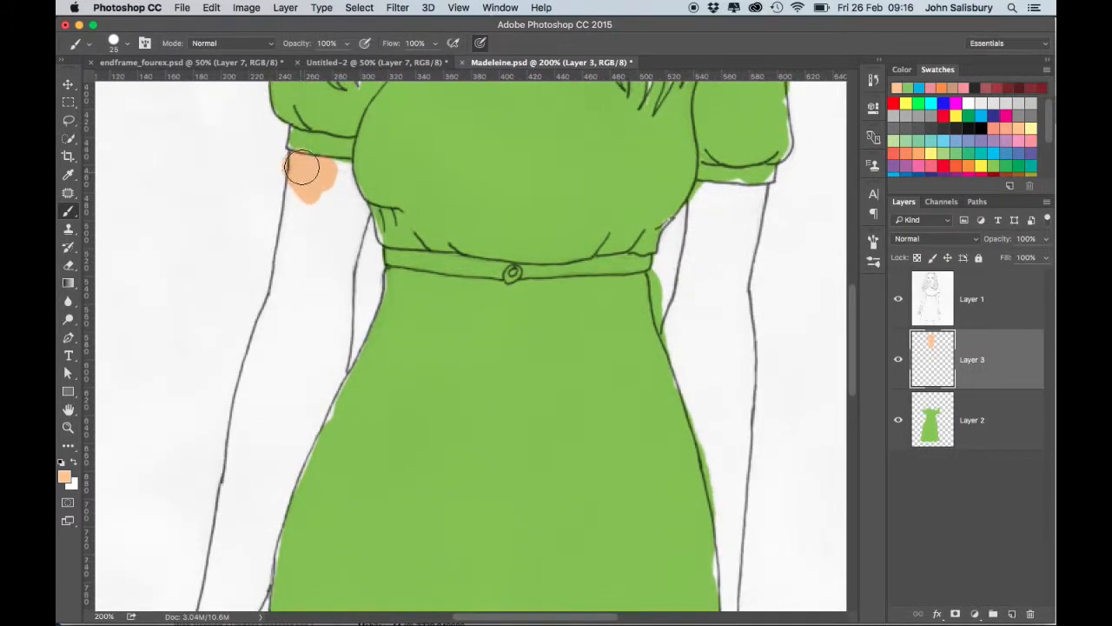
{"action": "left_click_drag", "start_coordinate": [304, 170], "coordinate": [342, 185]}
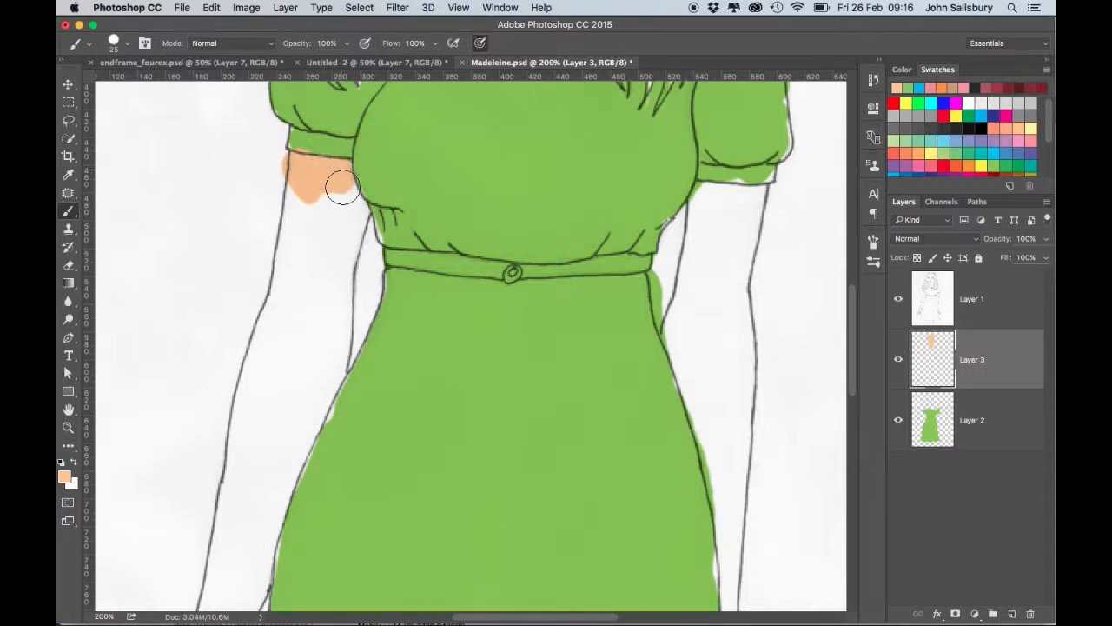
{"action": "left_click_drag", "start_coordinate": [342, 186], "coordinate": [321, 282]}
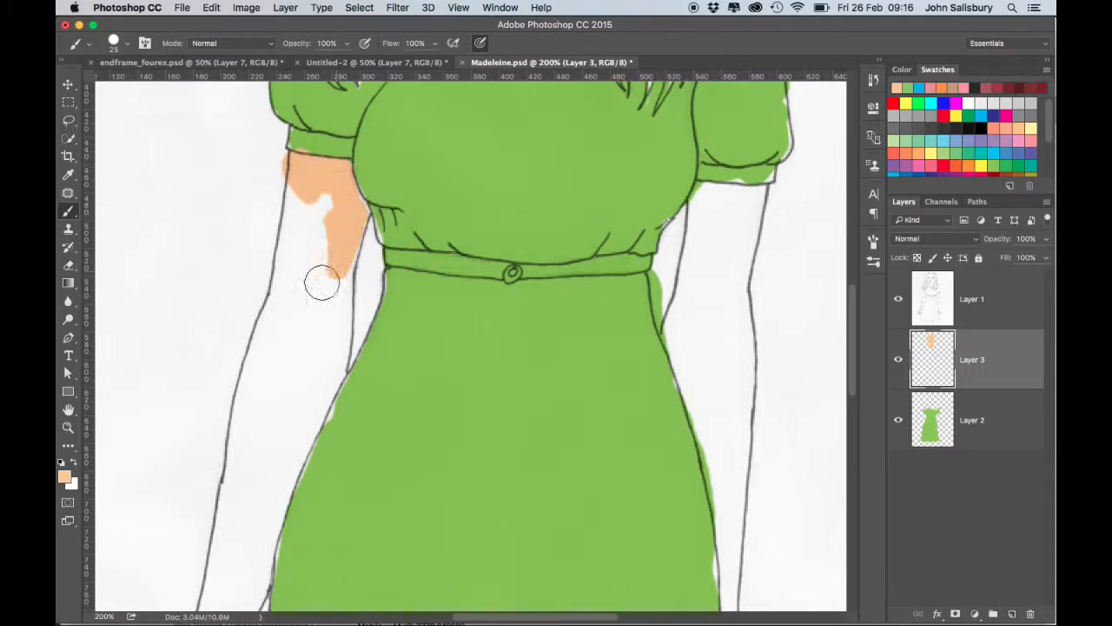
{"action": "left_click_drag", "start_coordinate": [321, 283], "coordinate": [339, 326]}
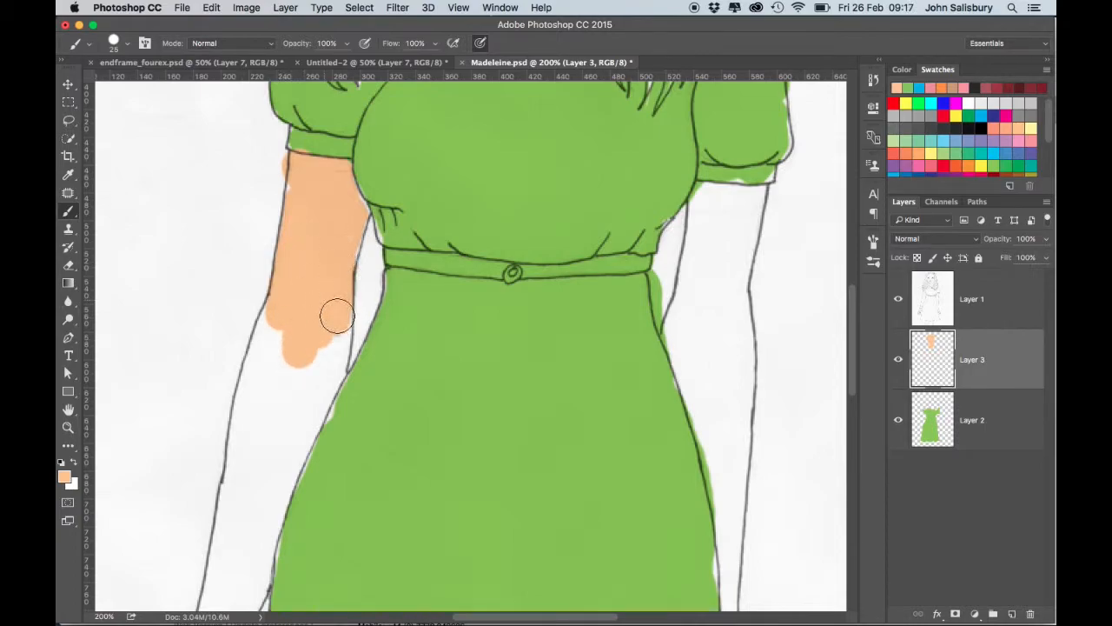
{"action": "left_click_drag", "start_coordinate": [337, 316], "coordinate": [285, 415]}
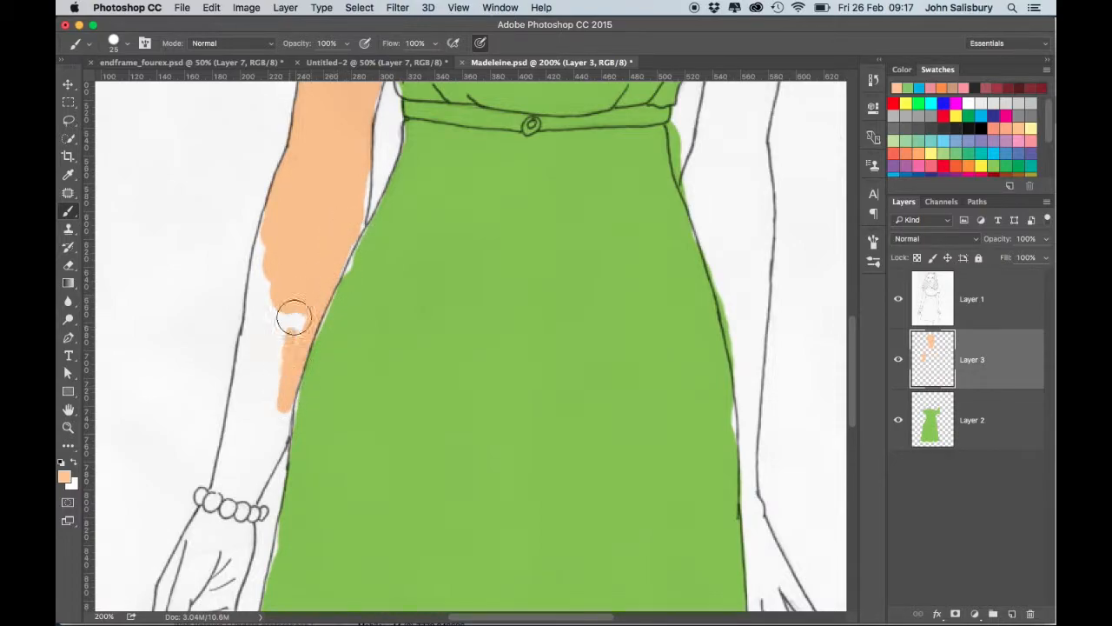
{"action": "left_click_drag", "start_coordinate": [295, 317], "coordinate": [244, 421]}
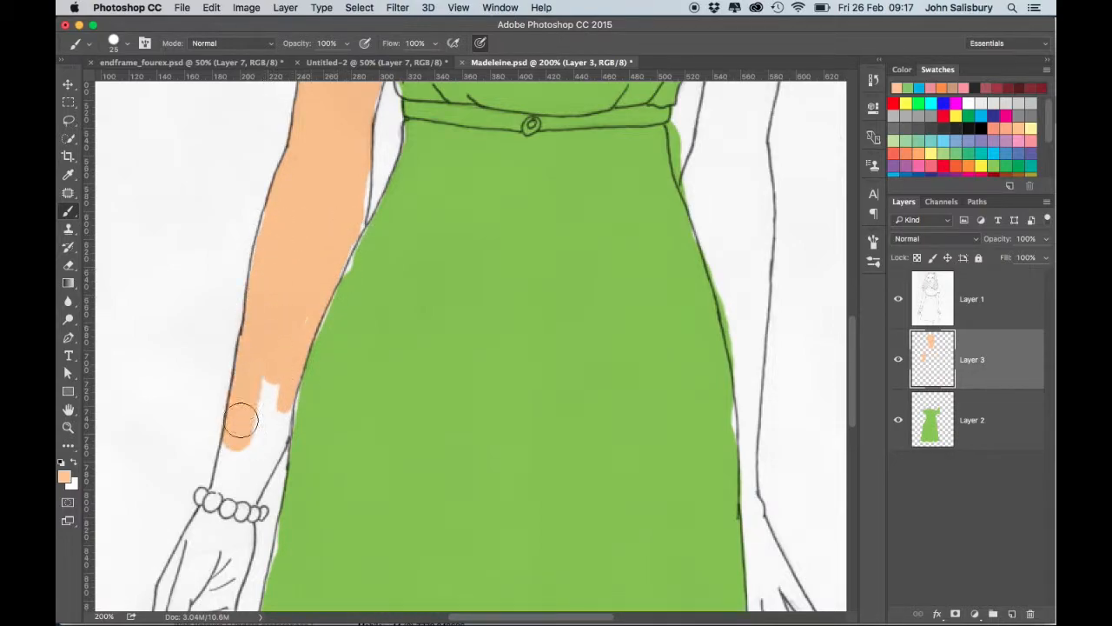
{"action": "left_click_drag", "start_coordinate": [242, 420], "coordinate": [242, 450]}
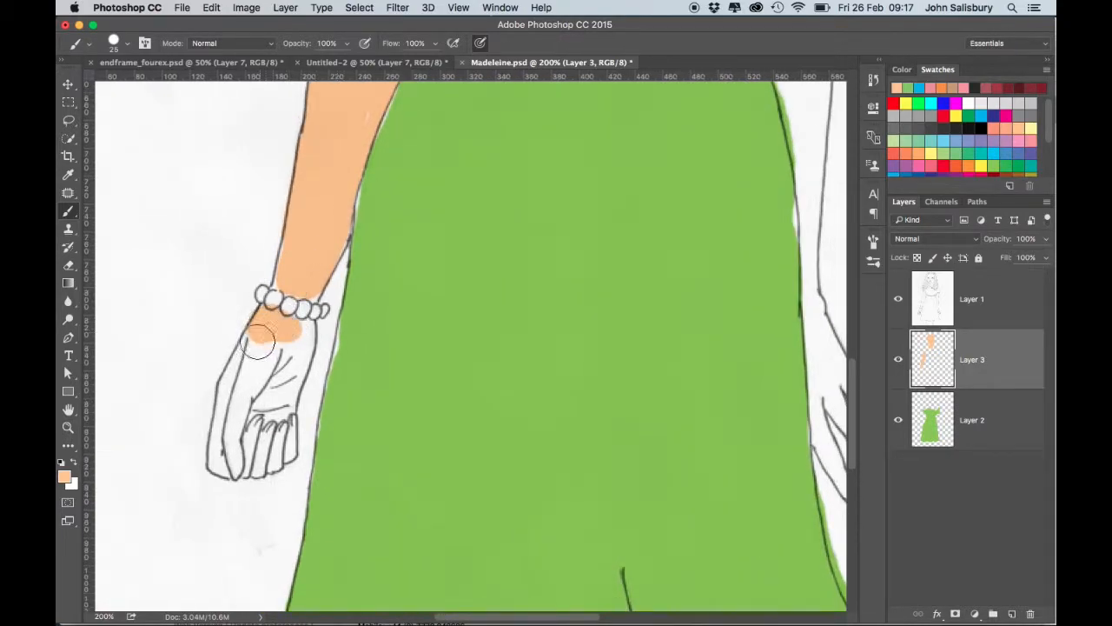
{"action": "left_click_drag", "start_coordinate": [256, 339], "coordinate": [278, 456]}
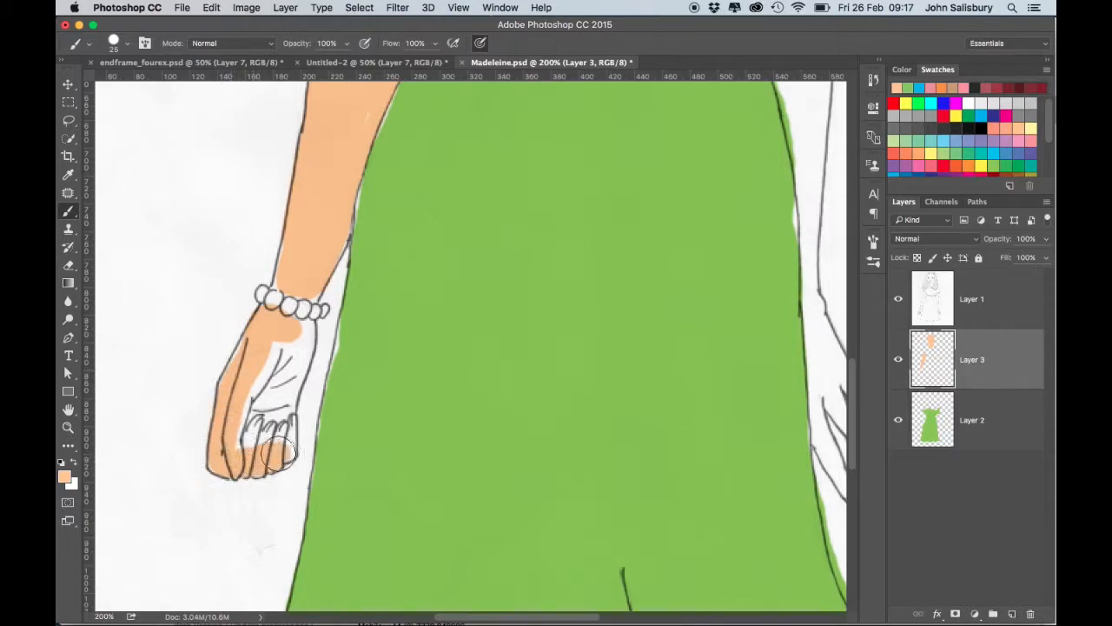
{"action": "left_click_drag", "start_coordinate": [282, 456], "coordinate": [295, 348]}
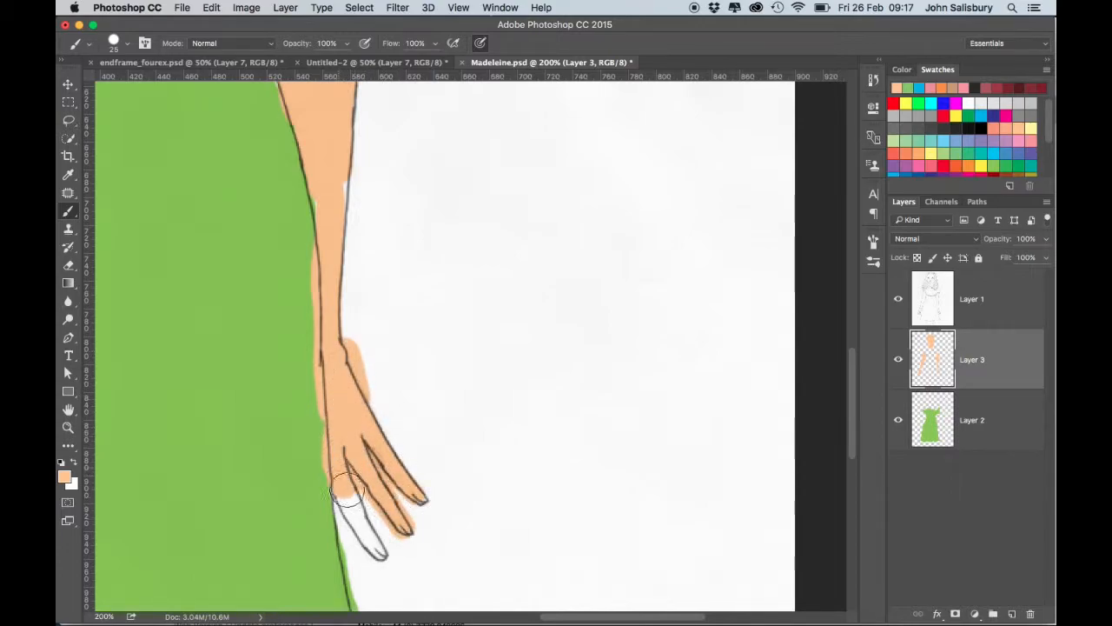
Dab peach on the last finger and erase skin colour spilling past the hand outline.
{"action": "left_click", "coordinate": [357, 504]}
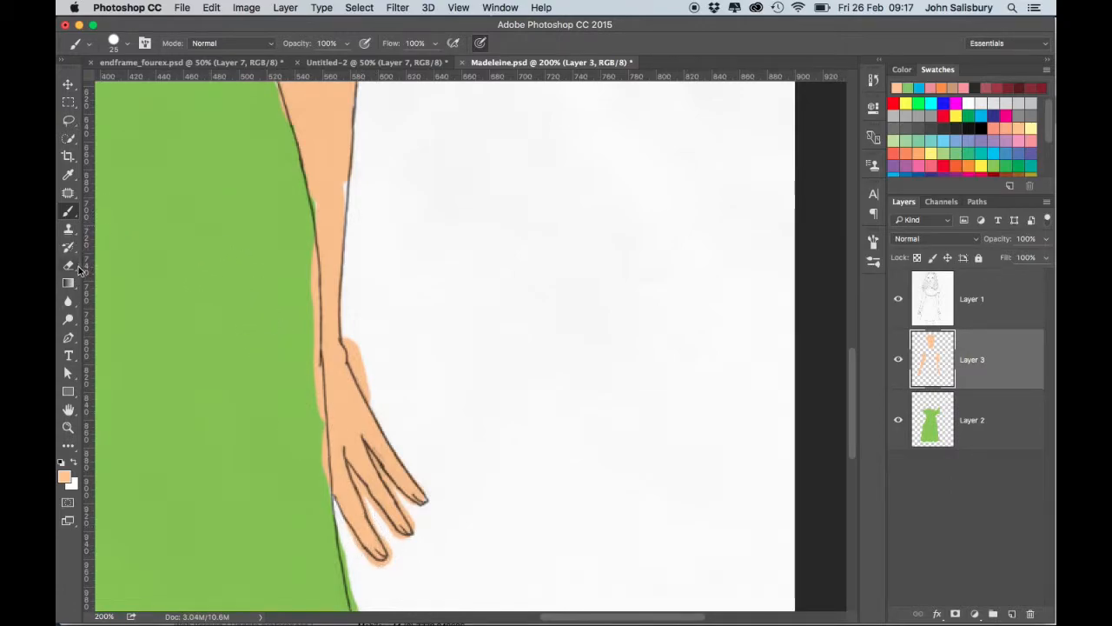
{"action": "left_click", "coordinate": [68, 265]}
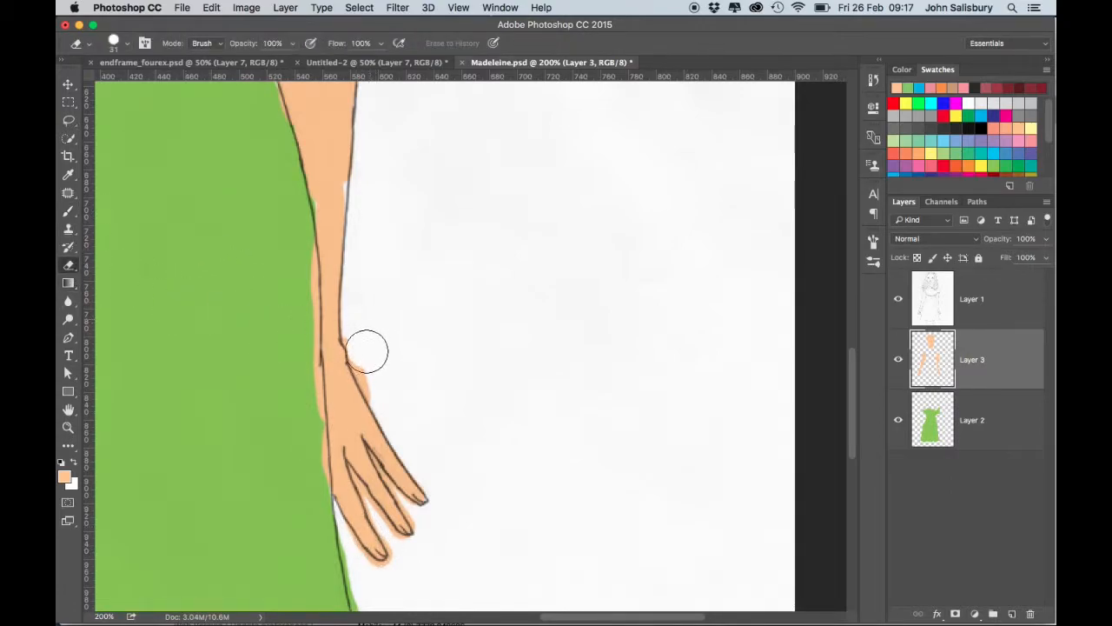
{"action": "left_click_drag", "start_coordinate": [367, 351], "coordinate": [306, 337]}
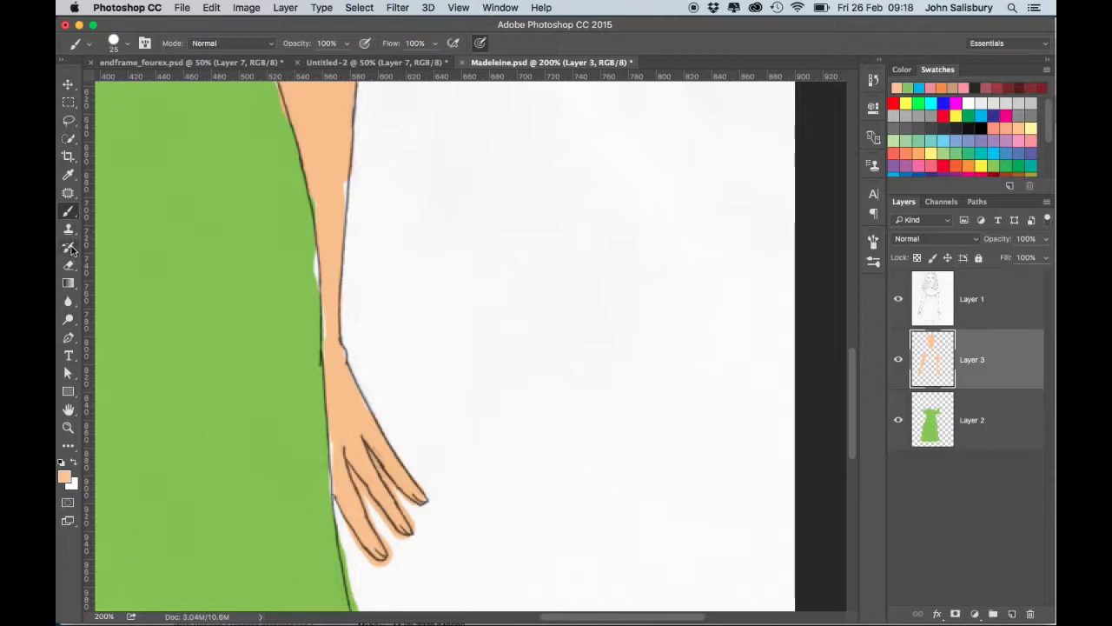
{"action": "left_click", "coordinate": [68, 246]}
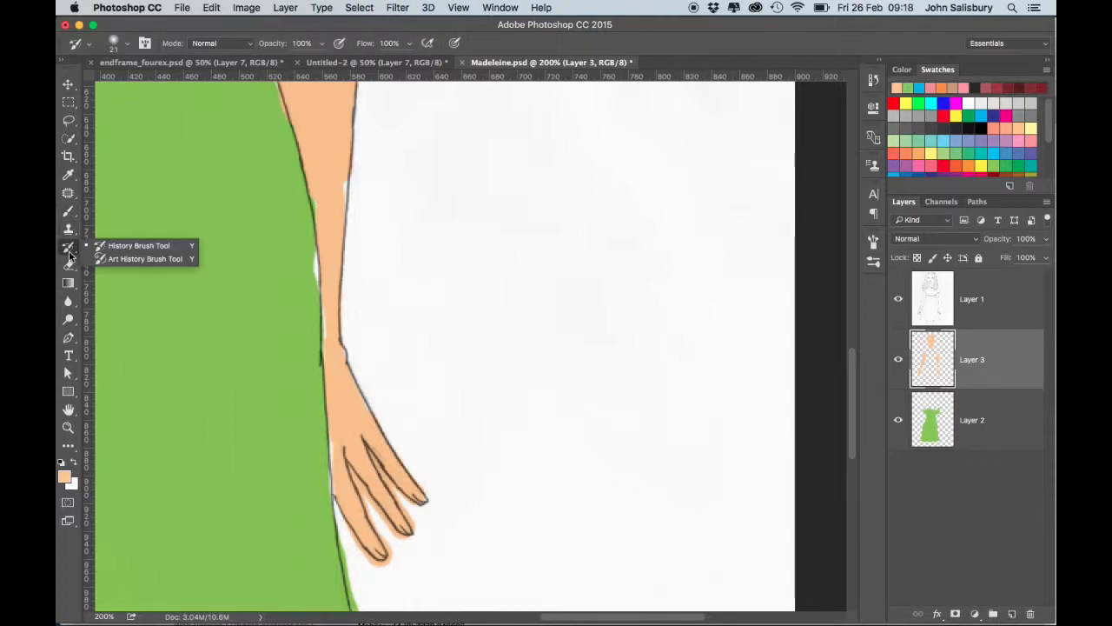
{"action": "mouse_move", "coordinate": [70, 213]}
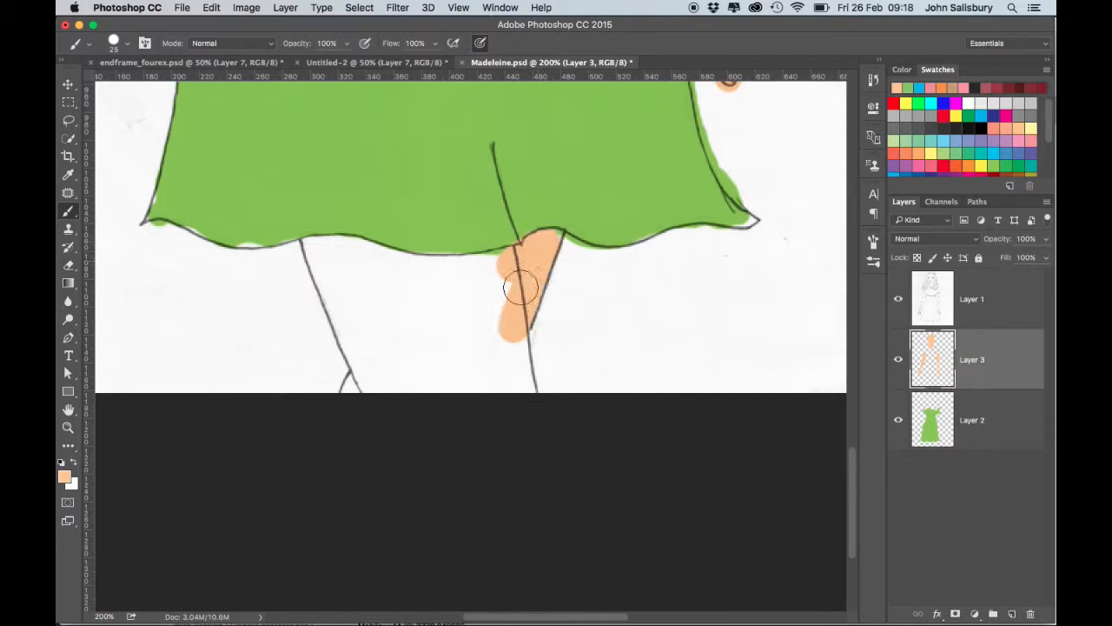
Paint both legs peach from the feet up to the dress hem.
{"action": "left_click_drag", "start_coordinate": [521, 286], "coordinate": [408, 352]}
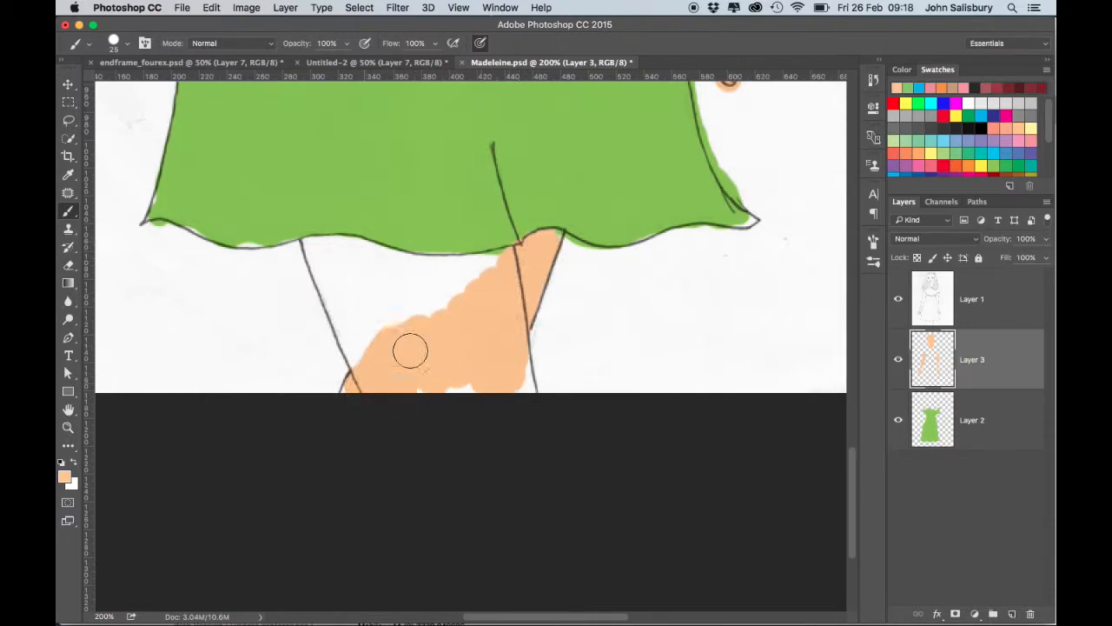
{"action": "left_click_drag", "start_coordinate": [410, 350], "coordinate": [360, 350]}
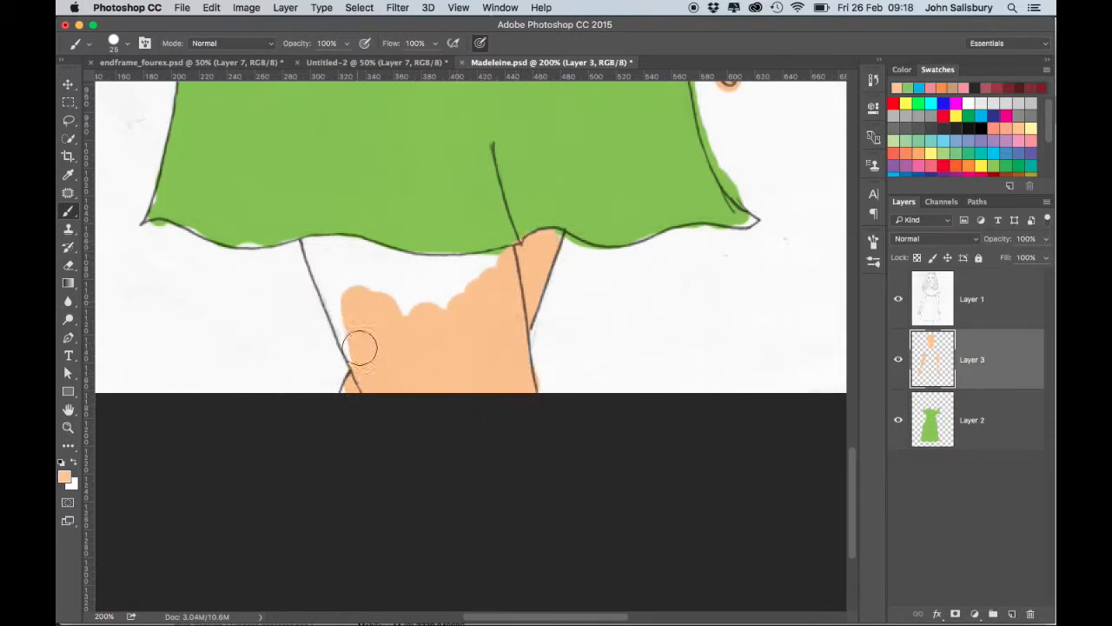
{"action": "left_click_drag", "start_coordinate": [361, 347], "coordinate": [396, 265]}
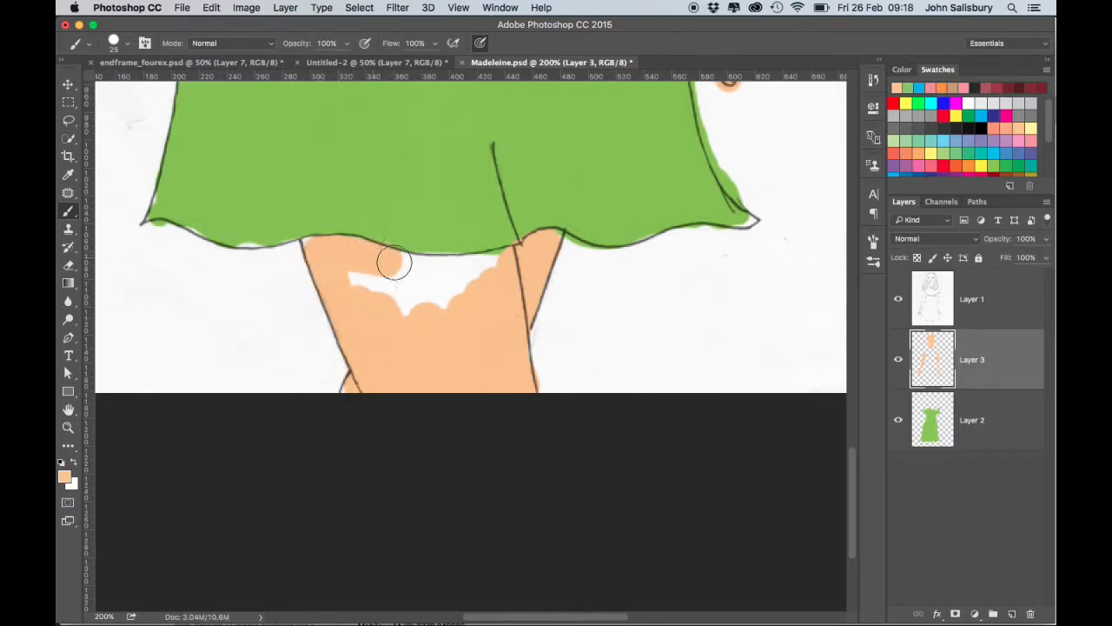
{"action": "left_click_drag", "start_coordinate": [396, 263], "coordinate": [449, 255]}
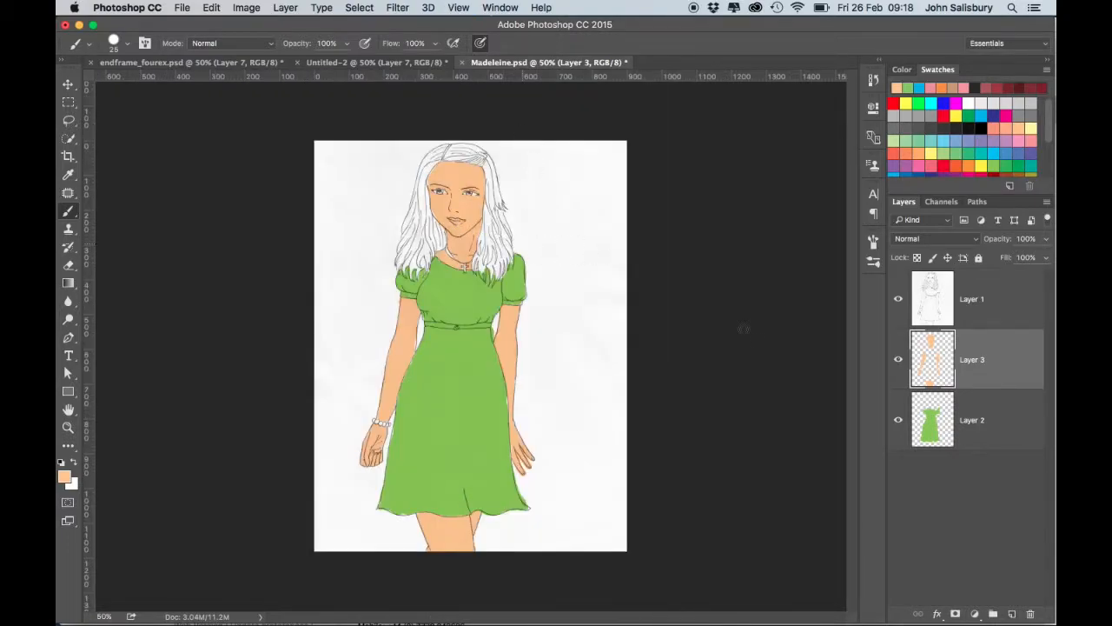
Select the dress layer and add a new empty Layer 4 above it.
{"action": "left_click", "coordinate": [972, 420]}
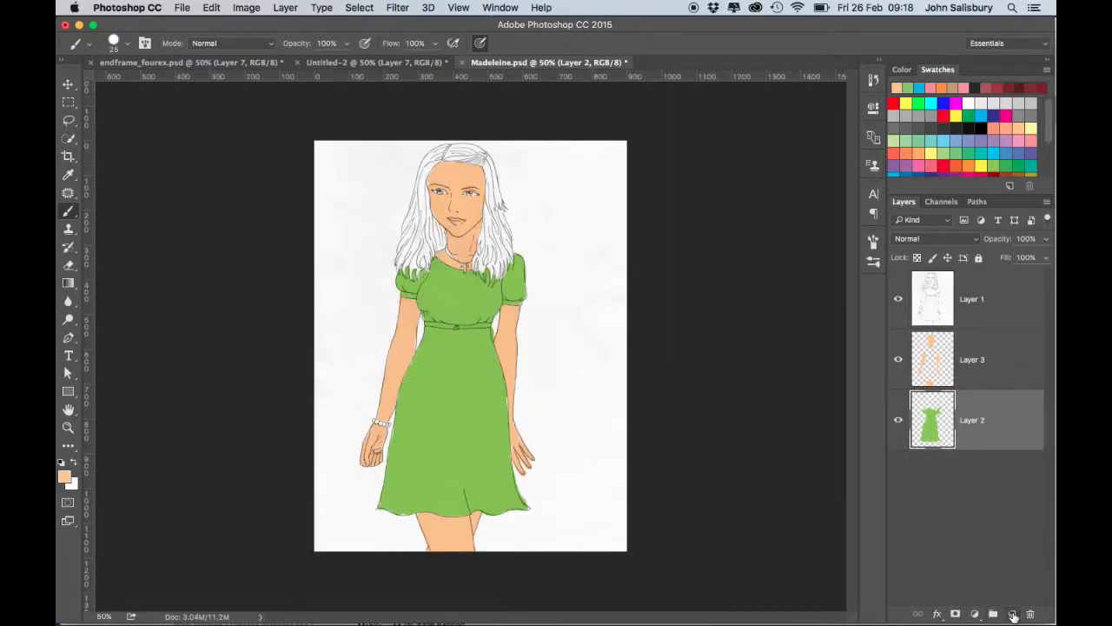
{"action": "left_click", "coordinate": [993, 615]}
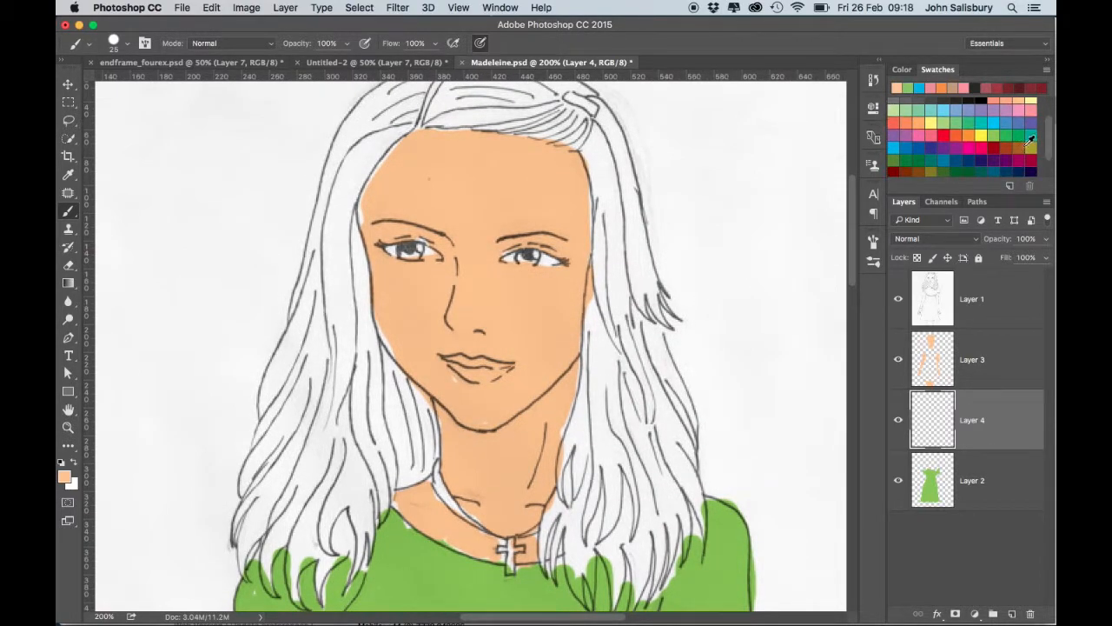
Paint brown over the long hair around the face and shoulders.
{"action": "left_click_drag", "start_coordinate": [334, 304], "coordinate": [335, 365]}
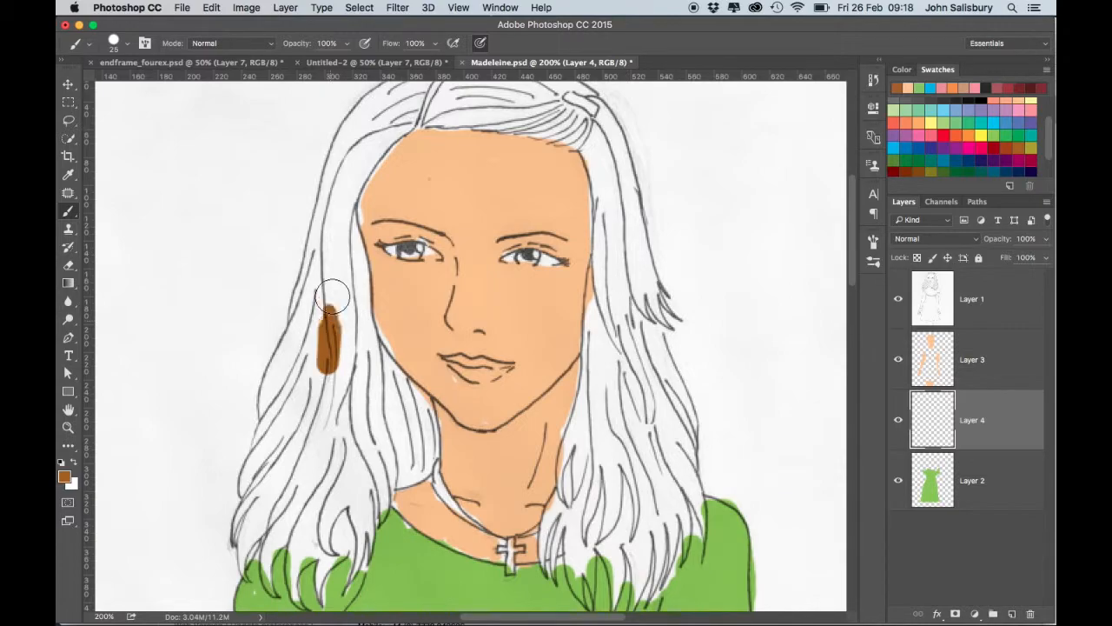
{"action": "left_click_drag", "start_coordinate": [333, 295], "coordinate": [391, 383]}
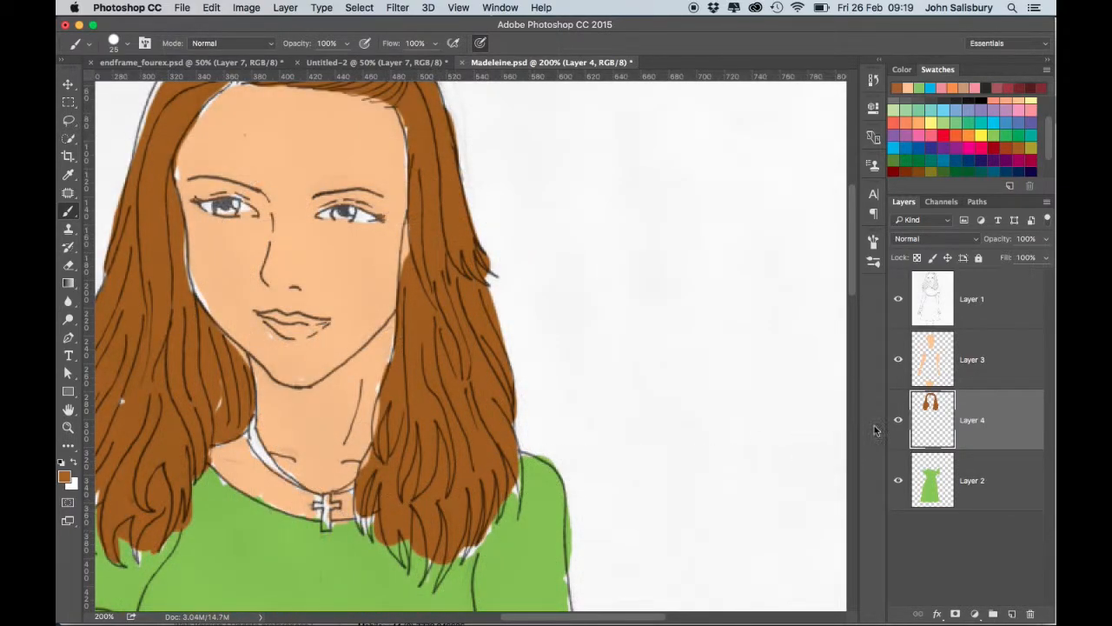
On Layer 2, sample the dress green and brush it into the neckline gap.
{"action": "left_click", "coordinate": [971, 479]}
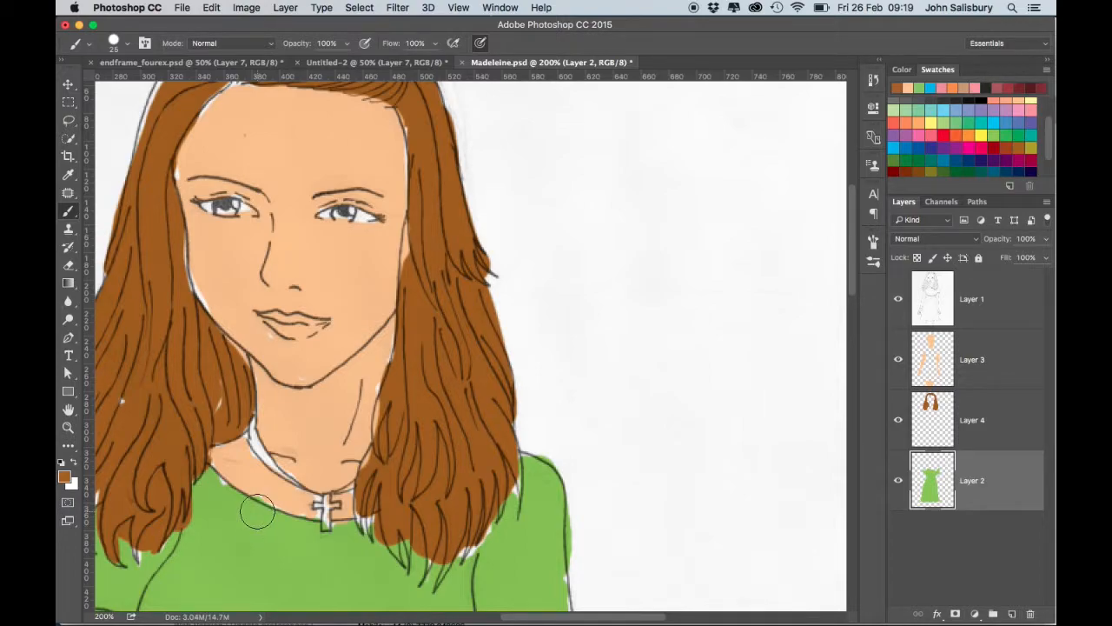
{"action": "mouse_move", "coordinate": [263, 549]}
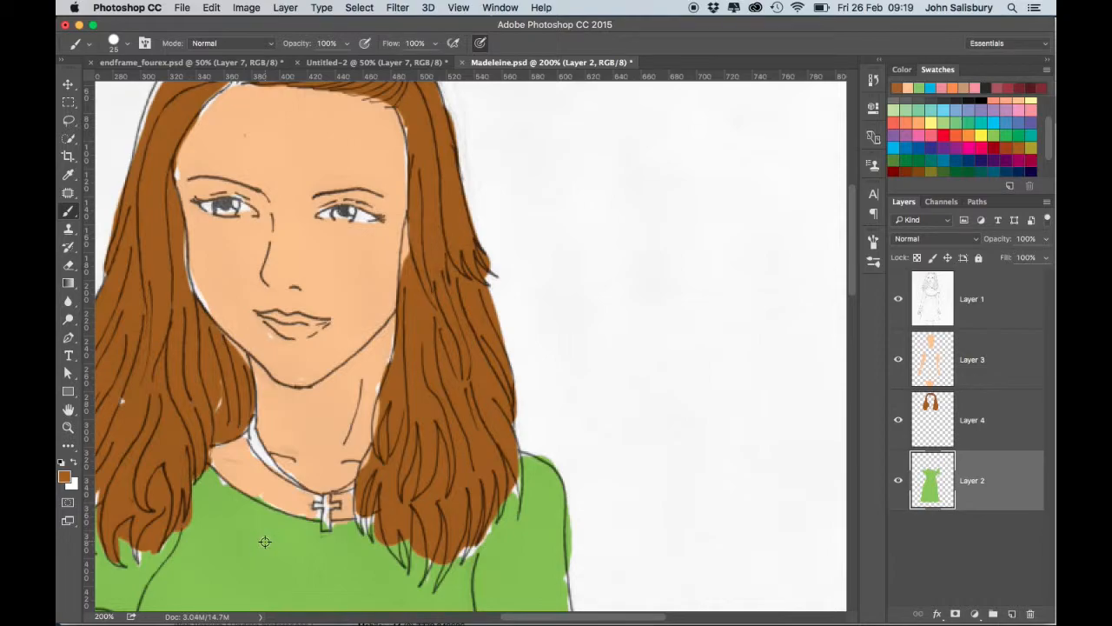
{"action": "mouse_move", "coordinate": [273, 548]}
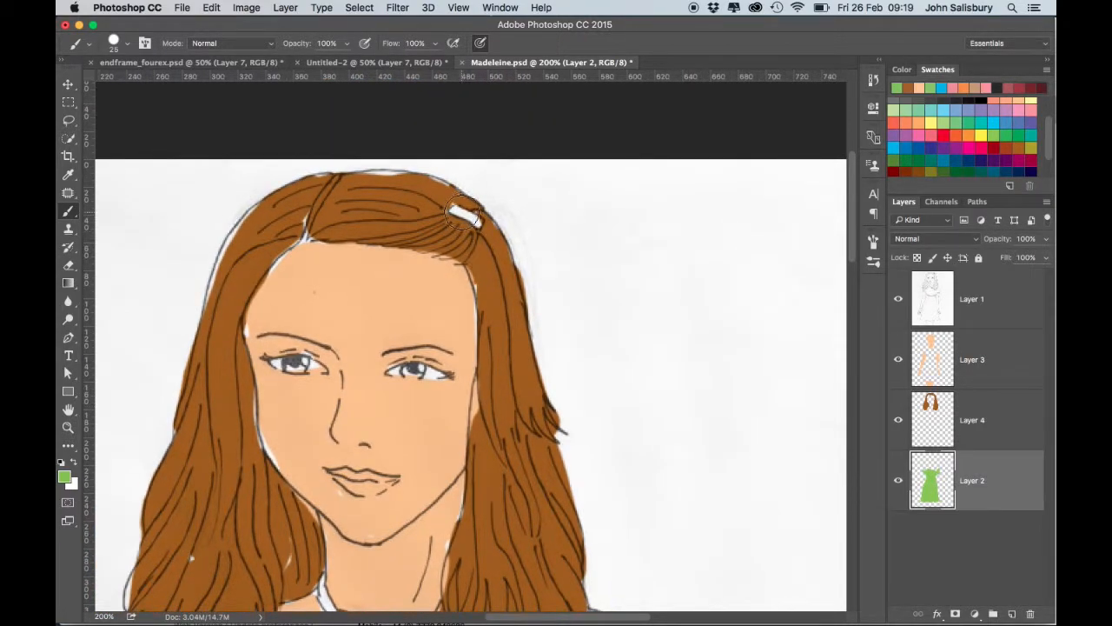
{"action": "left_click", "coordinate": [461, 213]}
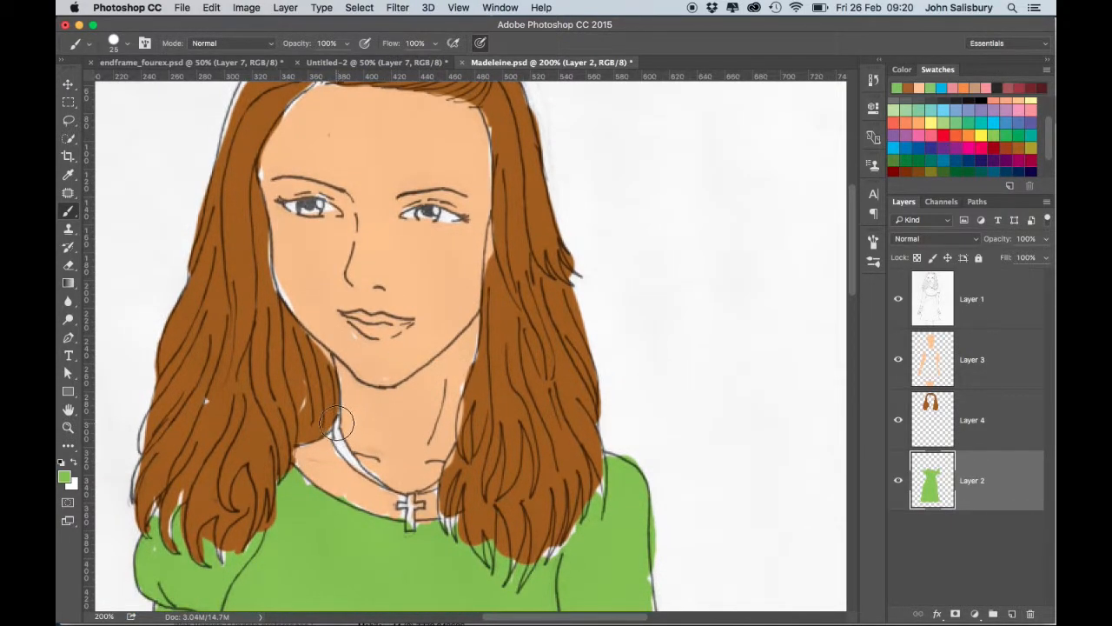
{"action": "left_click_drag", "start_coordinate": [337, 423], "coordinate": [387, 485]}
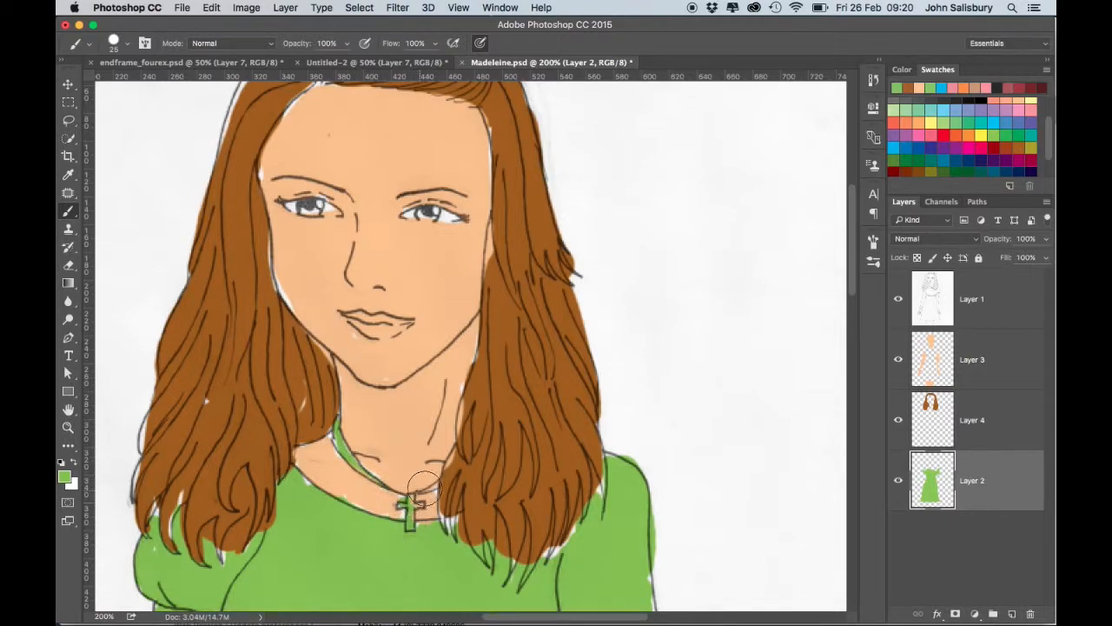
{"action": "mouse_move", "coordinate": [413, 486]}
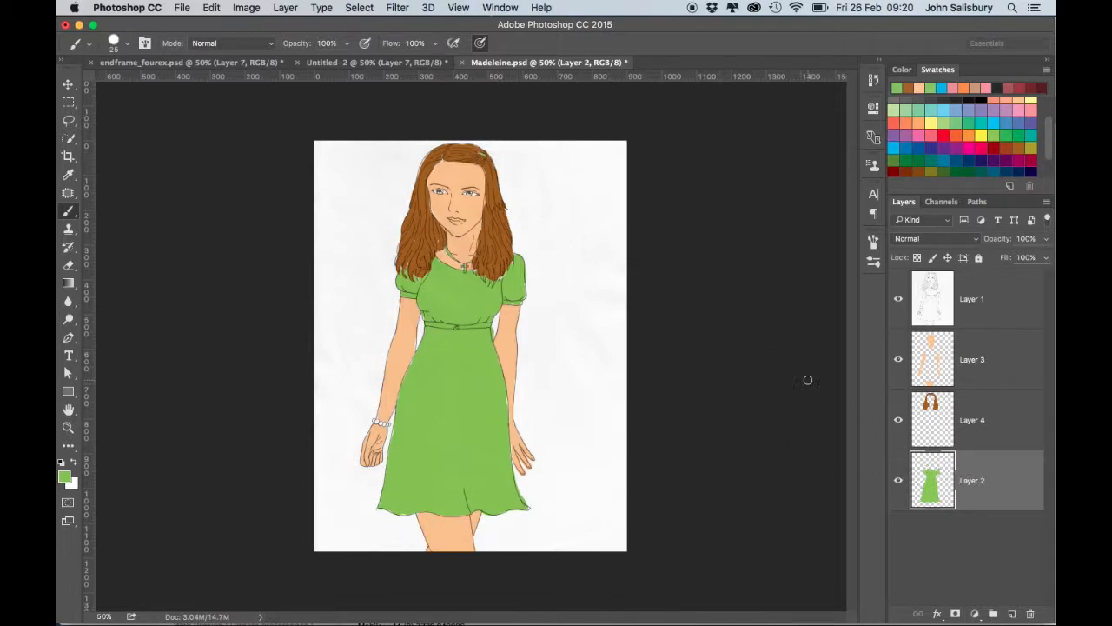
Shift the dress layer's hue to about +79 with Hue/Saturation, making it turquoise.
{"action": "left_click", "coordinate": [211, 7]}
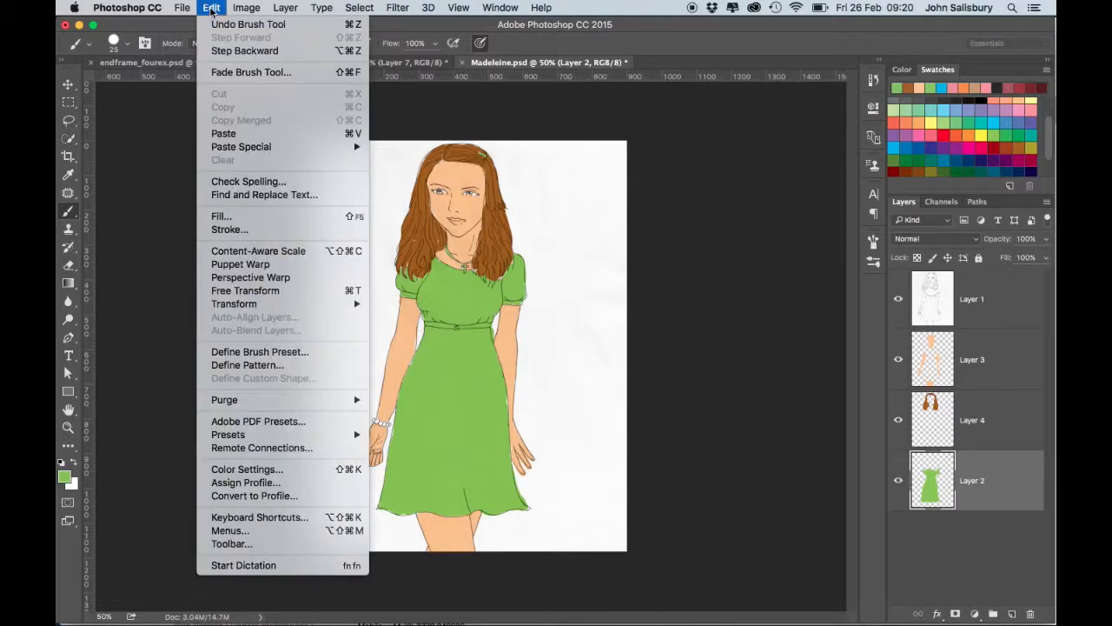
{"action": "left_click", "coordinate": [247, 7]}
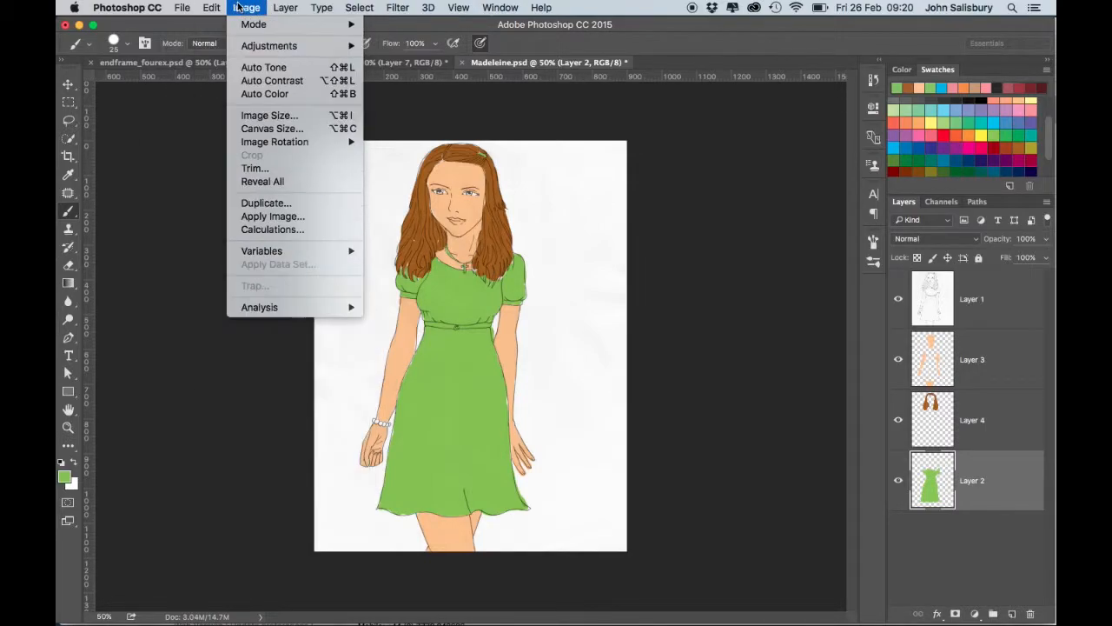
{"action": "mouse_move", "coordinate": [269, 45]}
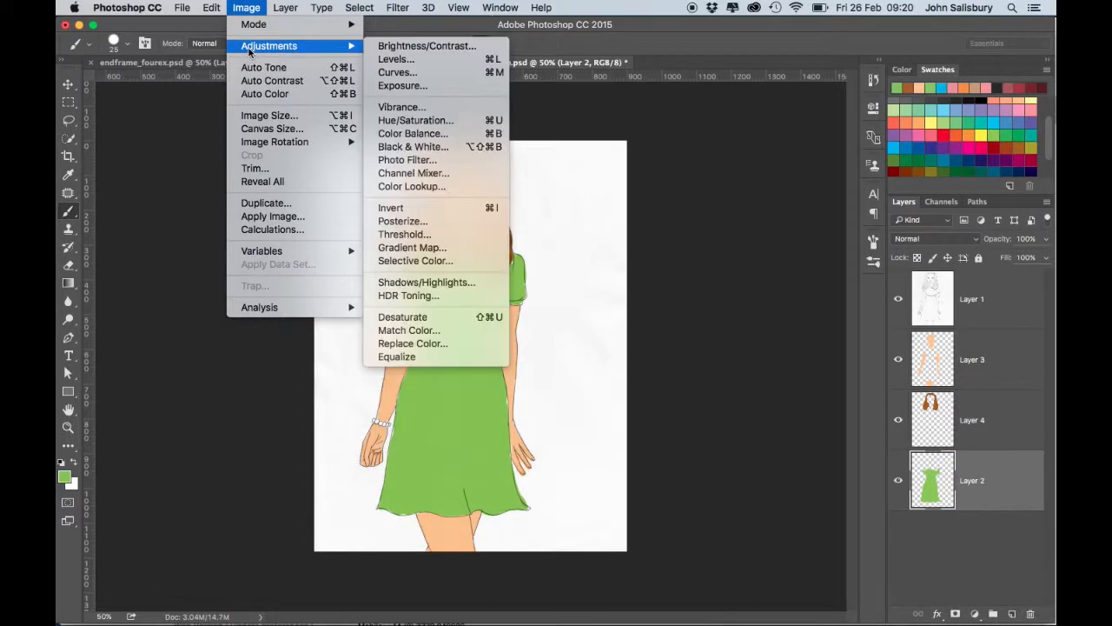
{"action": "mouse_move", "coordinate": [415, 120]}
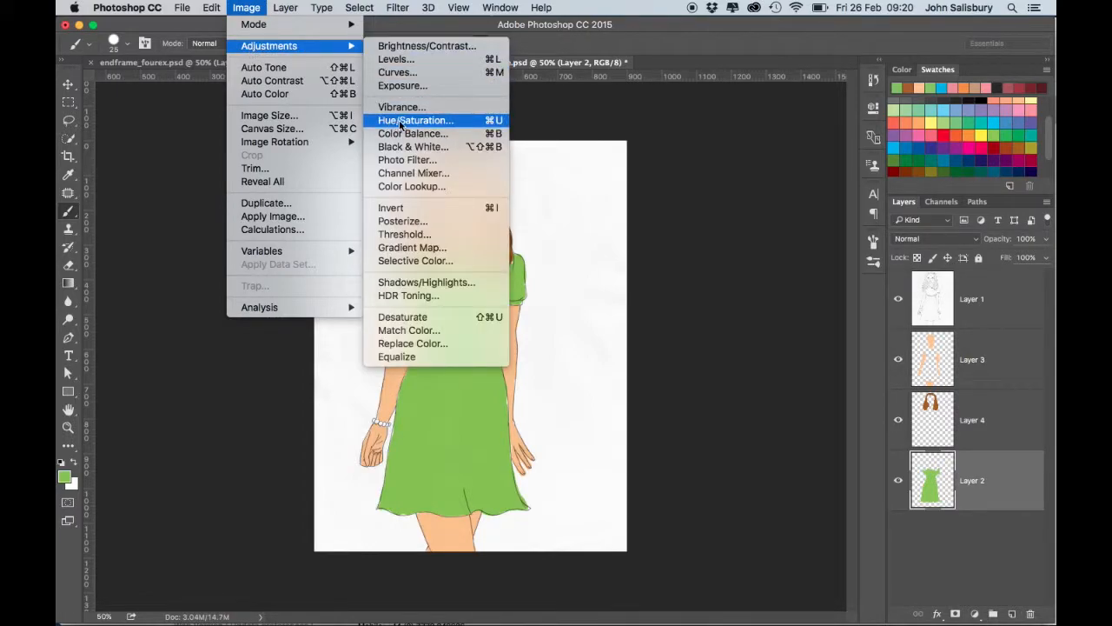
{"action": "left_click", "coordinate": [416, 120]}
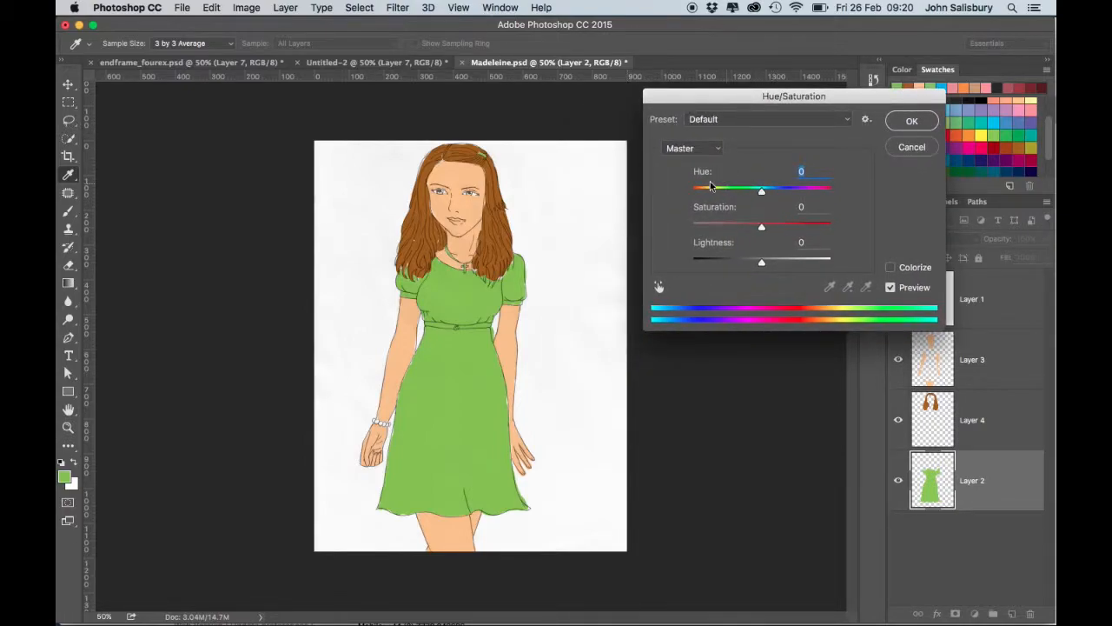
{"action": "left_click_drag", "start_coordinate": [762, 190], "coordinate": [762, 190]}
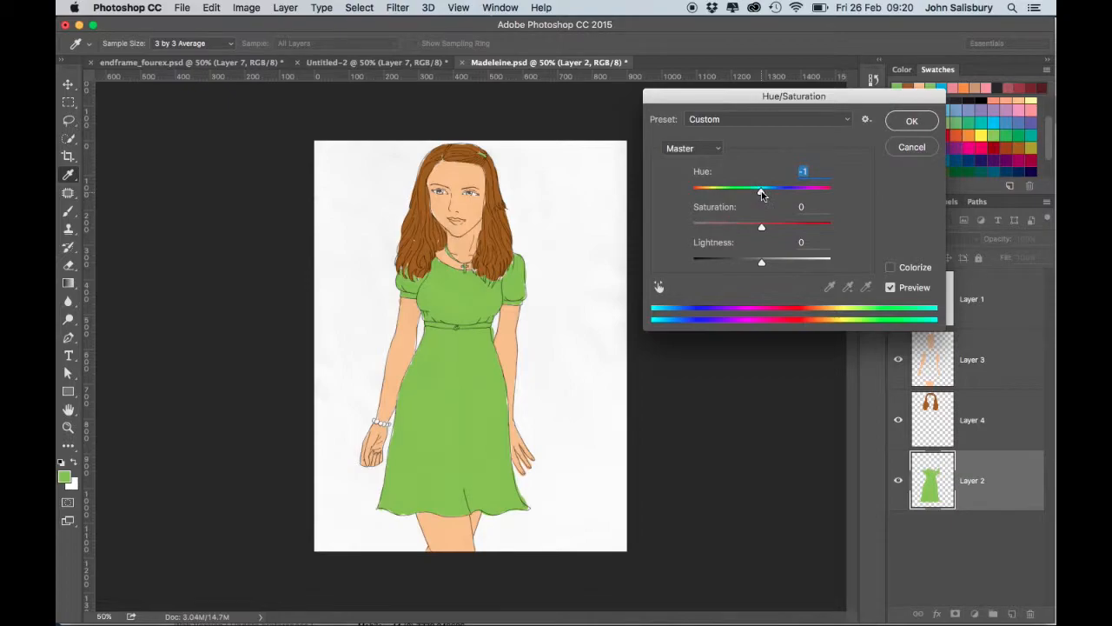
{"action": "left_click_drag", "start_coordinate": [762, 189], "coordinate": [722, 190]}
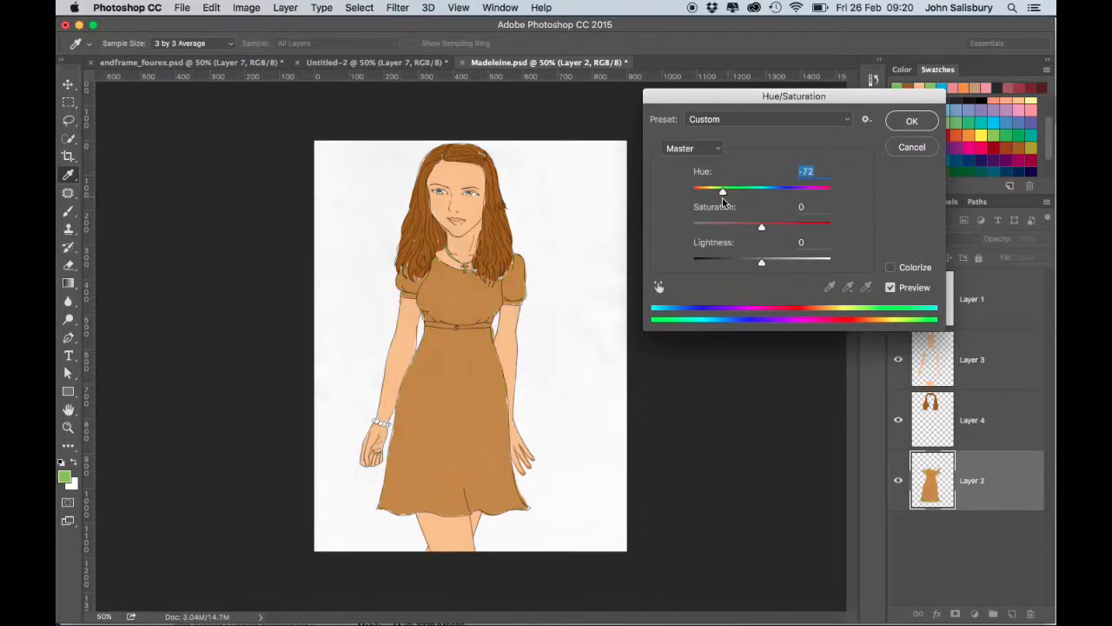
{"action": "left_click_drag", "start_coordinate": [722, 190], "coordinate": [737, 190]}
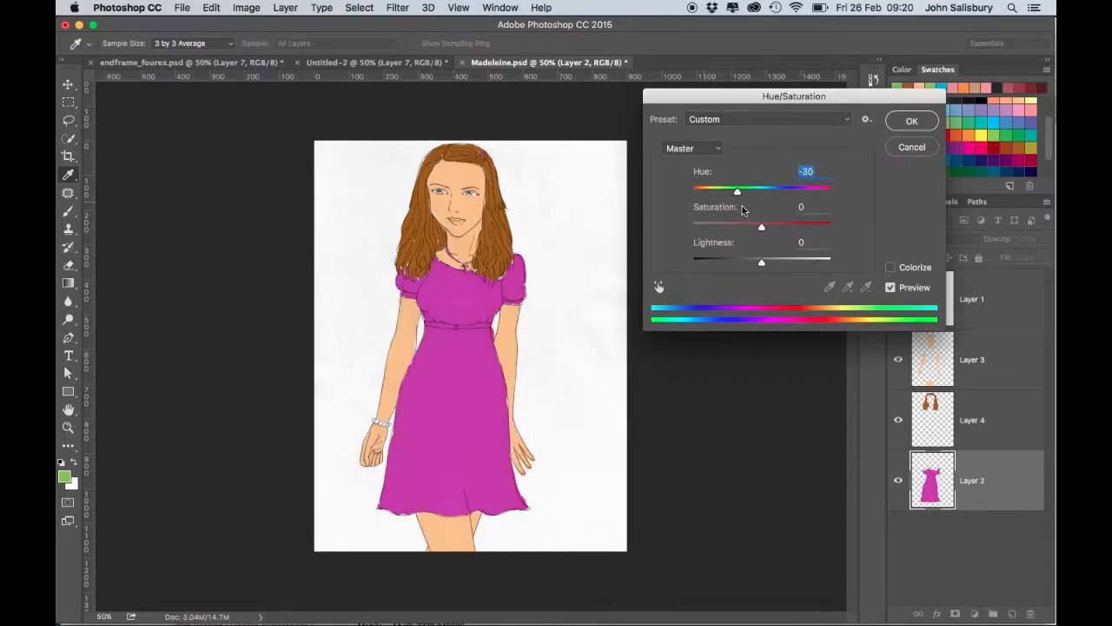
{"action": "left_click_drag", "start_coordinate": [737, 190], "coordinate": [800, 190]}
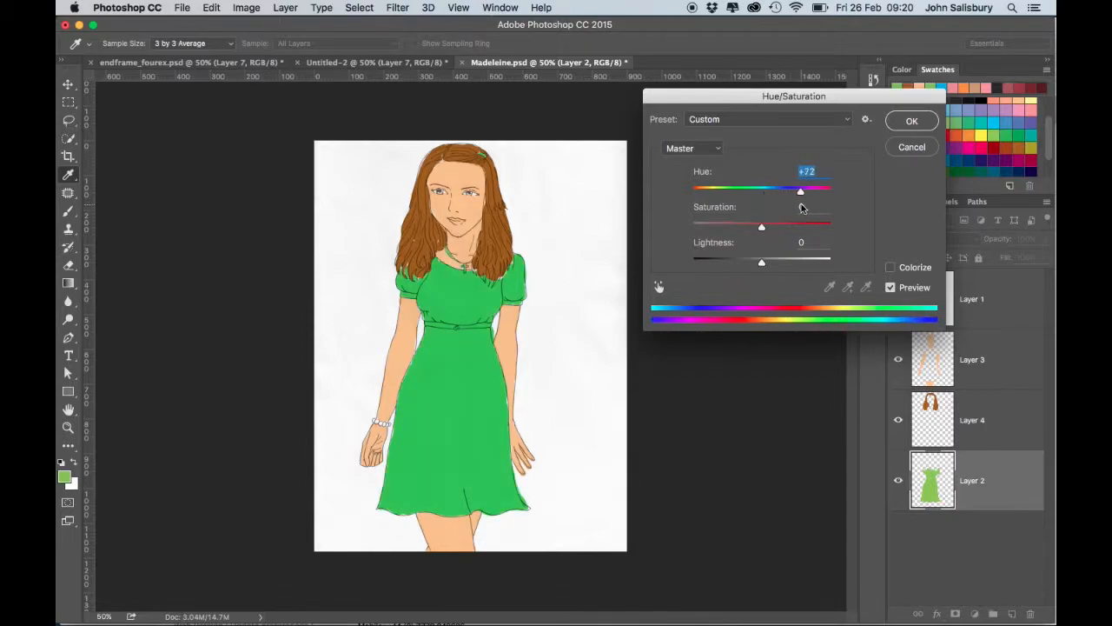
{"action": "left_click_drag", "start_coordinate": [807, 190], "coordinate": [798, 189]}
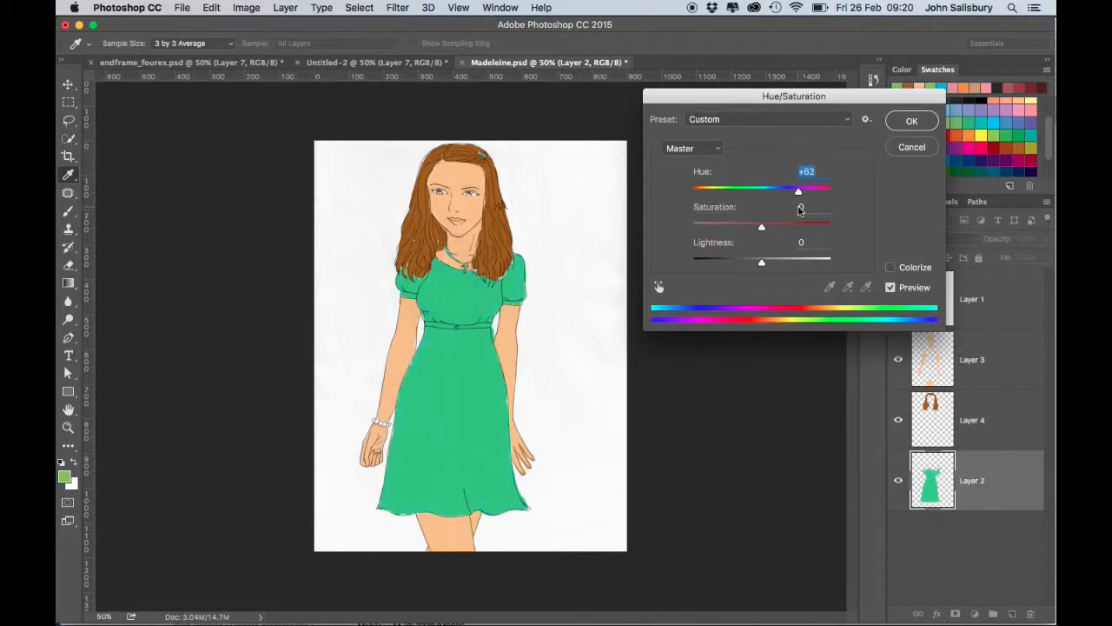
{"action": "left_click_drag", "start_coordinate": [799, 189], "coordinate": [797, 190]}
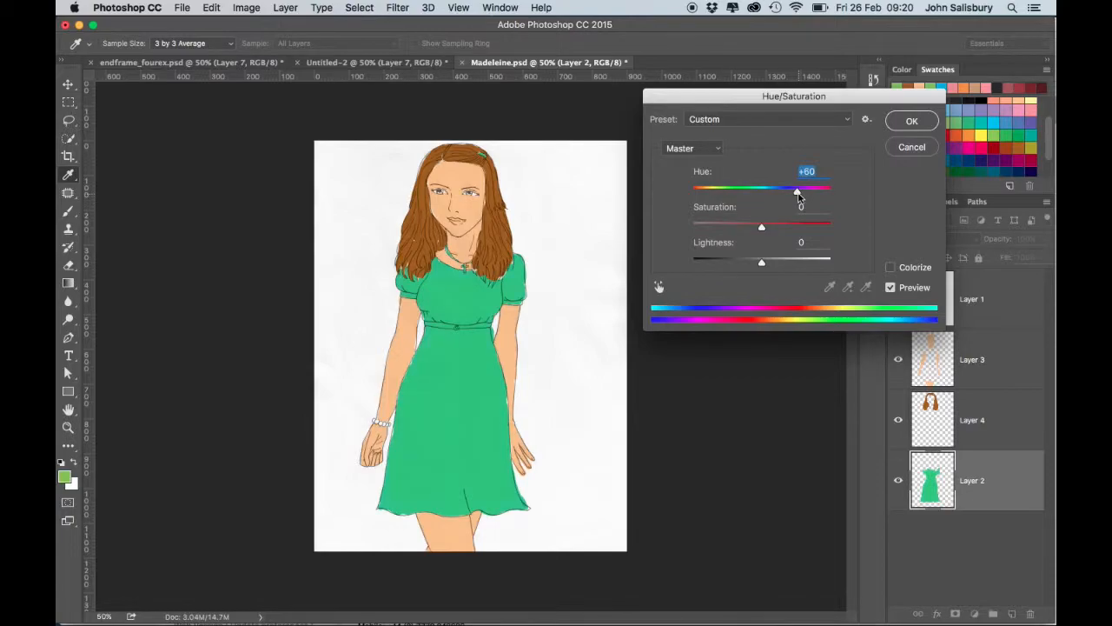
{"action": "left_click_drag", "start_coordinate": [796, 190], "coordinate": [803, 191]}
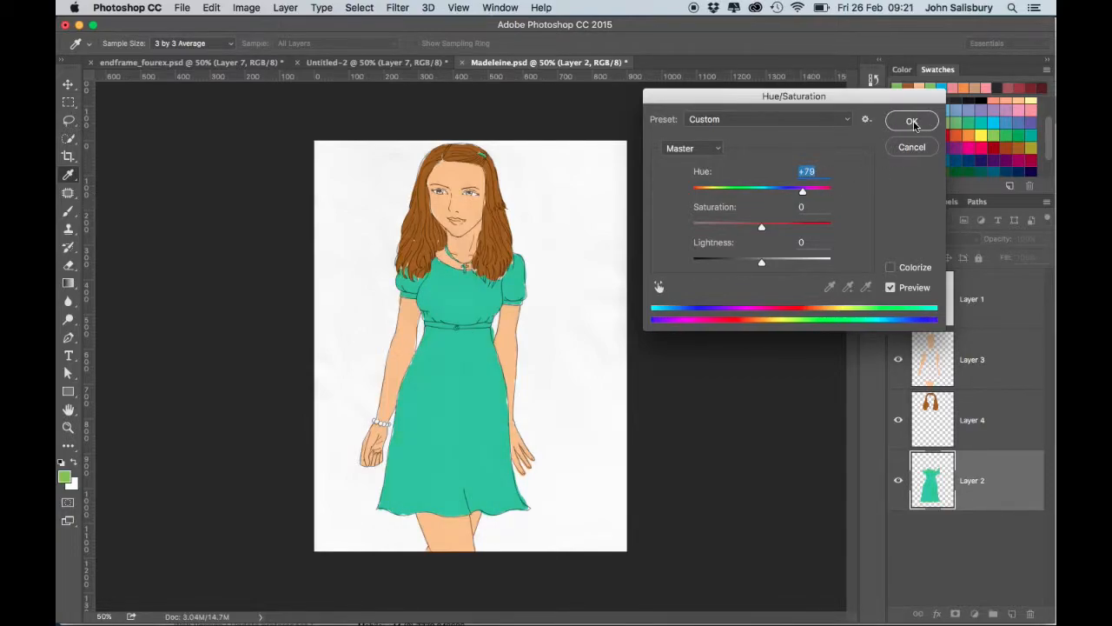
{"action": "left_click", "coordinate": [911, 121]}
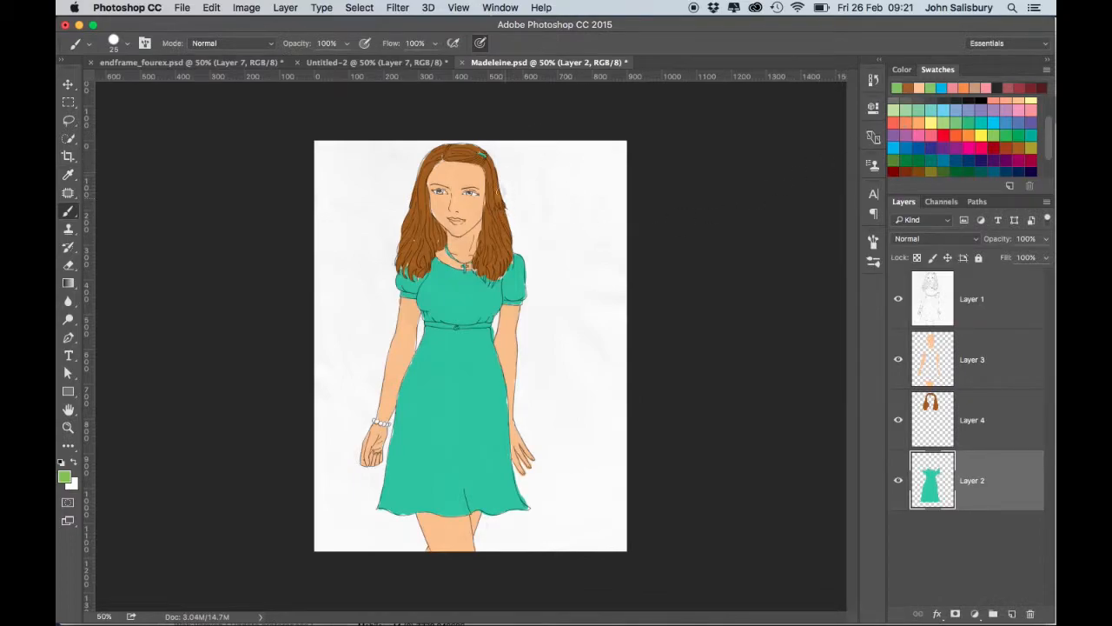
{"action": "mouse_move", "coordinate": [985, 415]}
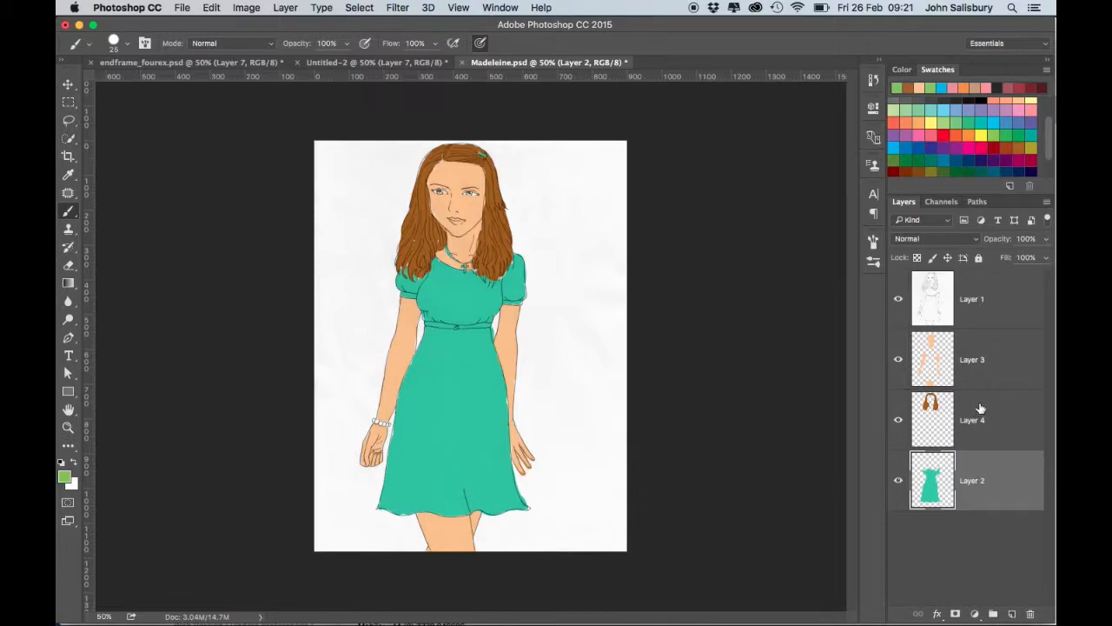
Select the hair layer, open Hue/Saturation and try various hue shifts.
{"action": "left_click", "coordinate": [972, 419]}
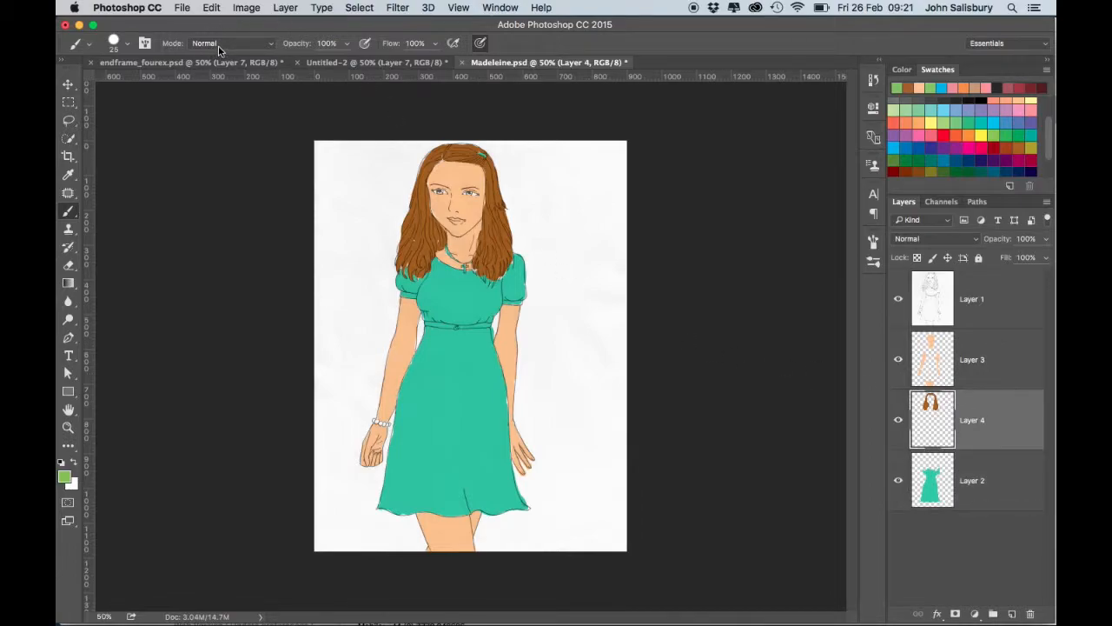
{"action": "left_click", "coordinate": [246, 8]}
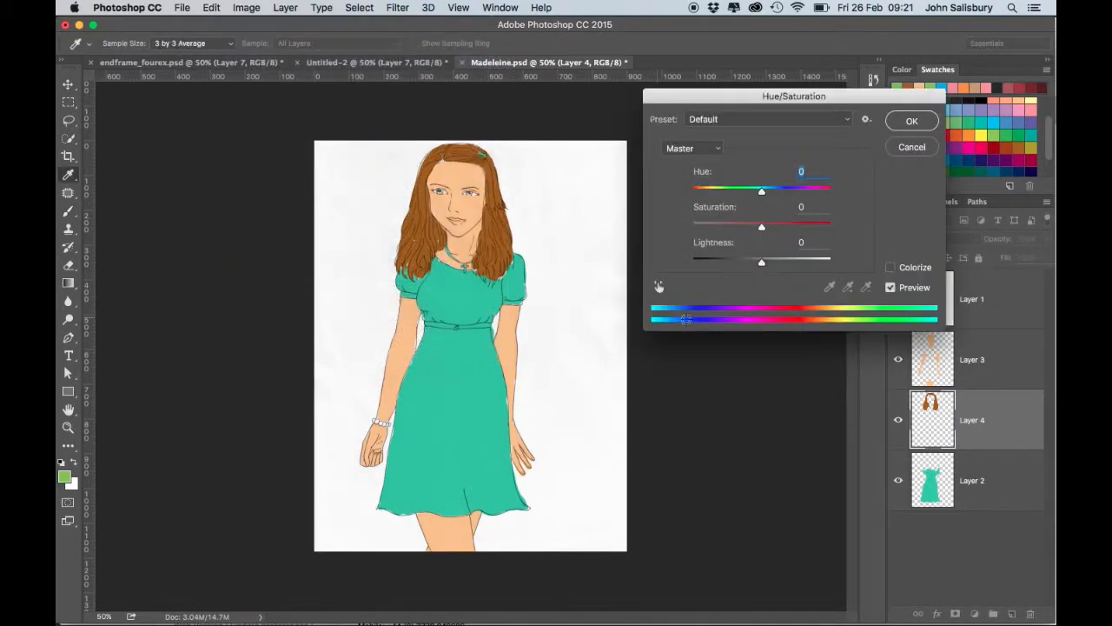
{"action": "left_click_drag", "start_coordinate": [762, 190], "coordinate": [741, 190]}
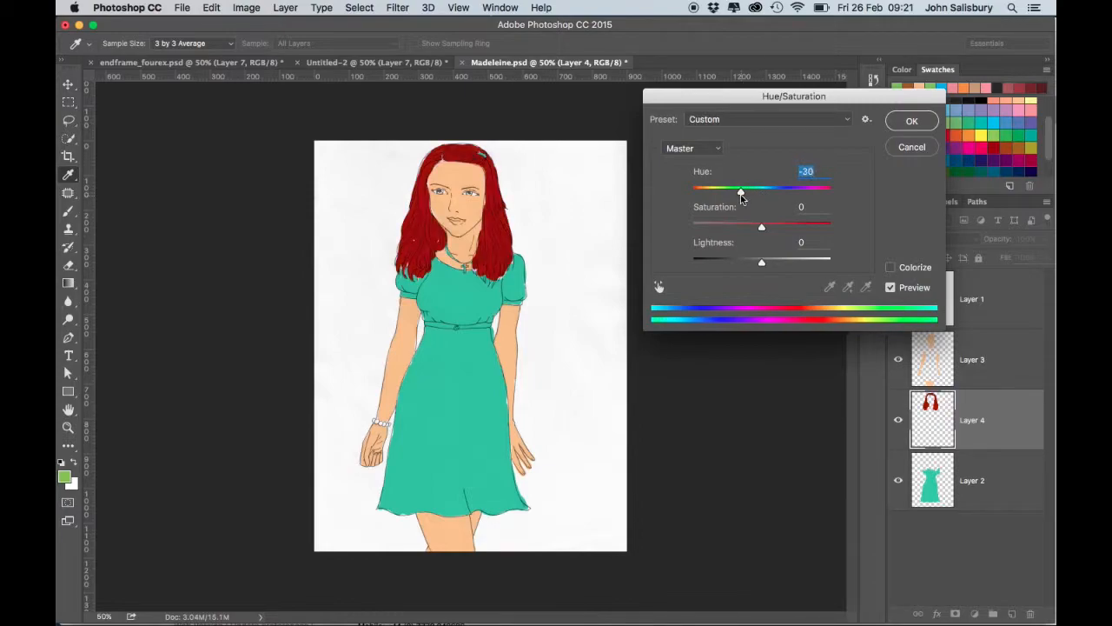
{"action": "left_click_drag", "start_coordinate": [740, 190], "coordinate": [716, 191]}
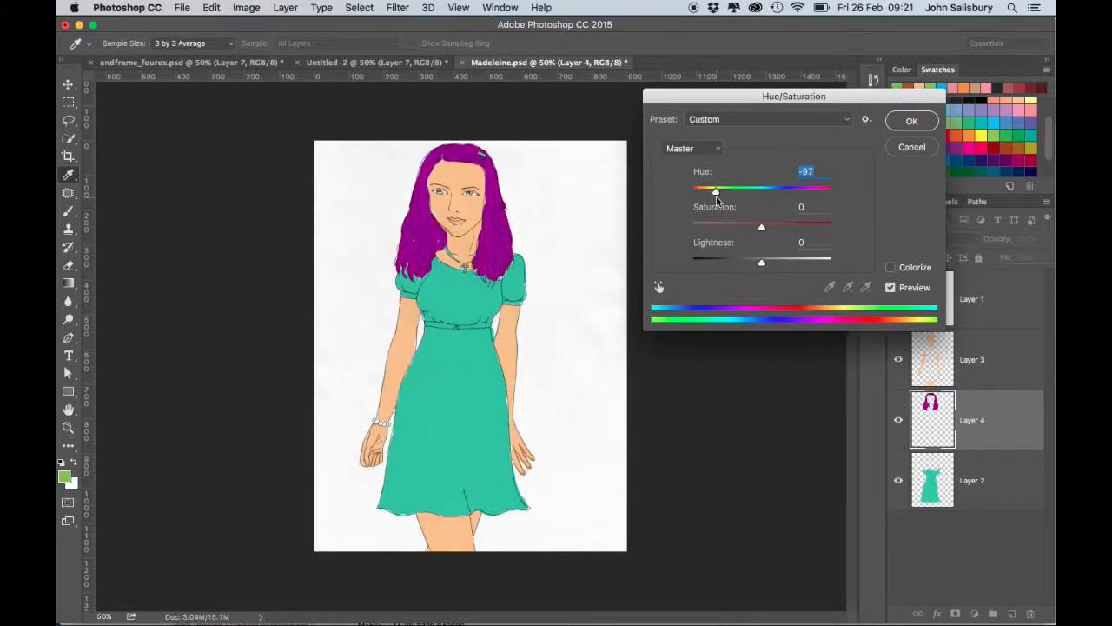
{"action": "left_click_drag", "start_coordinate": [716, 189], "coordinate": [710, 189]}
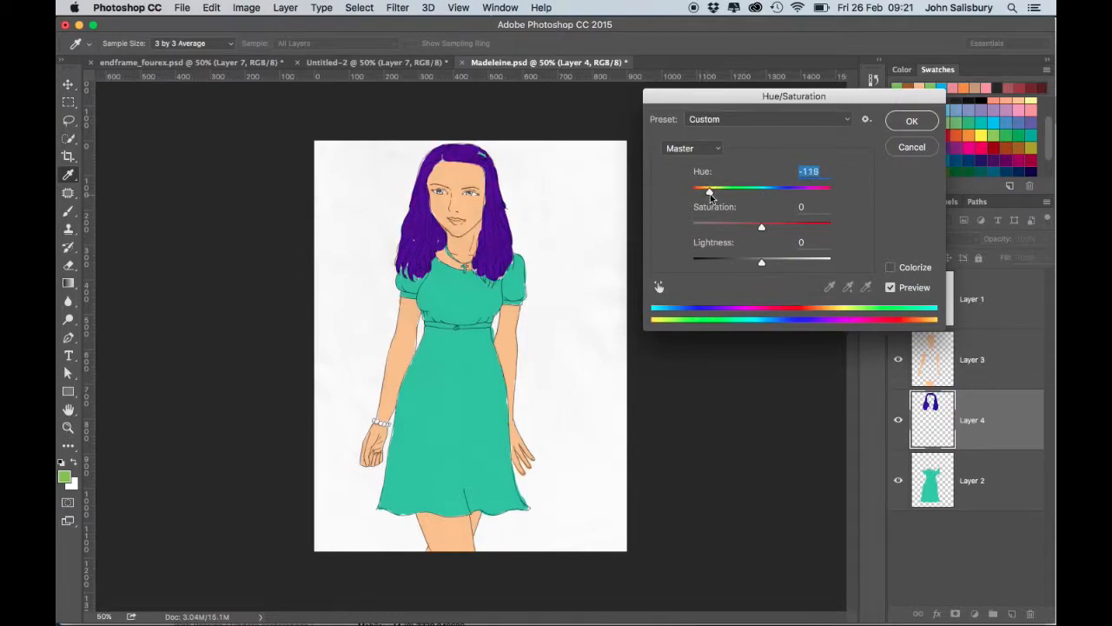
{"action": "left_click_drag", "start_coordinate": [711, 189], "coordinate": [761, 189]}
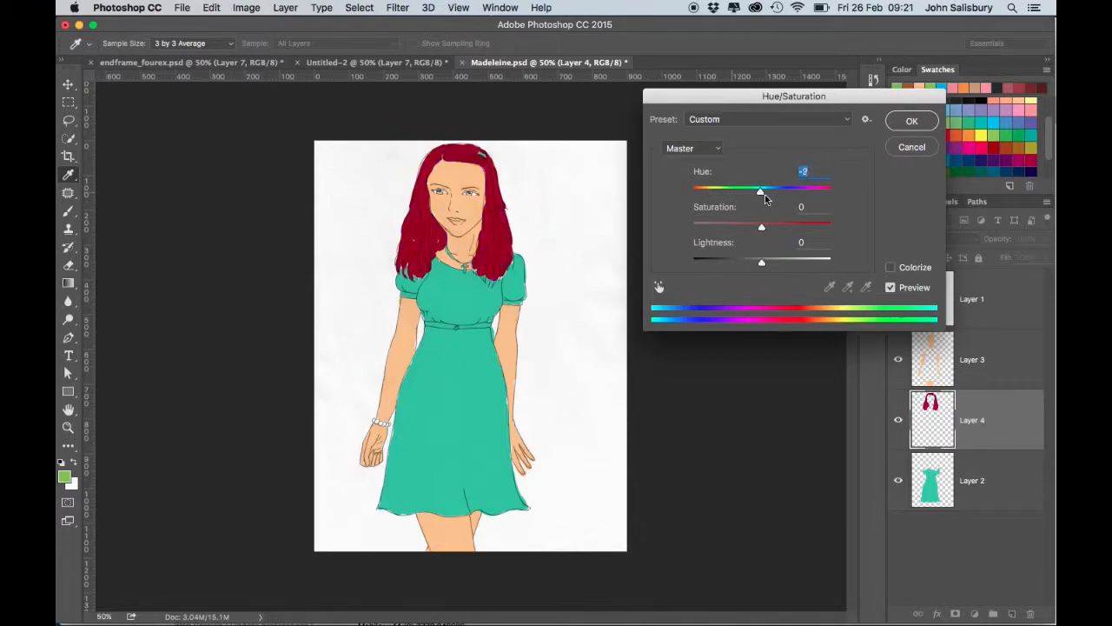
{"action": "left_click_drag", "start_coordinate": [760, 190], "coordinate": [819, 190]}
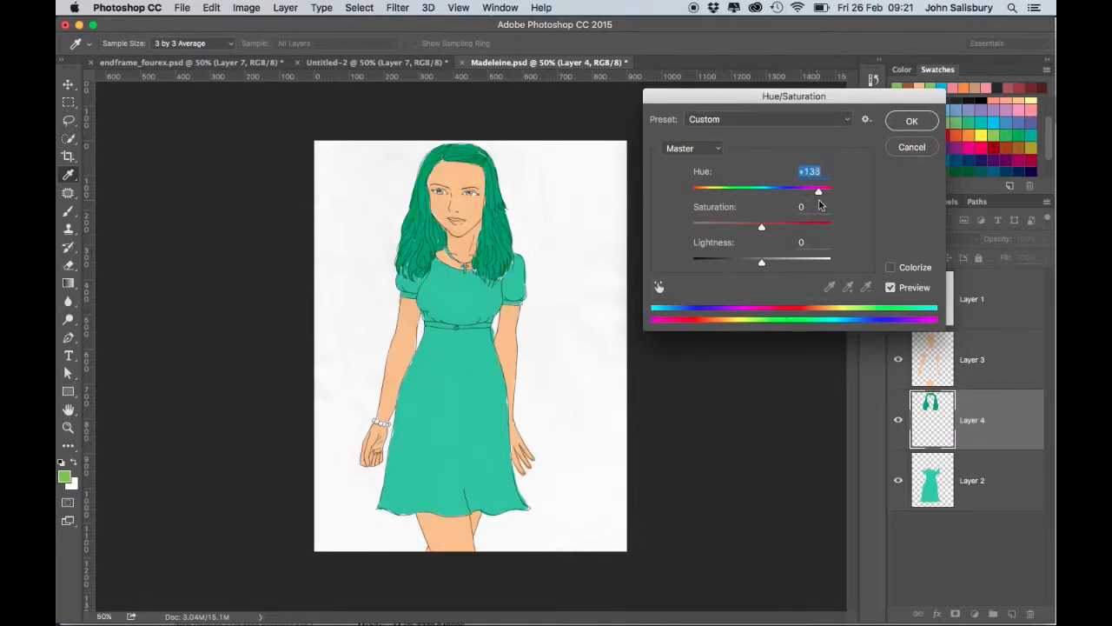
{"action": "left_click_drag", "start_coordinate": [818, 190], "coordinate": [768, 190]}
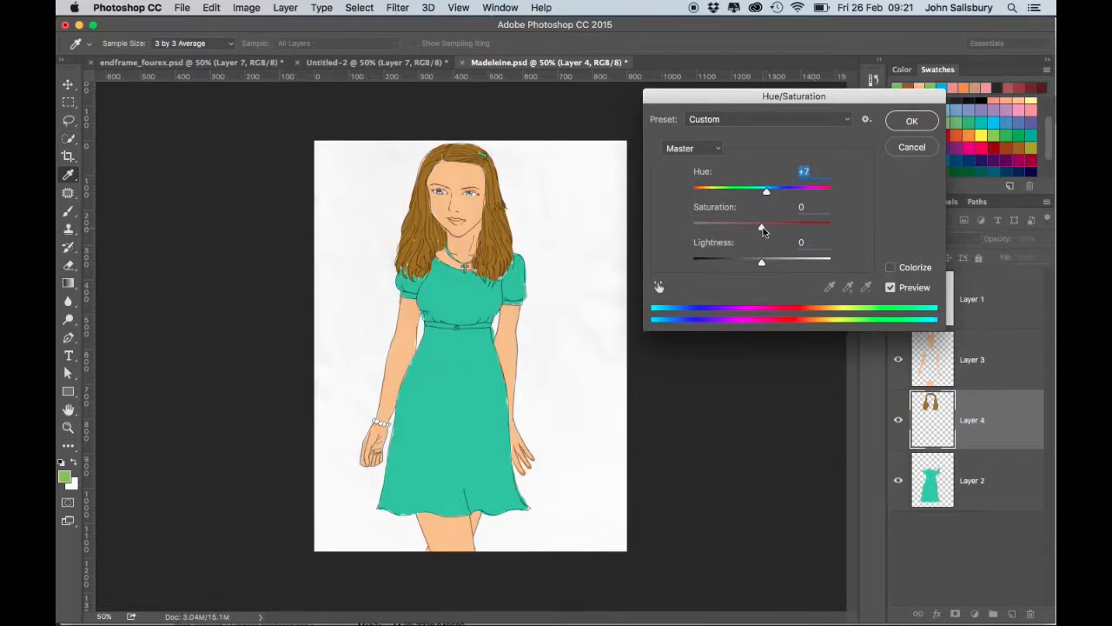
Set hair Saturation -36 and Lightness +46, settling Hue at -10.
{"action": "left_click_drag", "start_coordinate": [760, 225], "coordinate": [736, 225]}
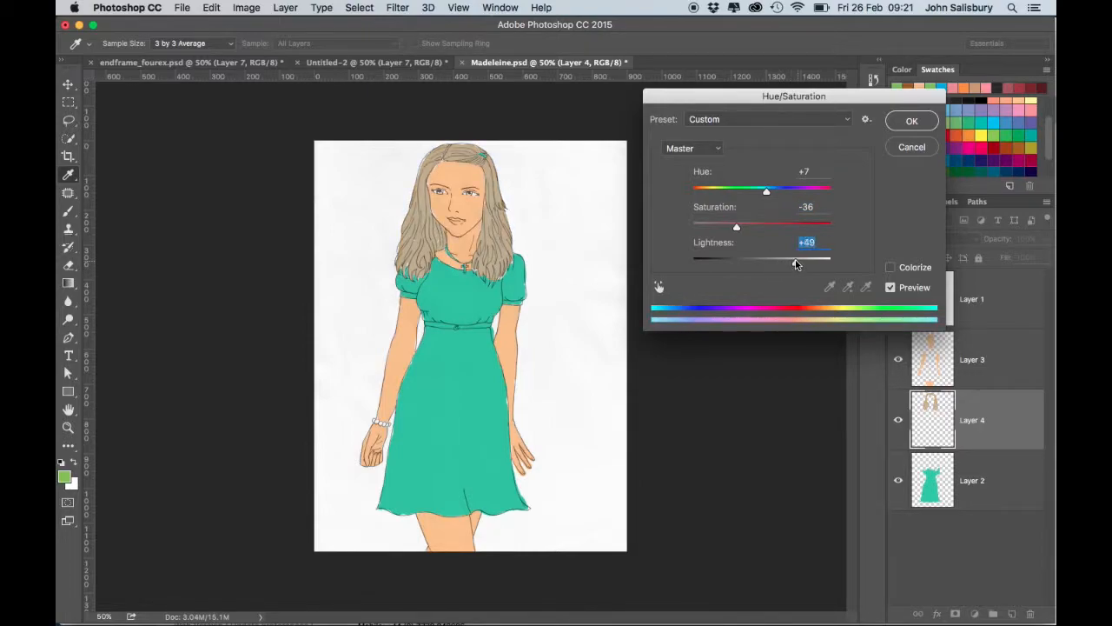
{"action": "left_click_drag", "start_coordinate": [766, 190], "coordinate": [762, 190]}
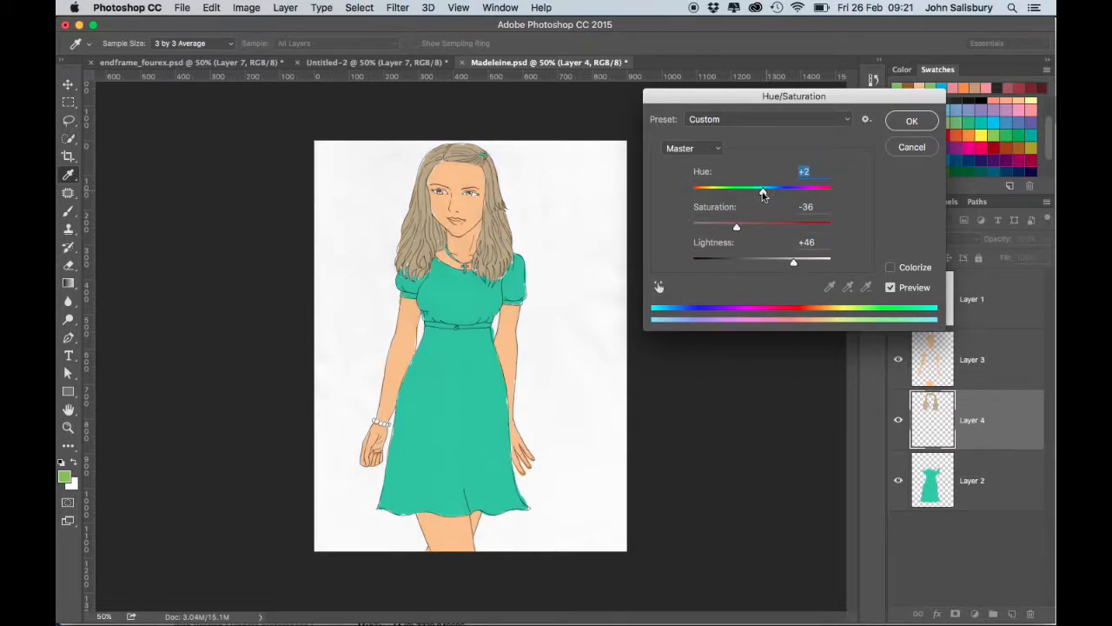
{"action": "left_click_drag", "start_coordinate": [763, 188], "coordinate": [711, 189]}
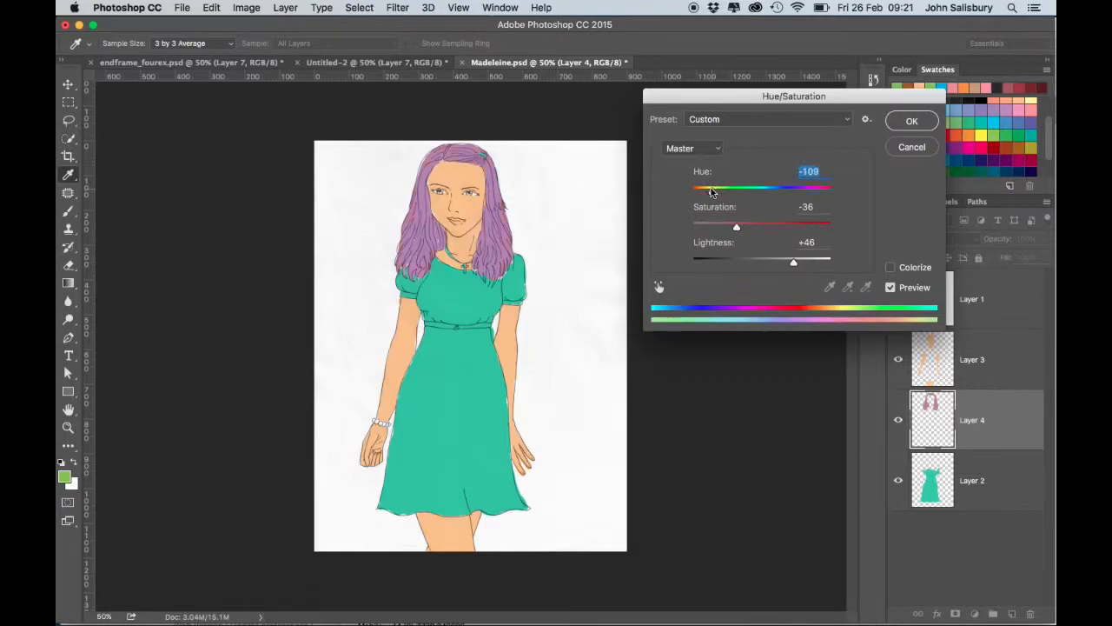
{"action": "left_click_drag", "start_coordinate": [710, 189], "coordinate": [752, 188]}
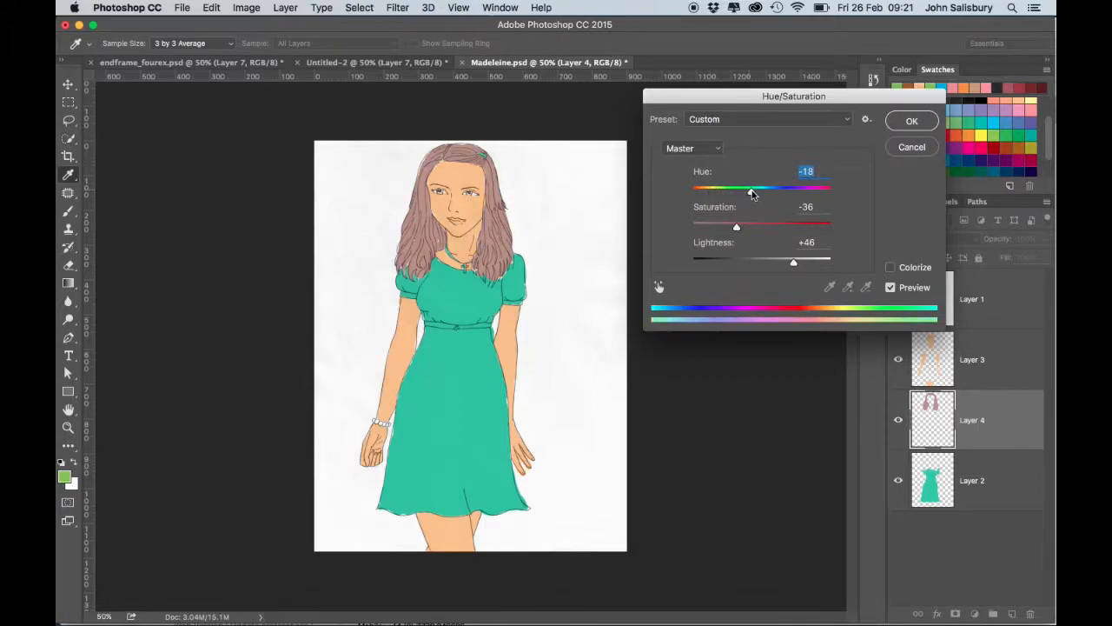
{"action": "left_click_drag", "start_coordinate": [751, 189], "coordinate": [758, 190]}
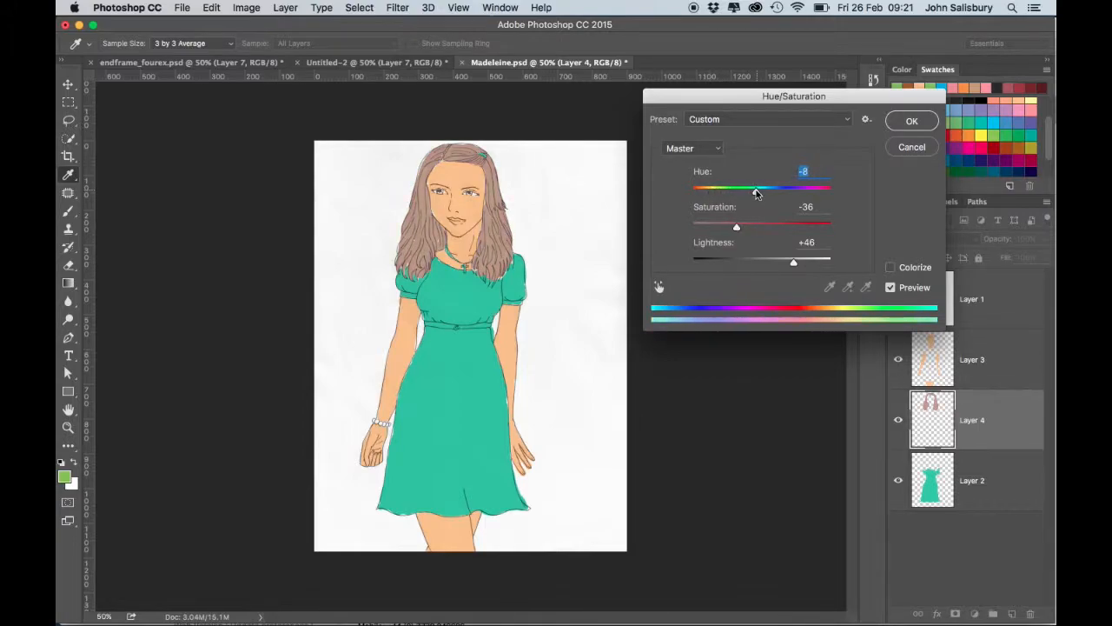
{"action": "left_click_drag", "start_coordinate": [756, 190], "coordinate": [754, 190]}
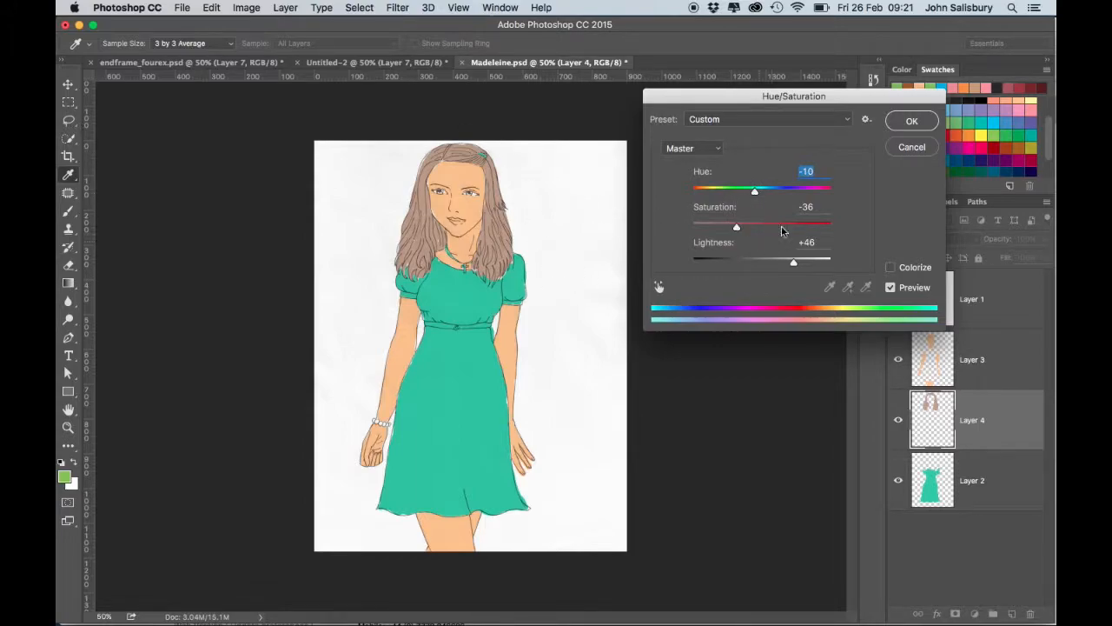
{"action": "mouse_move", "coordinate": [769, 183]}
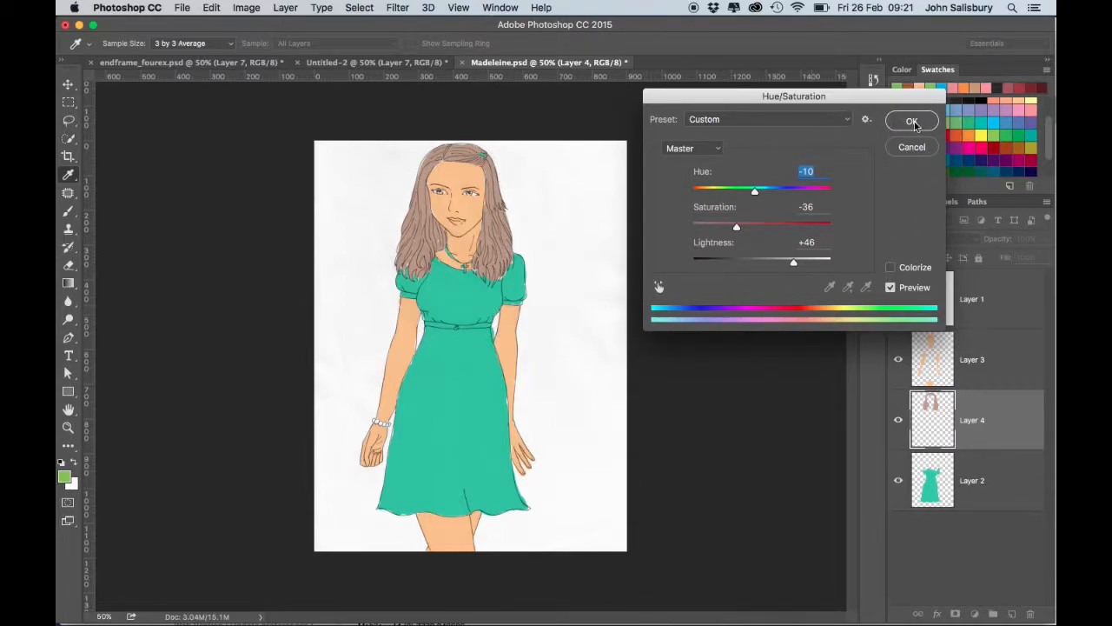
Apply the muted hair adjustment and set the foreground colour to darker tan #c89d6c.
{"action": "left_click", "coordinate": [912, 121]}
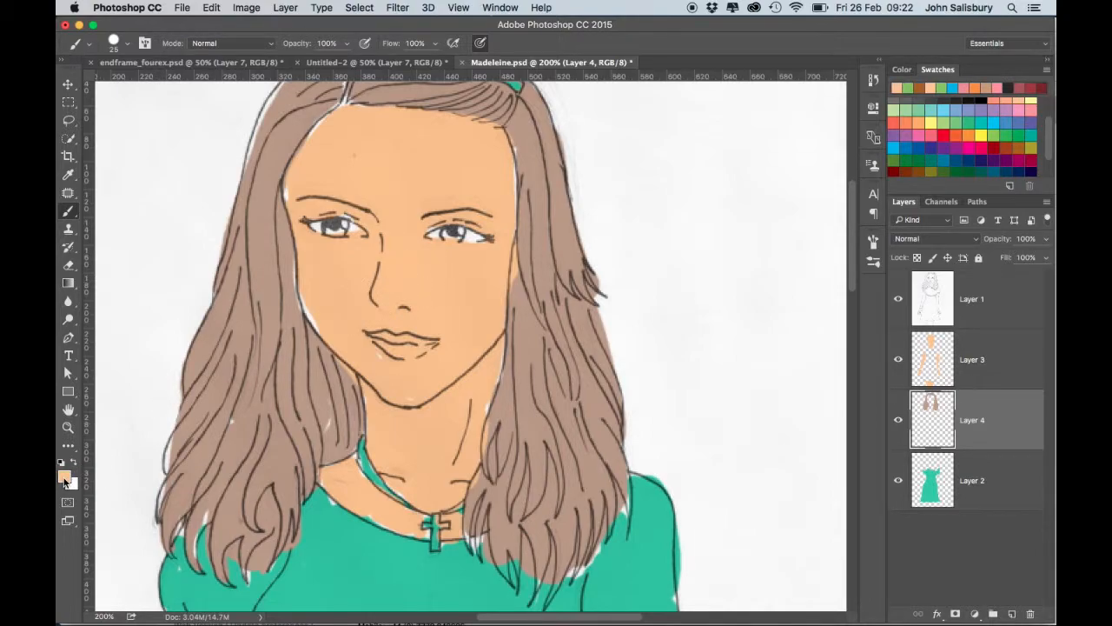
{"action": "left_click", "coordinate": [65, 475]}
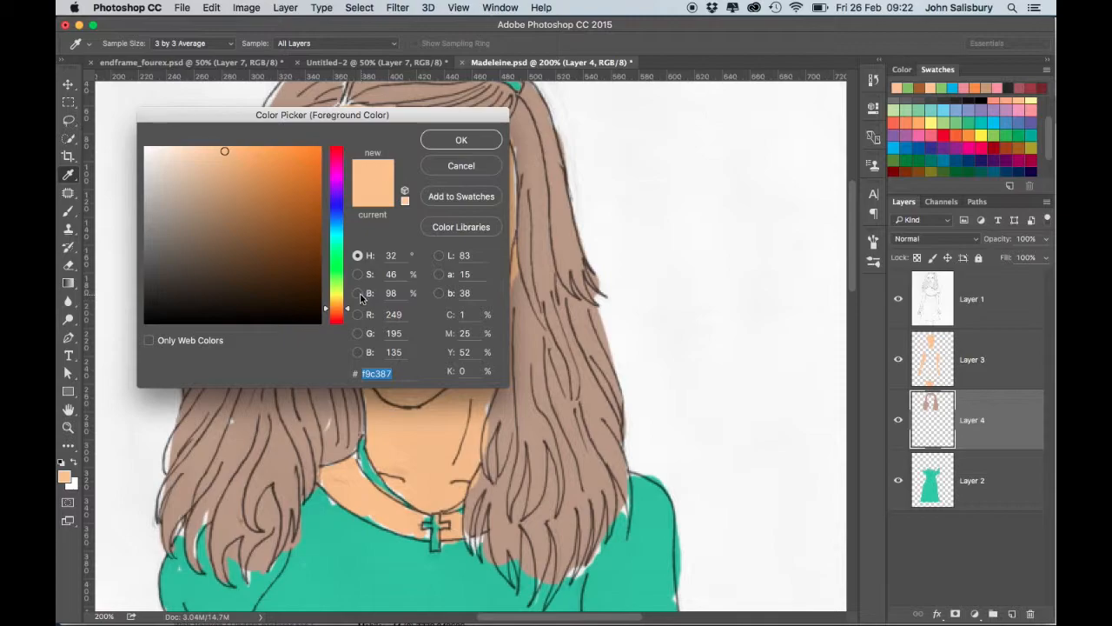
{"action": "left_click", "coordinate": [357, 293]}
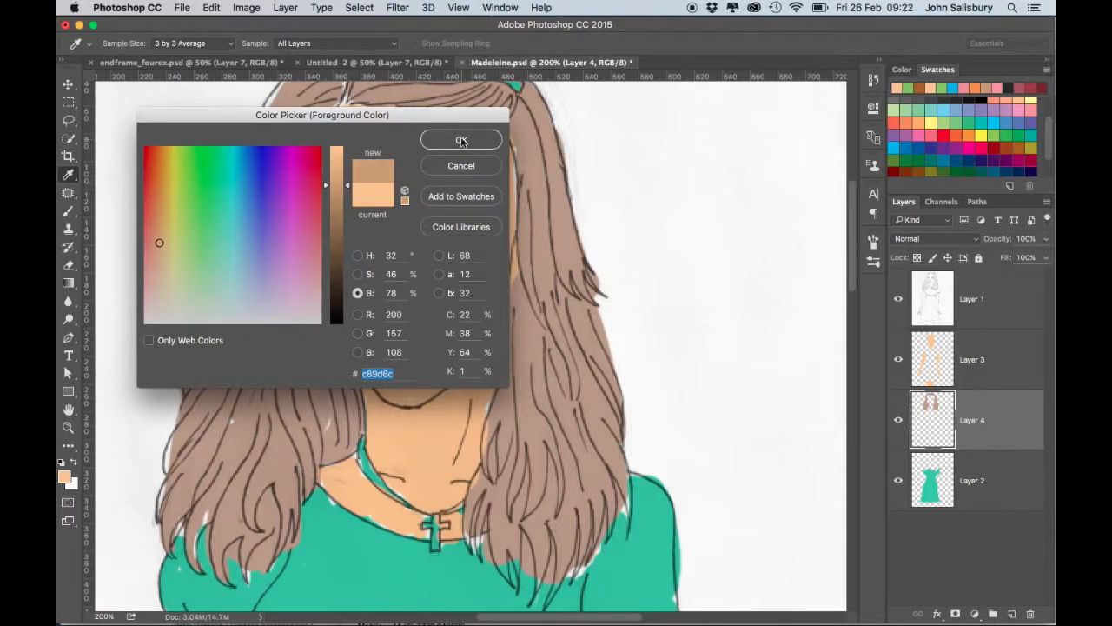
{"action": "left_click", "coordinate": [461, 141]}
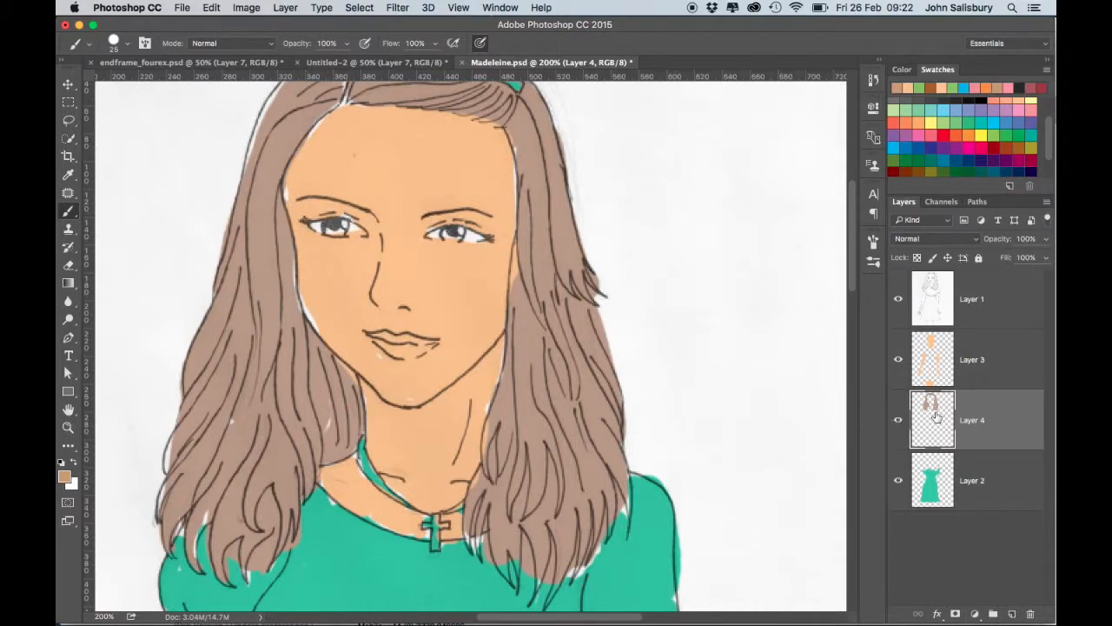
{"action": "mouse_move", "coordinate": [875, 390]}
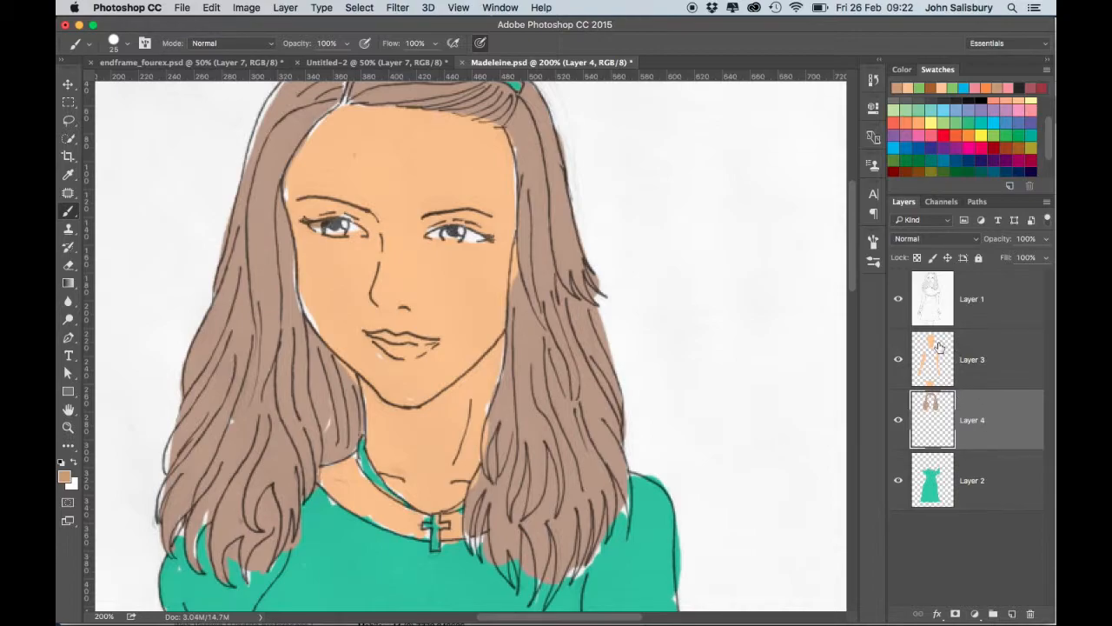
On Layer 3, paint darker tan shading over the eyelid, under the chin and jaw.
{"action": "left_click", "coordinate": [971, 359]}
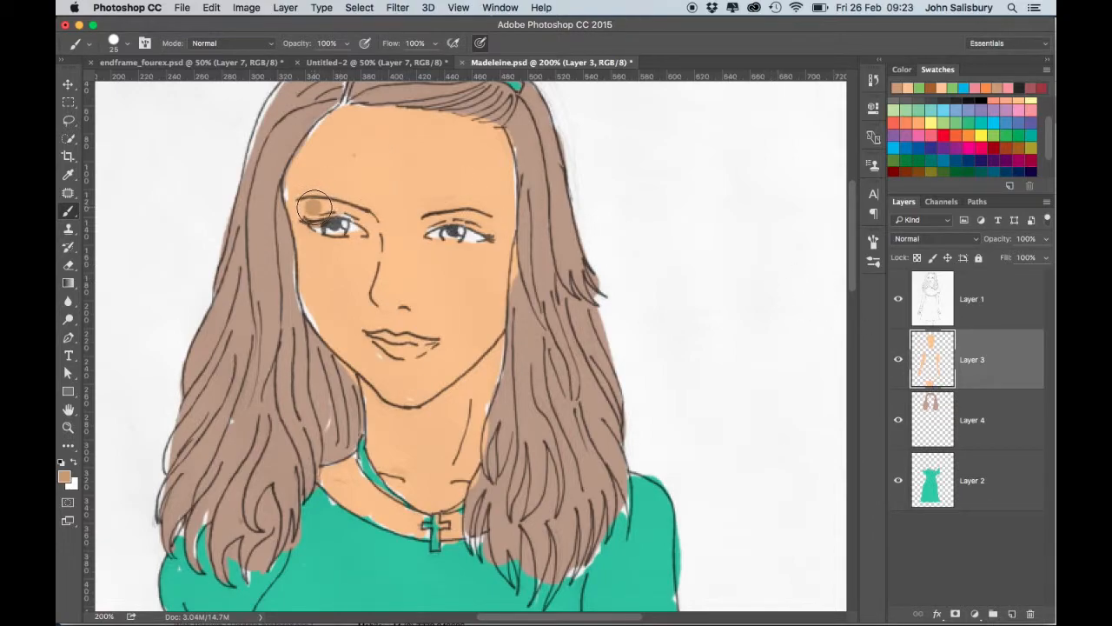
{"action": "left_click_drag", "start_coordinate": [313, 209], "coordinate": [365, 217]}
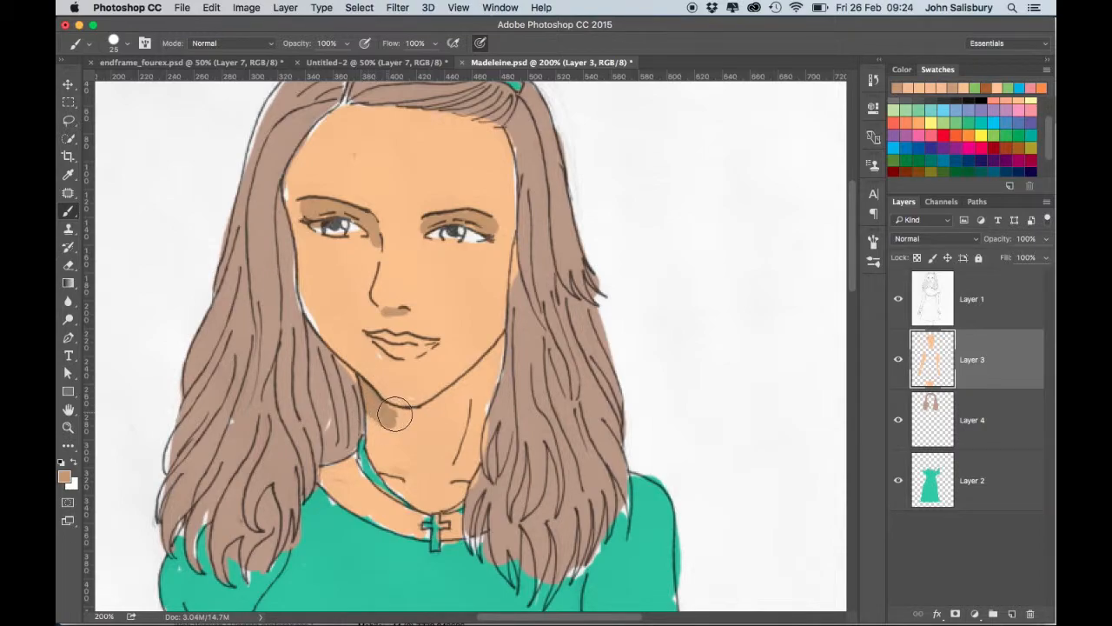
{"action": "left_click_drag", "start_coordinate": [395, 413], "coordinate": [450, 408]}
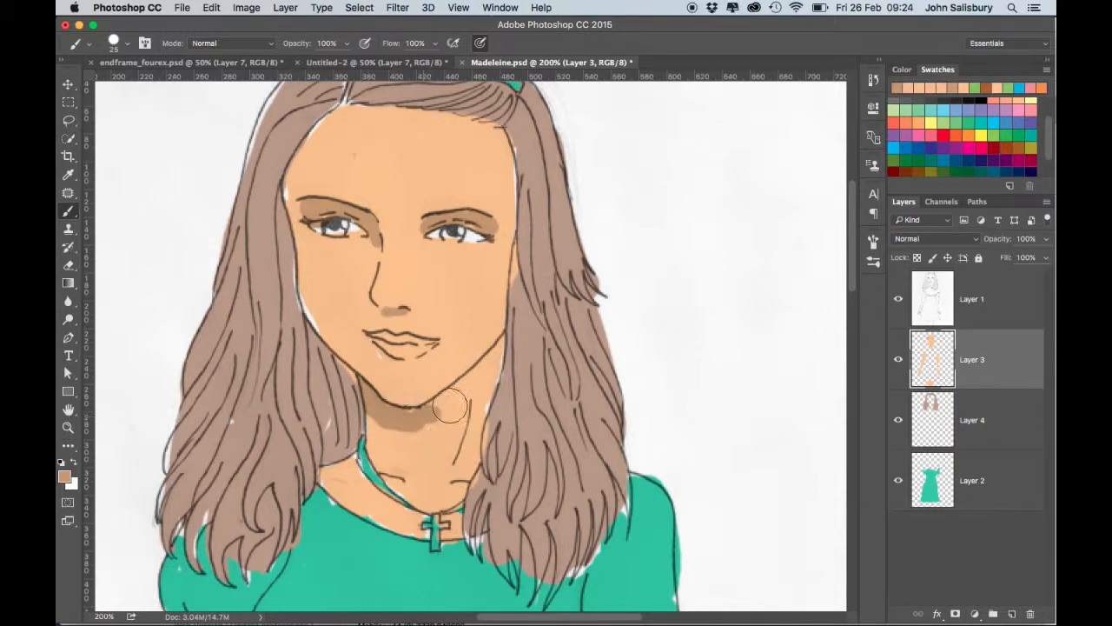
{"action": "left_click_drag", "start_coordinate": [452, 408], "coordinate": [475, 426]}
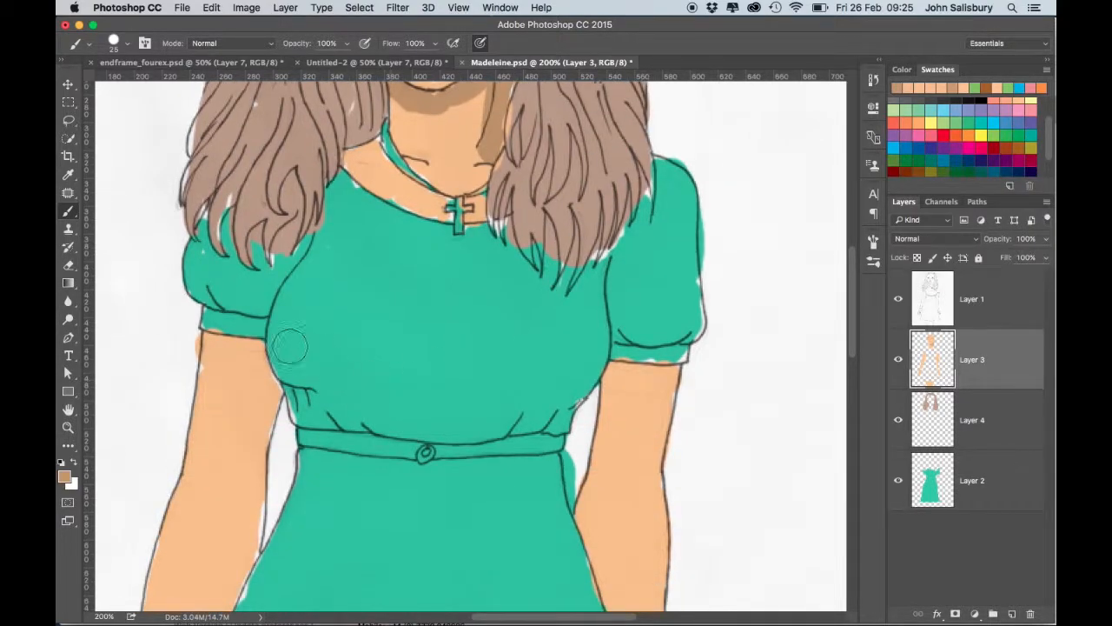
Paint darker tan shading on both arms below the sleeves and the thighs under the hem.
{"action": "left_click_drag", "start_coordinate": [291, 346], "coordinate": [265, 385]}
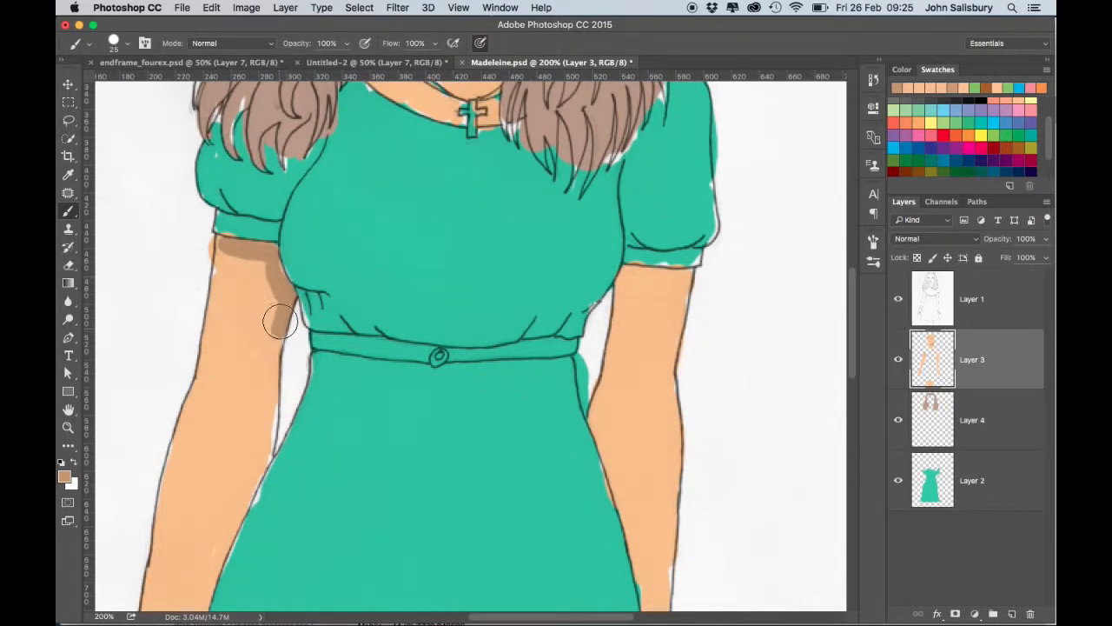
{"action": "left_click_drag", "start_coordinate": [280, 321], "coordinate": [268, 451]}
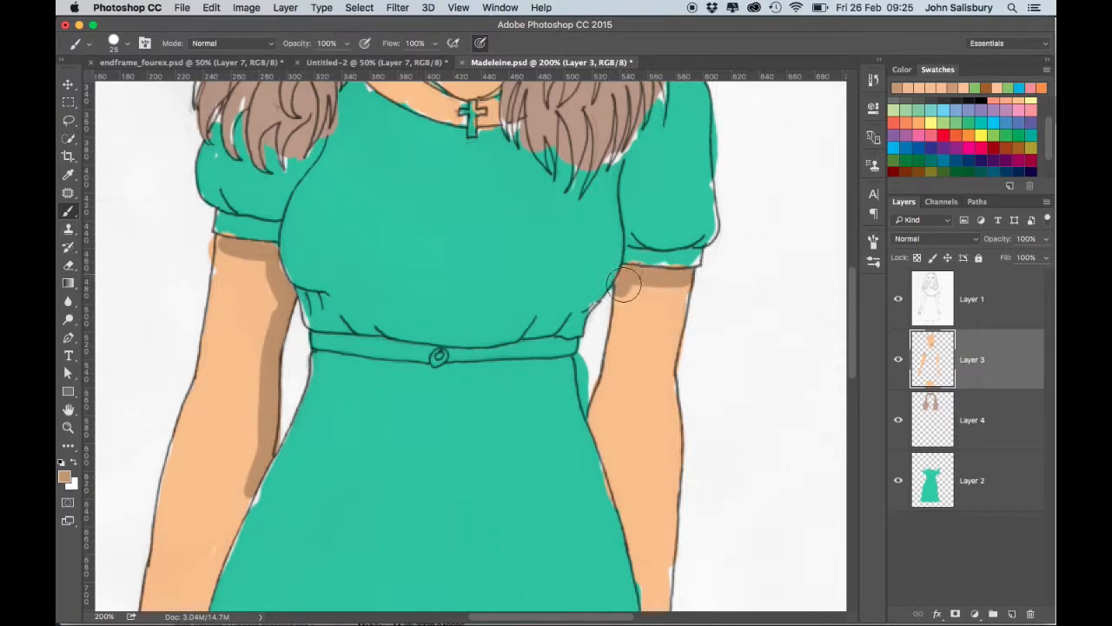
{"action": "left_click_drag", "start_coordinate": [624, 284], "coordinate": [609, 389]}
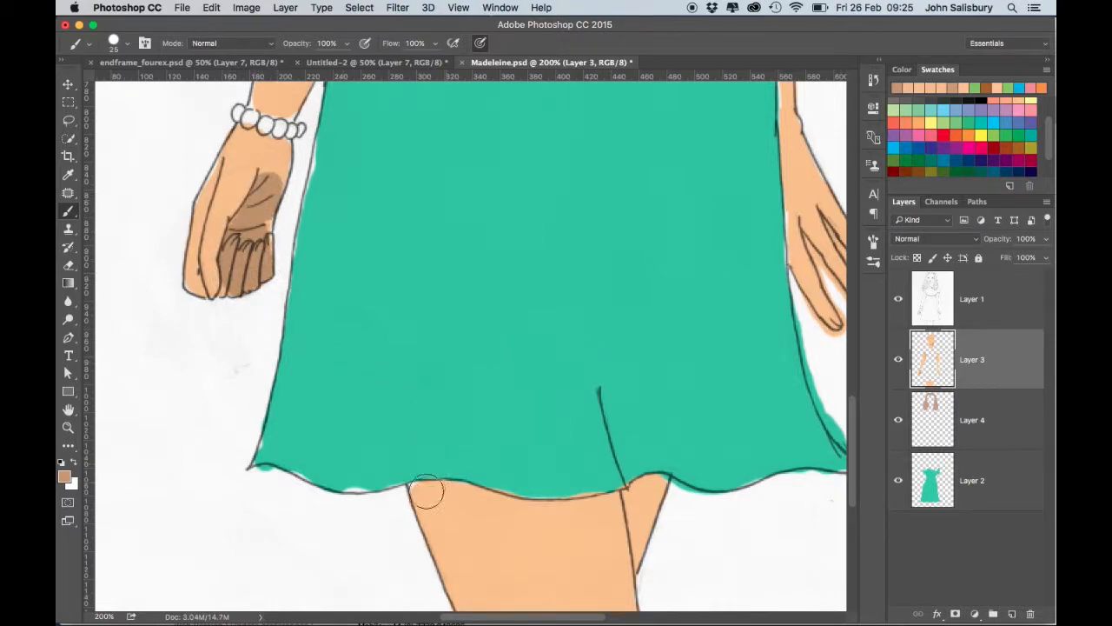
{"action": "left_click_drag", "start_coordinate": [426, 491], "coordinate": [609, 508]}
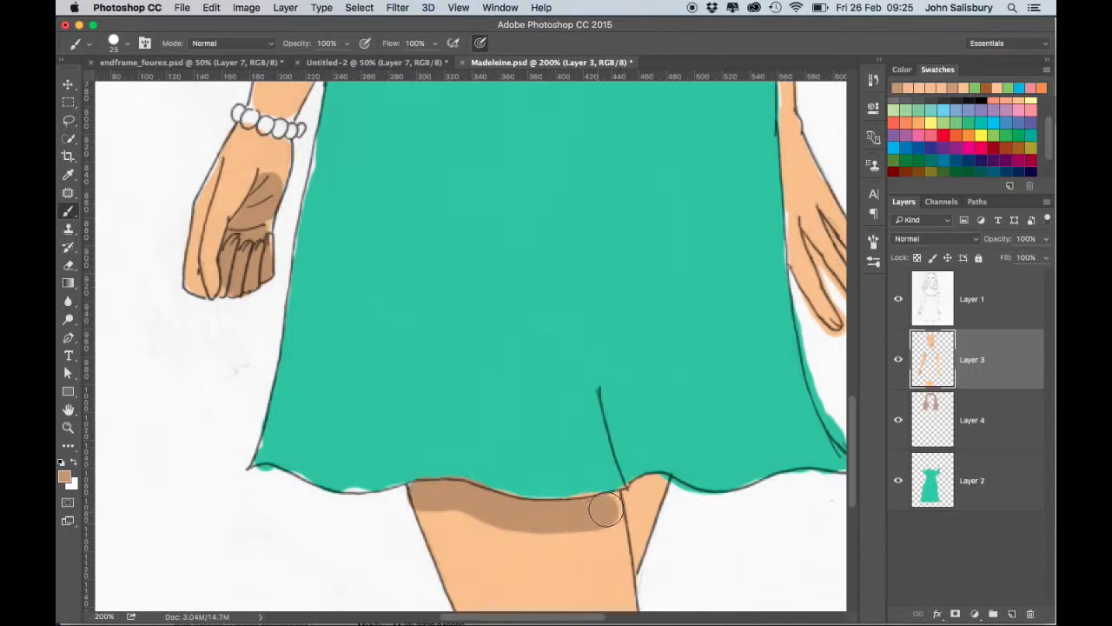
{"action": "left_click_drag", "start_coordinate": [607, 508], "coordinate": [656, 487]}
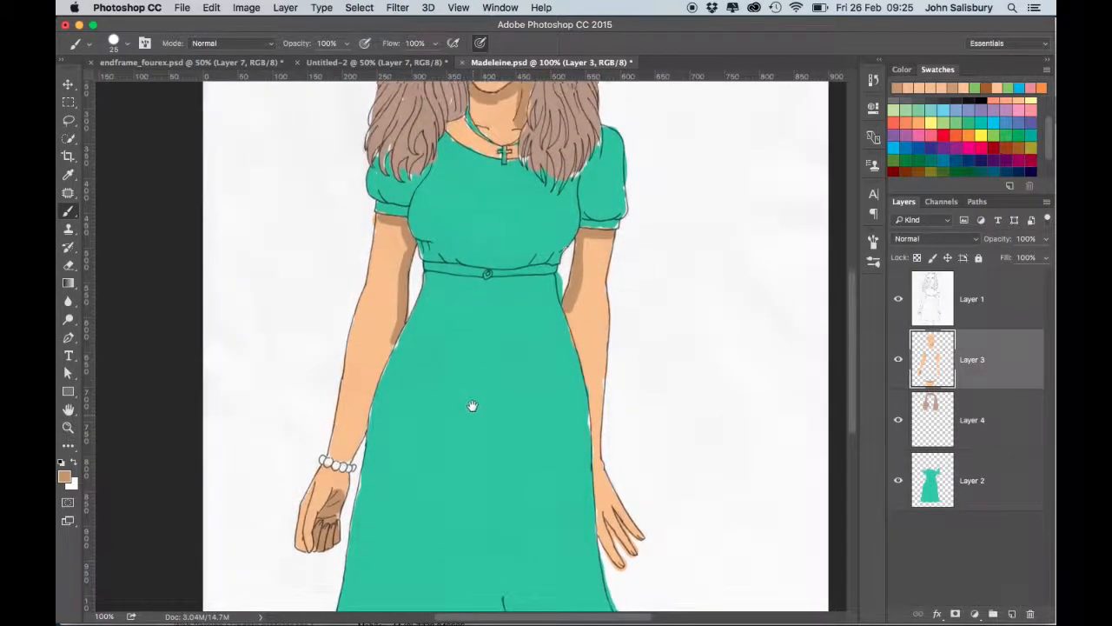
{"action": "scroll", "scroll_direction": "down", "scroll_amount": 3}
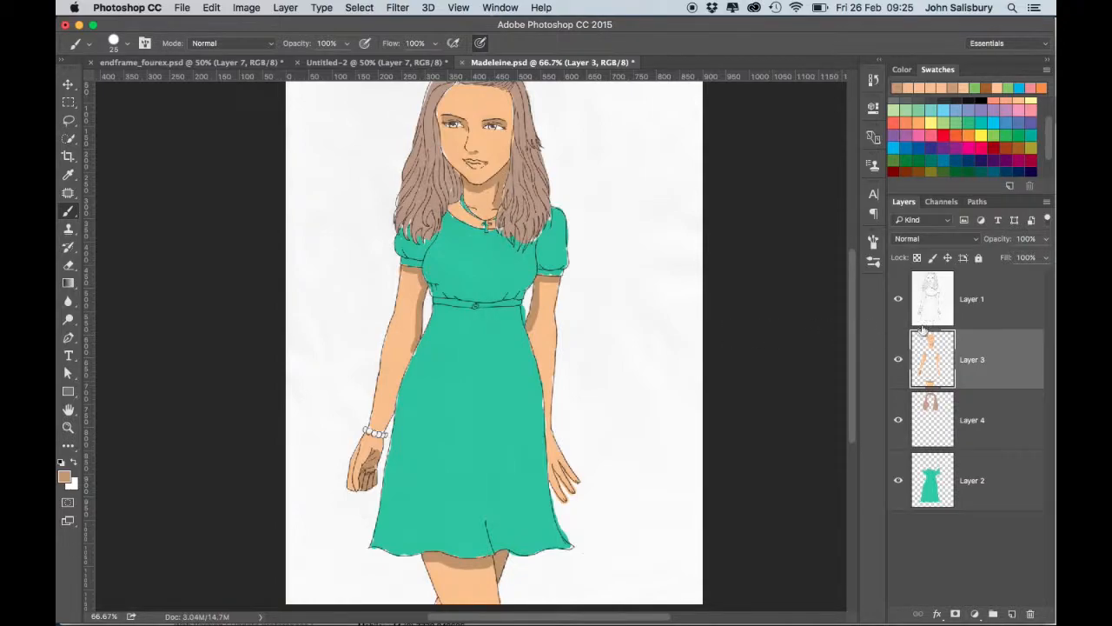
{"action": "mouse_move", "coordinate": [996, 300]}
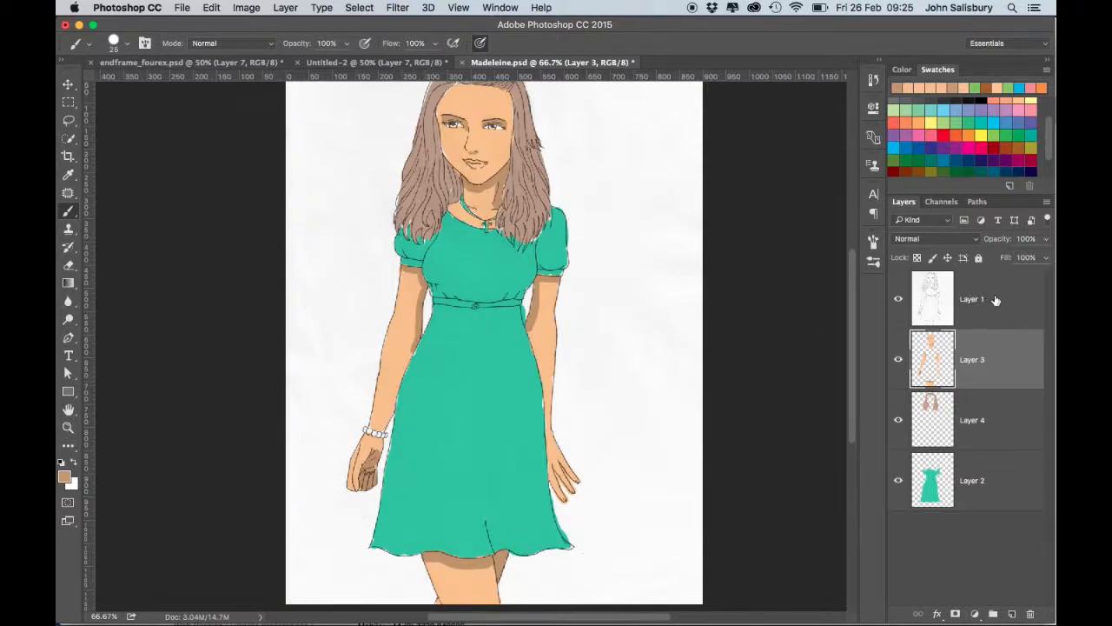